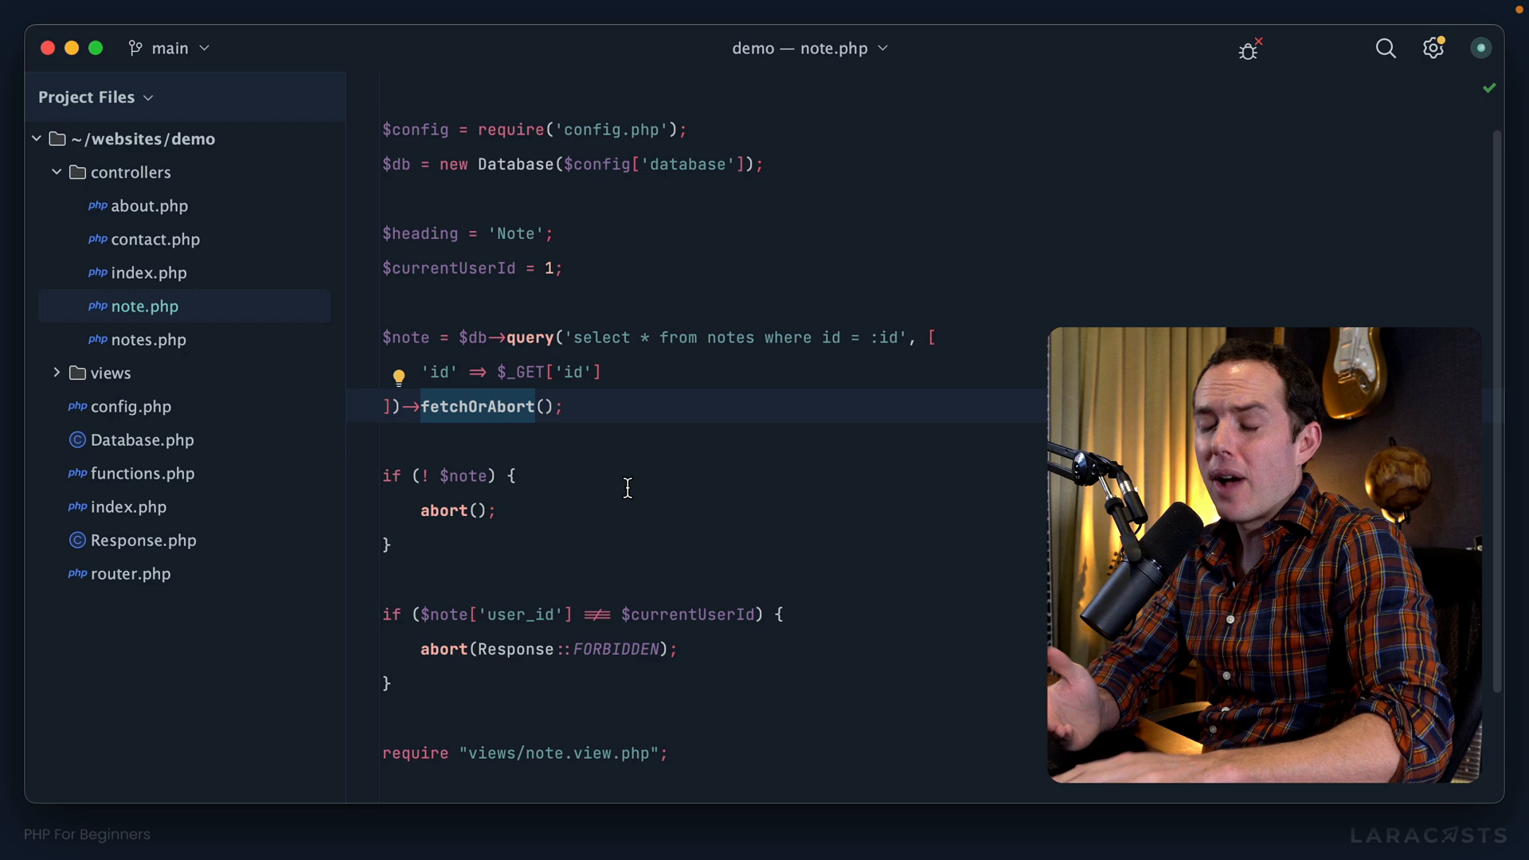
In note.php, drop ->fetchOrAbort() for a plain fetch and add dd($note).
type("fetch")
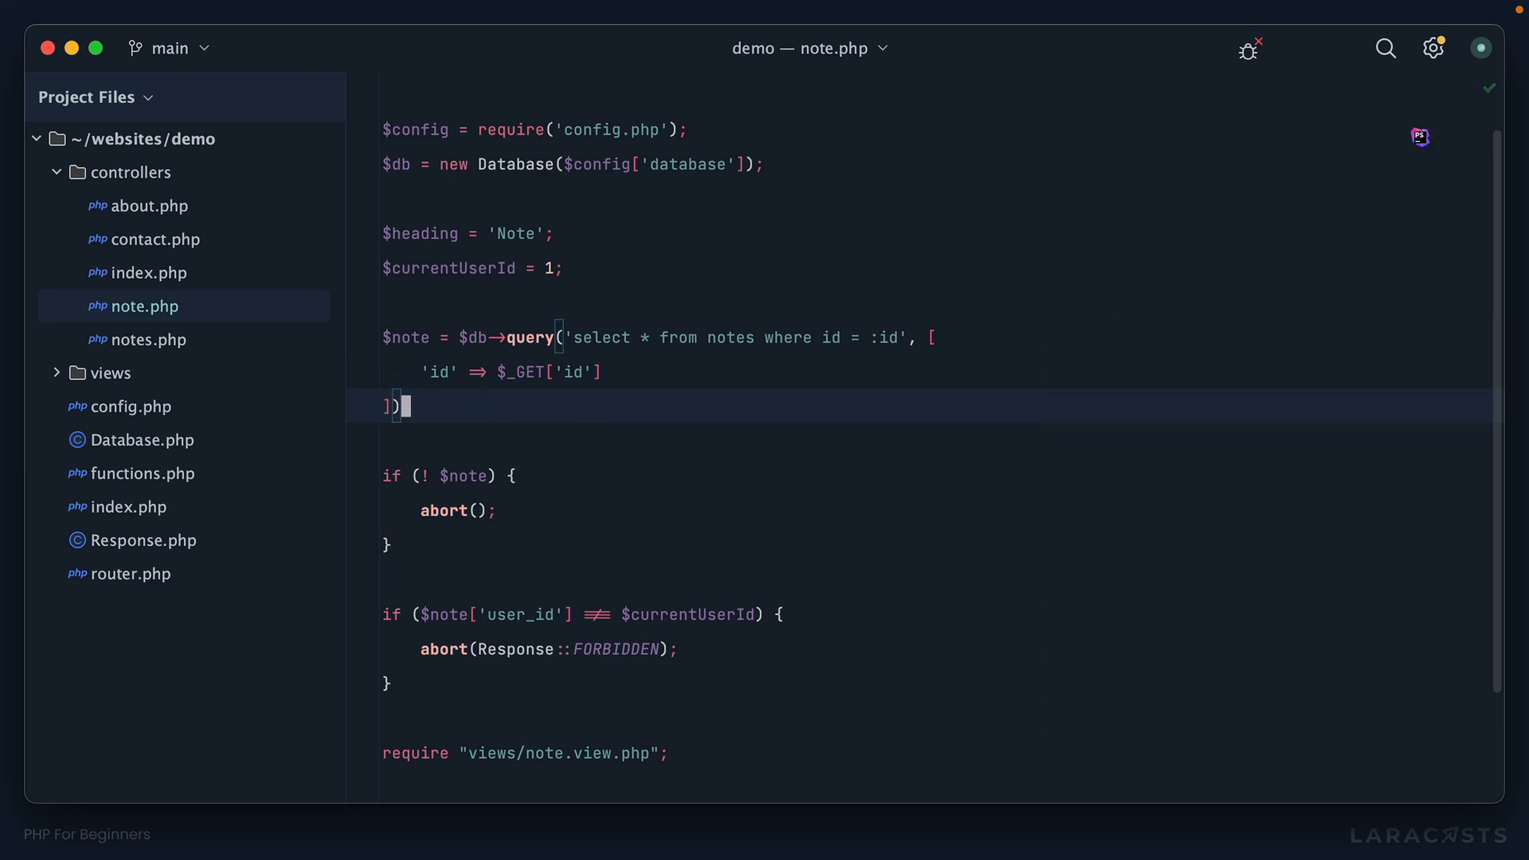
type("dd($note)")
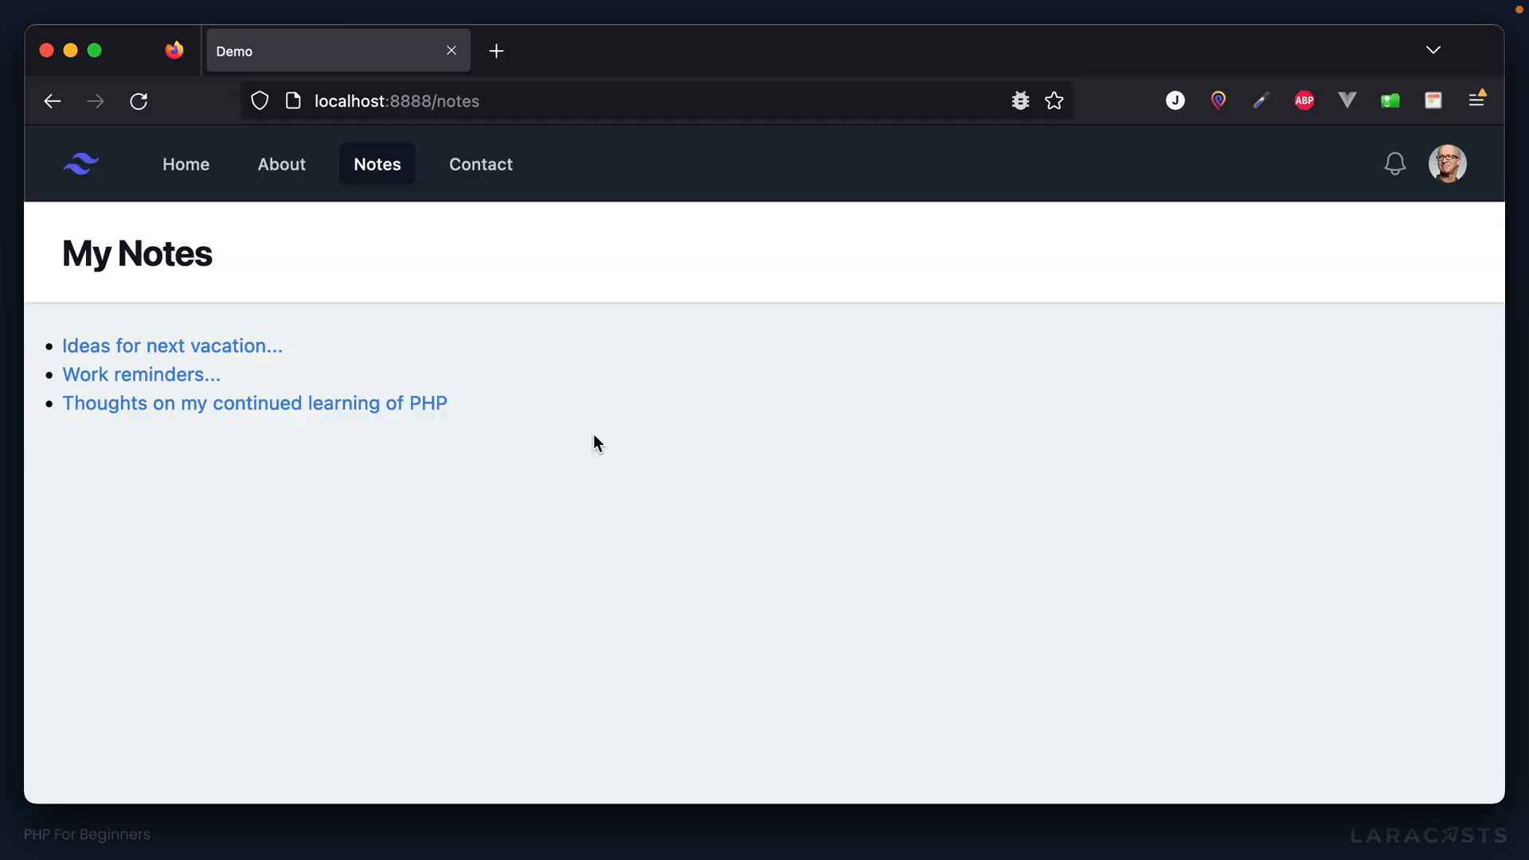
Open the 'Ideas for next vacation' note and inspect the dumped PDOStatement object.
left_click(172, 345)
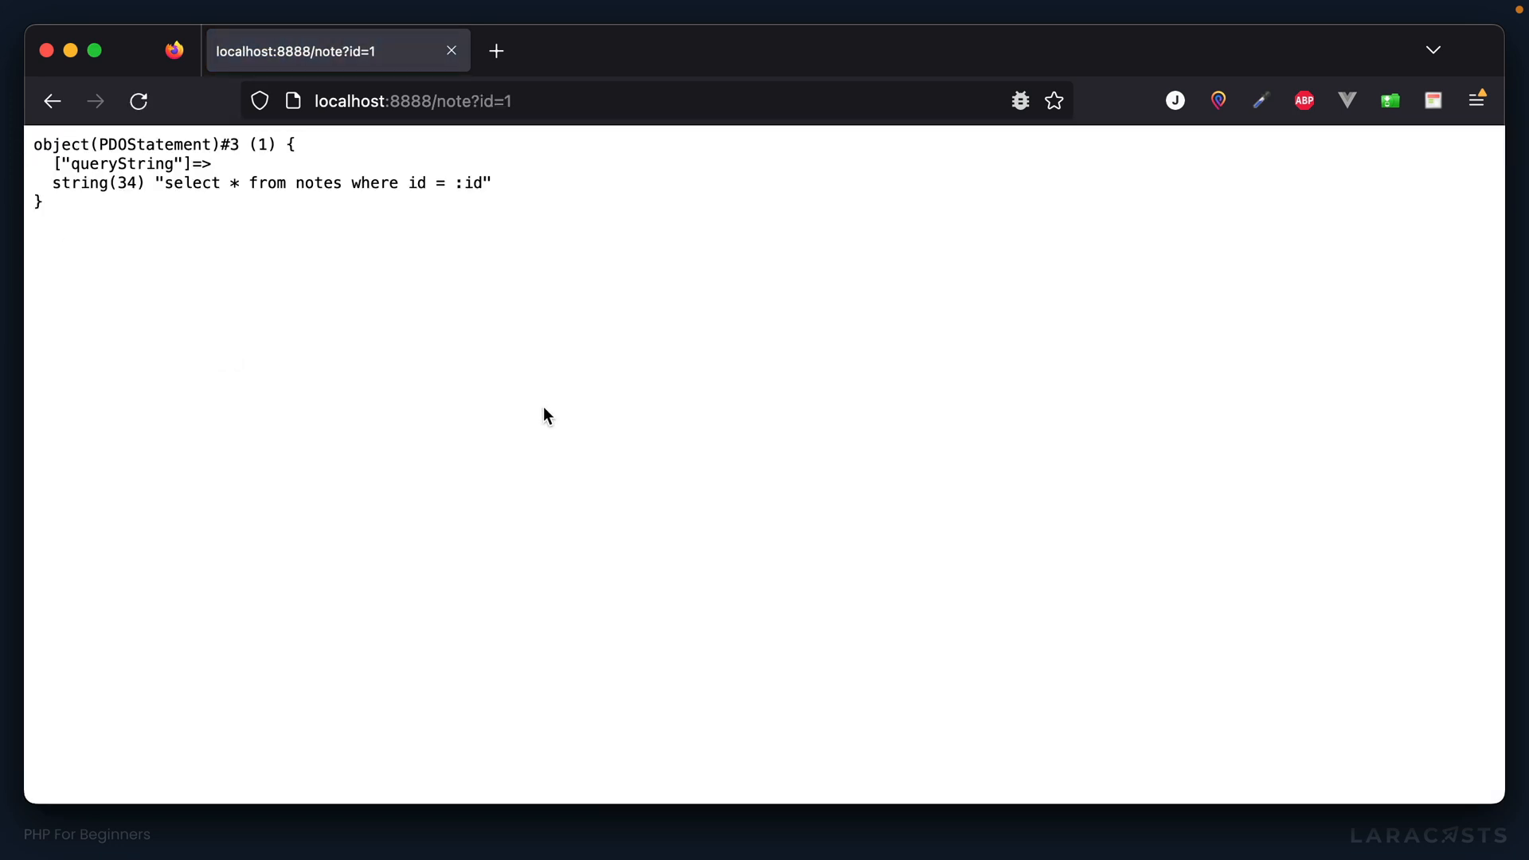
double_click(153, 144)
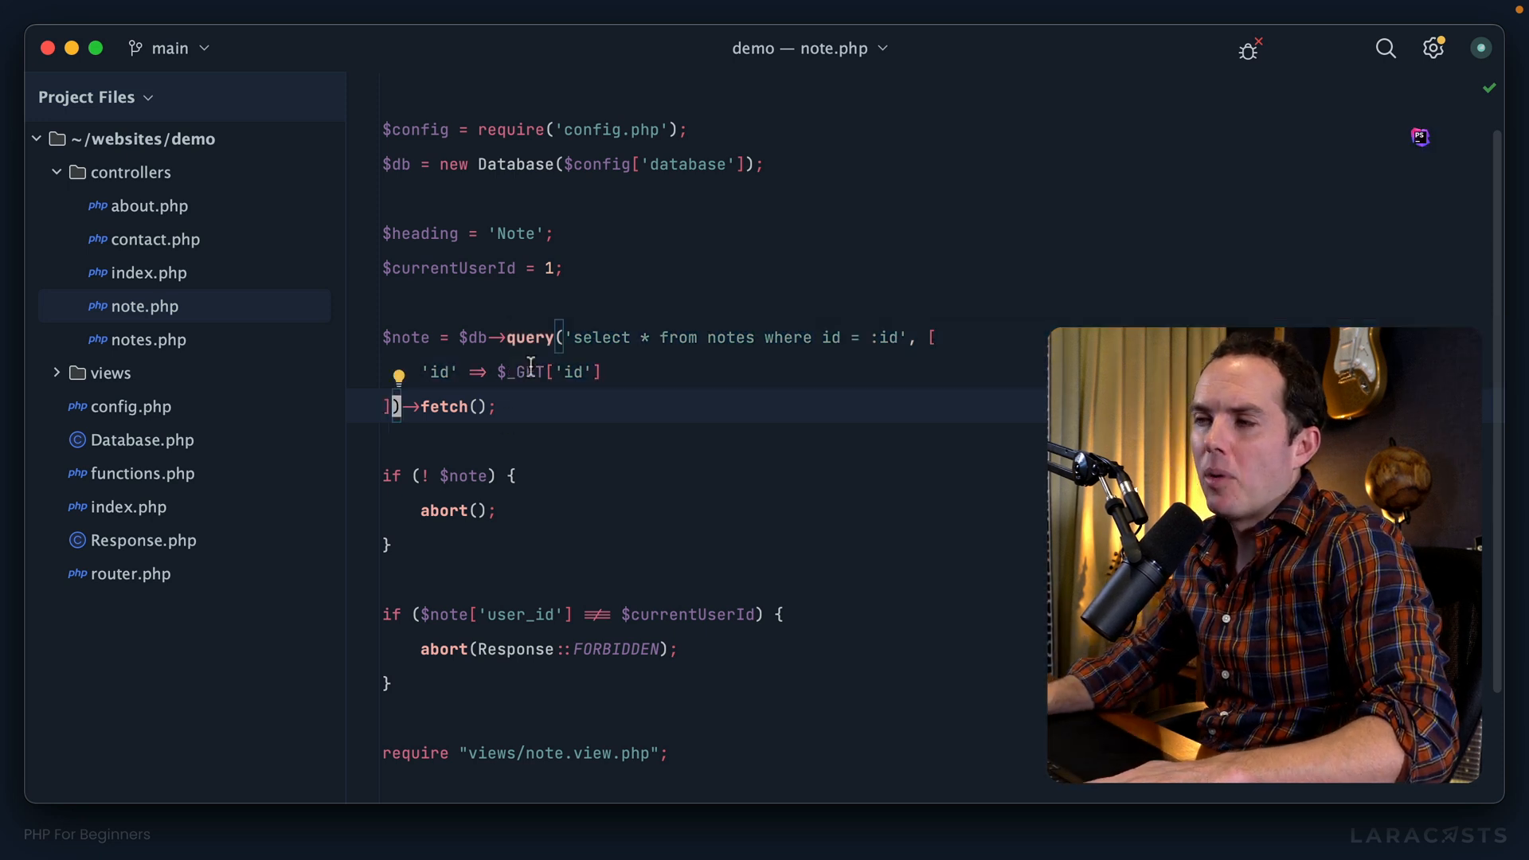
In Database.php, change query() to end with 'return $this;' instead of 'return $statement;'.
left_click(142, 439)
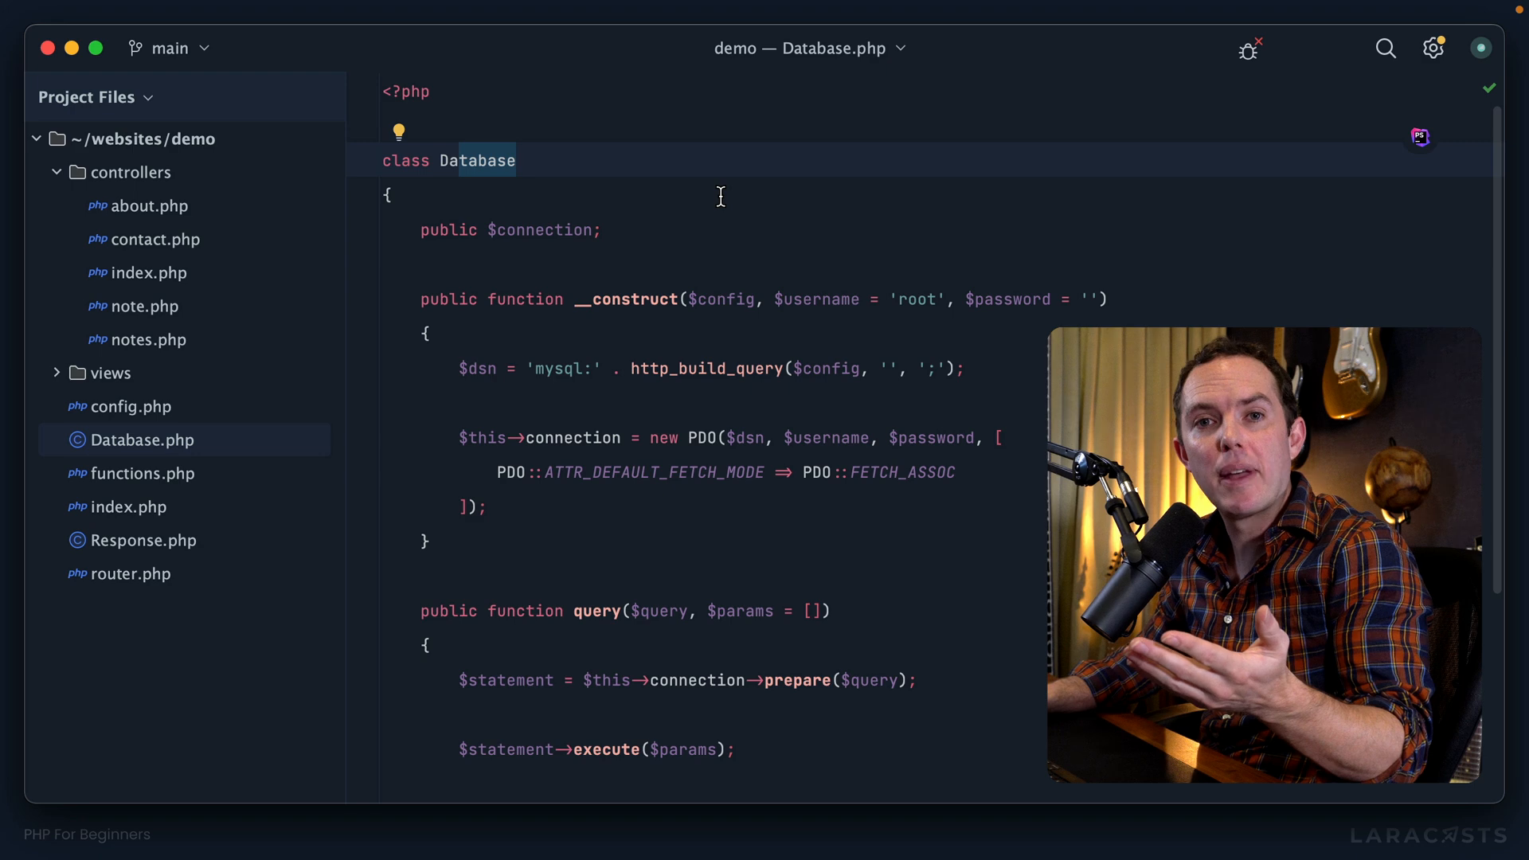
scroll("down", 3)
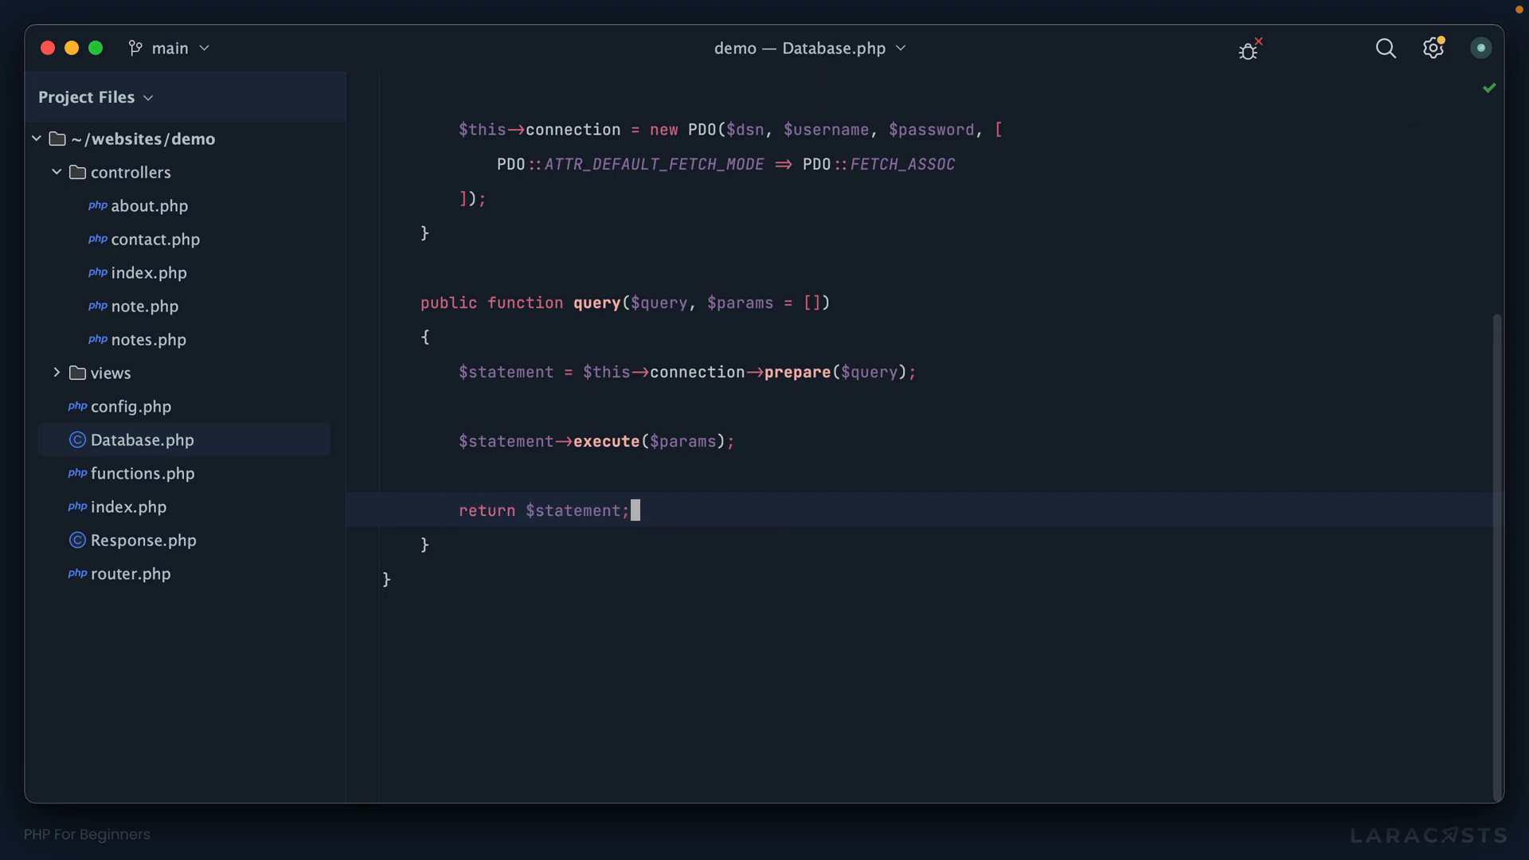
type("$this")
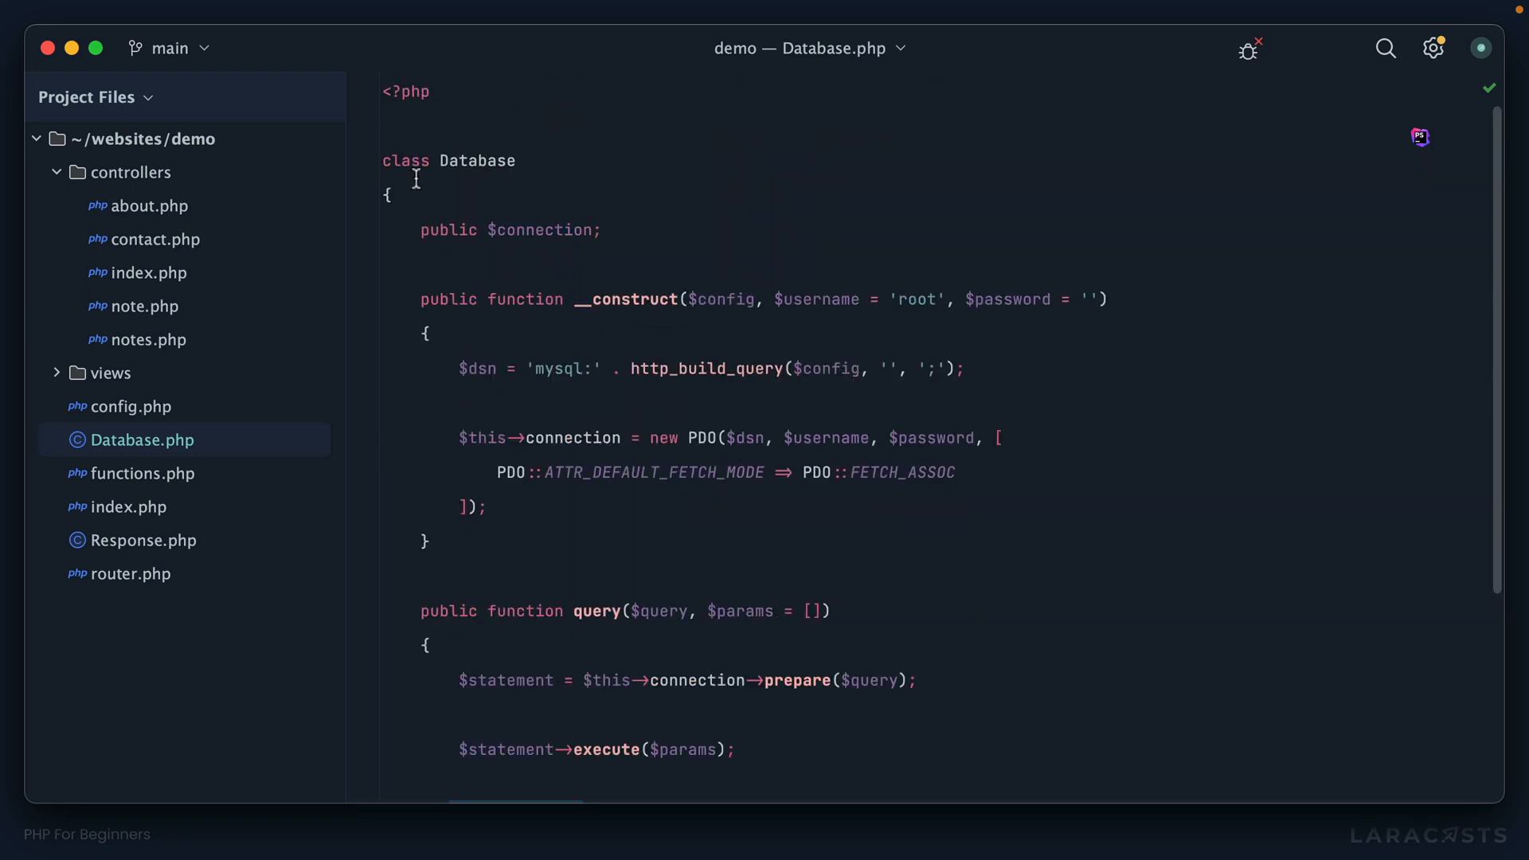
double_click(477, 160)
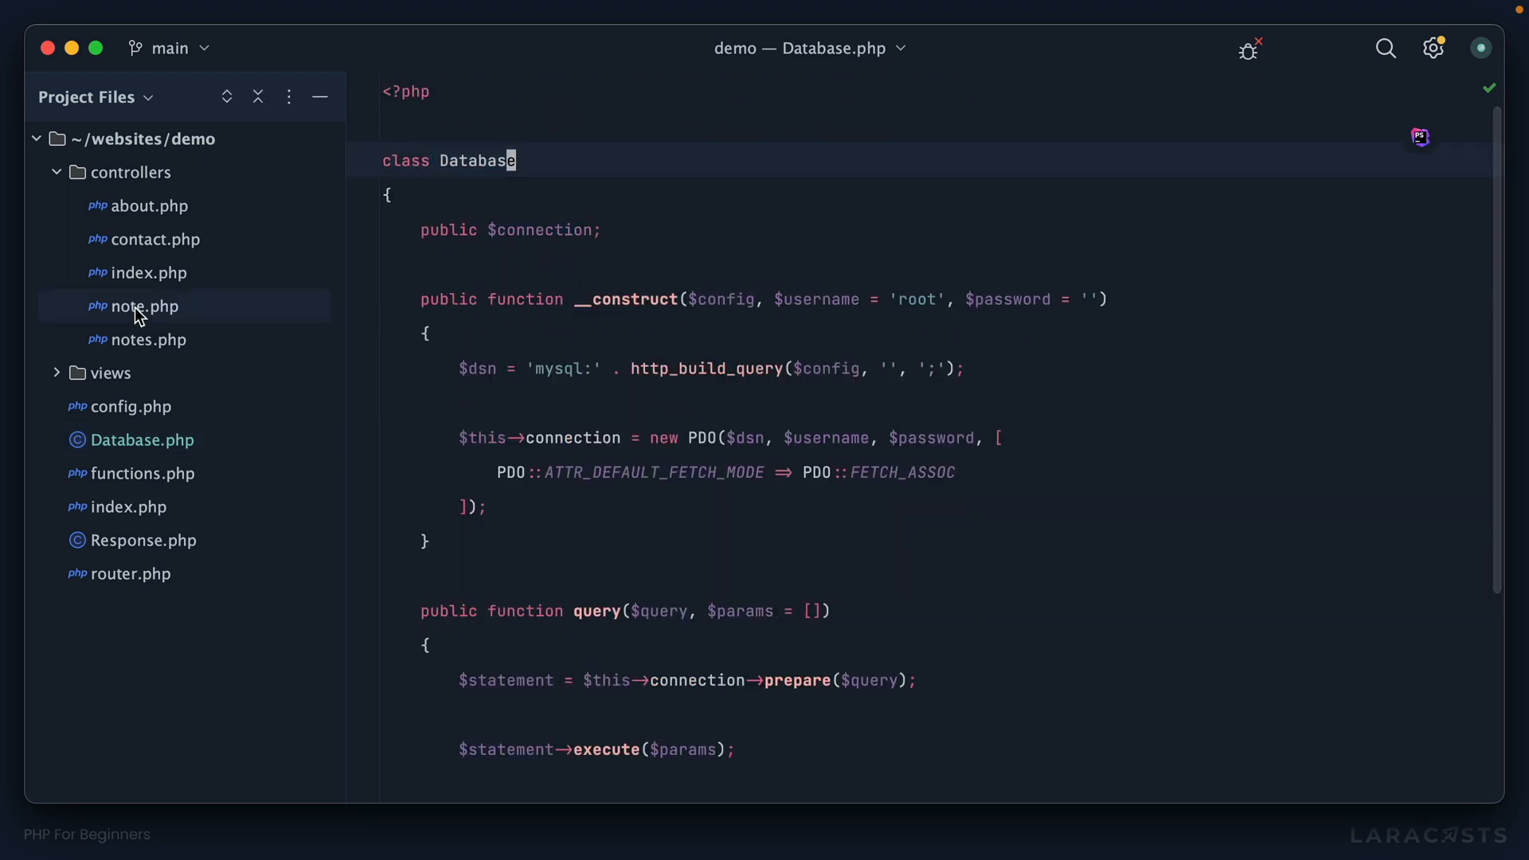
left_click(143, 306)
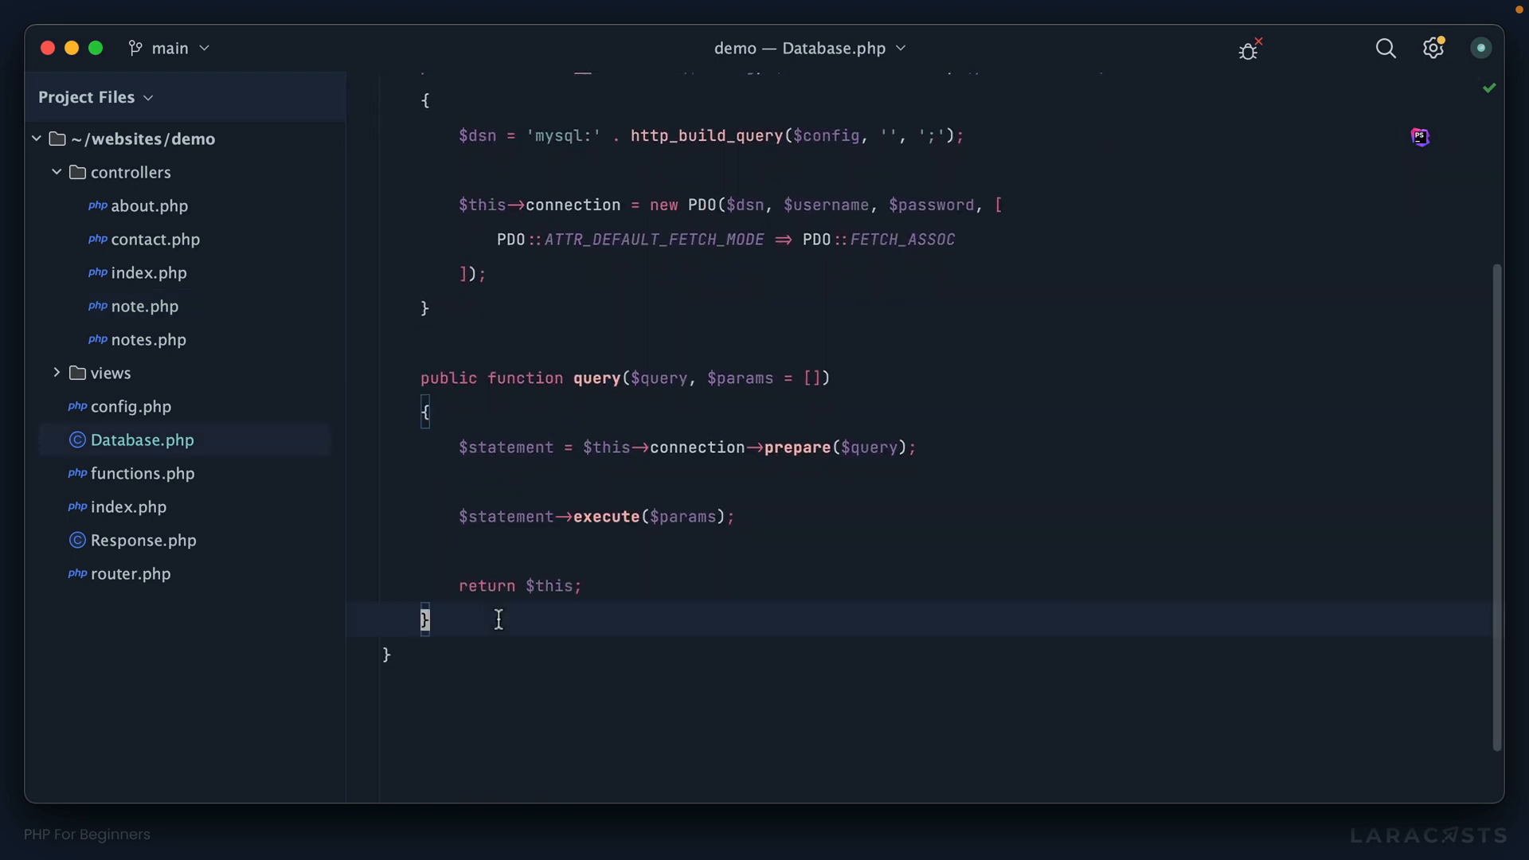
Add a 'public function fetch()' to Database holding a '// $statement->fetch();' comment.
type("public function fetch()")
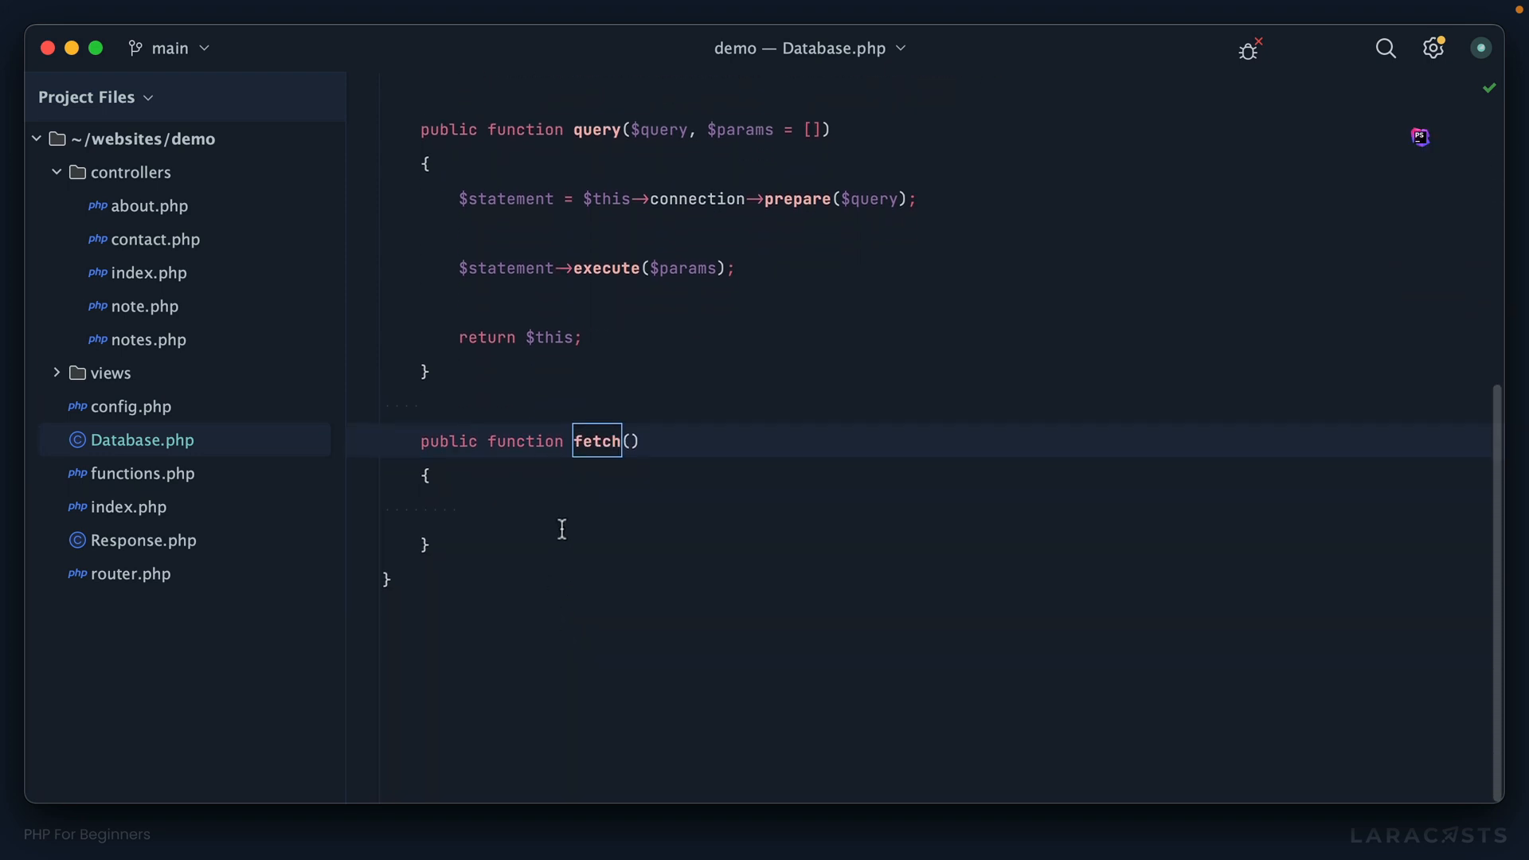
type("// $statement->fetch(")
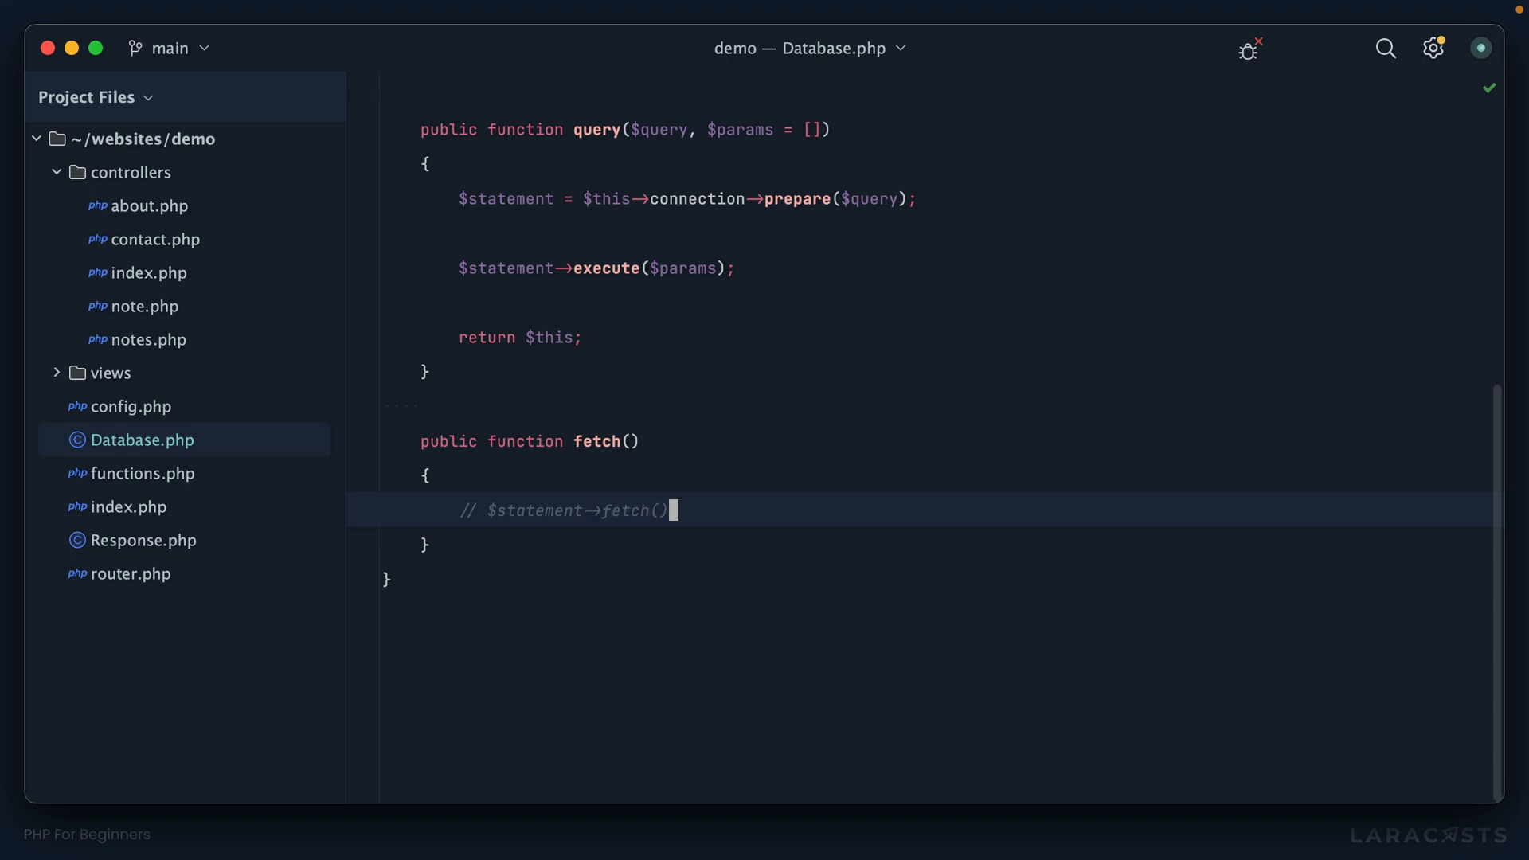
double_click(535, 510)
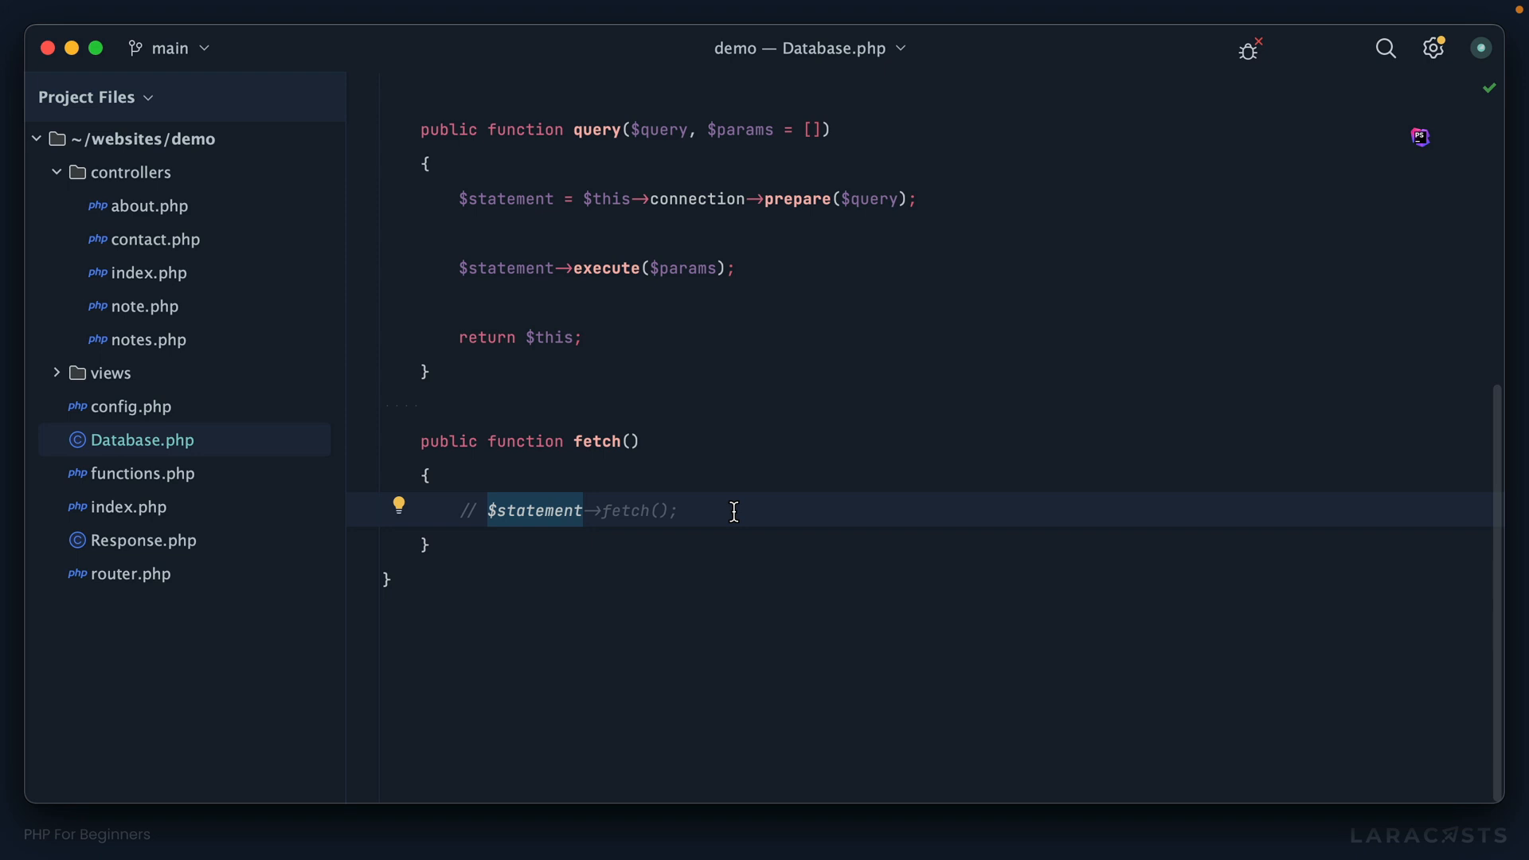
mouse_move(651, 486)
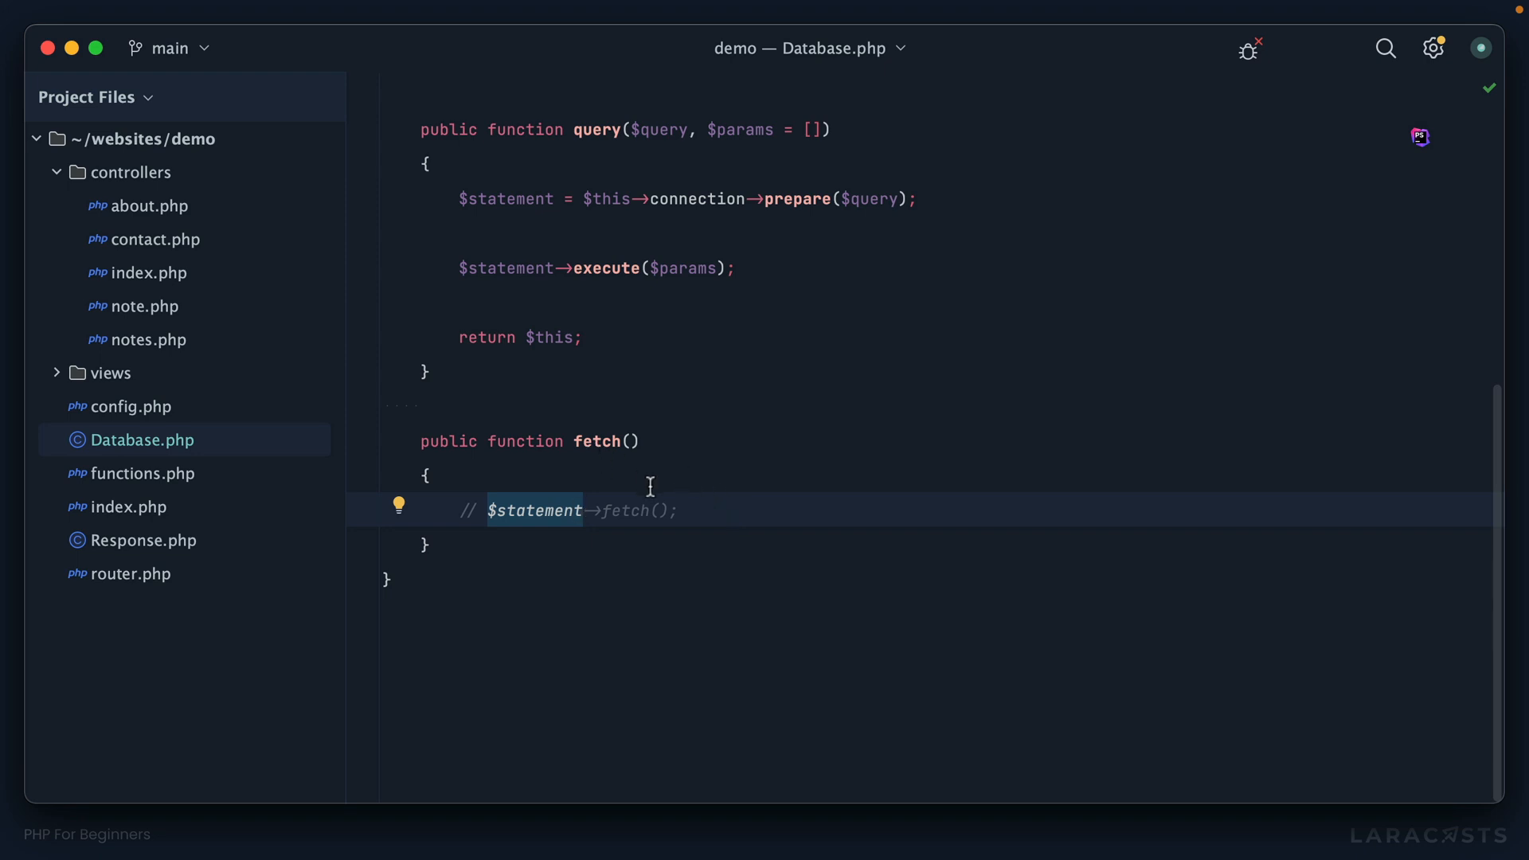
In query(), replace the local $statement with $this->statement for prepare and execute.
scroll("down", 3)
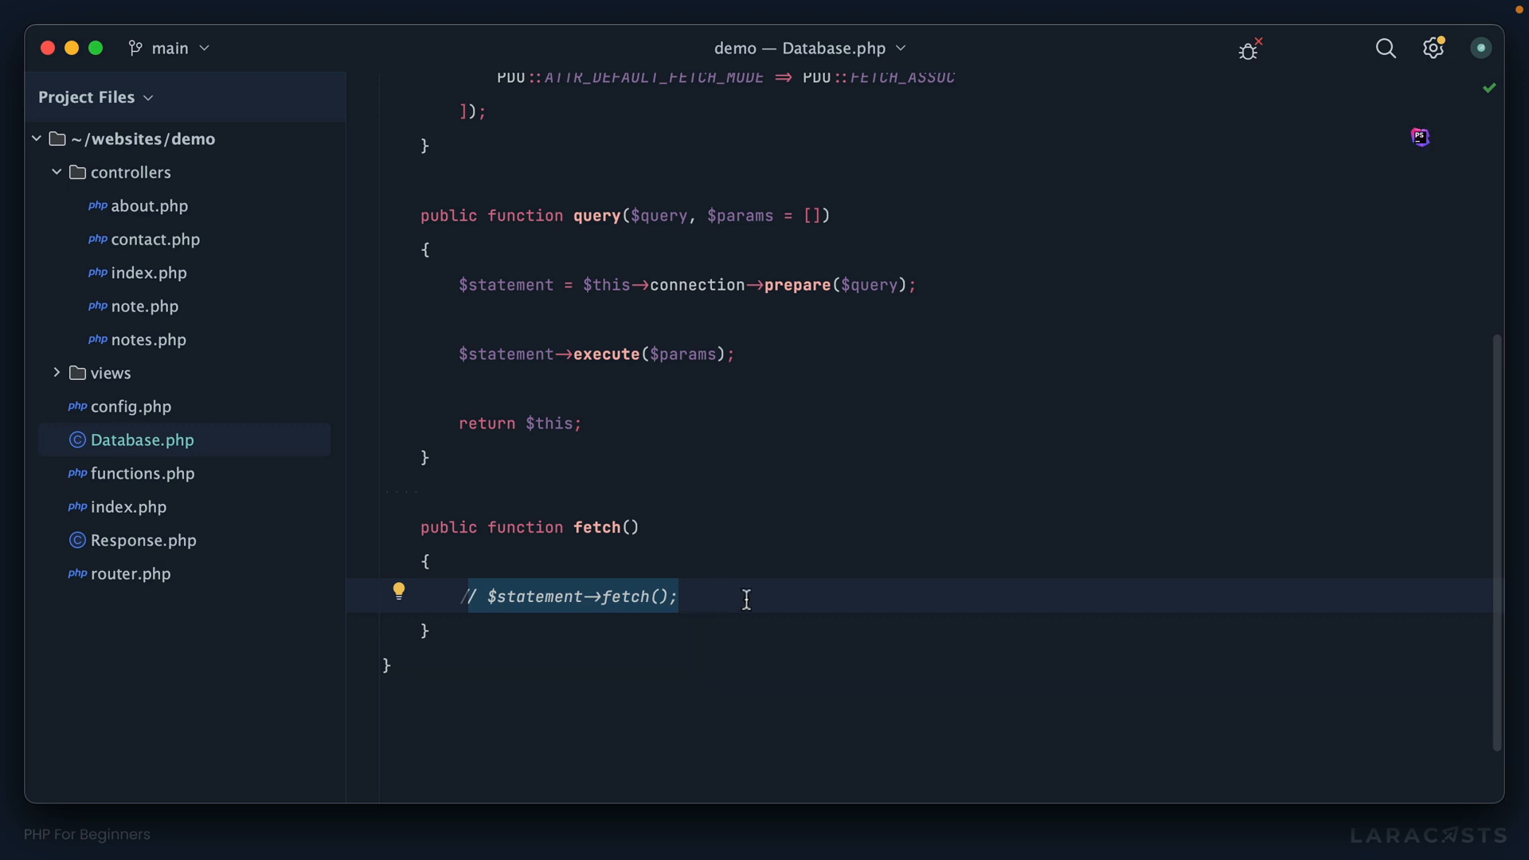
mouse_move(646, 399)
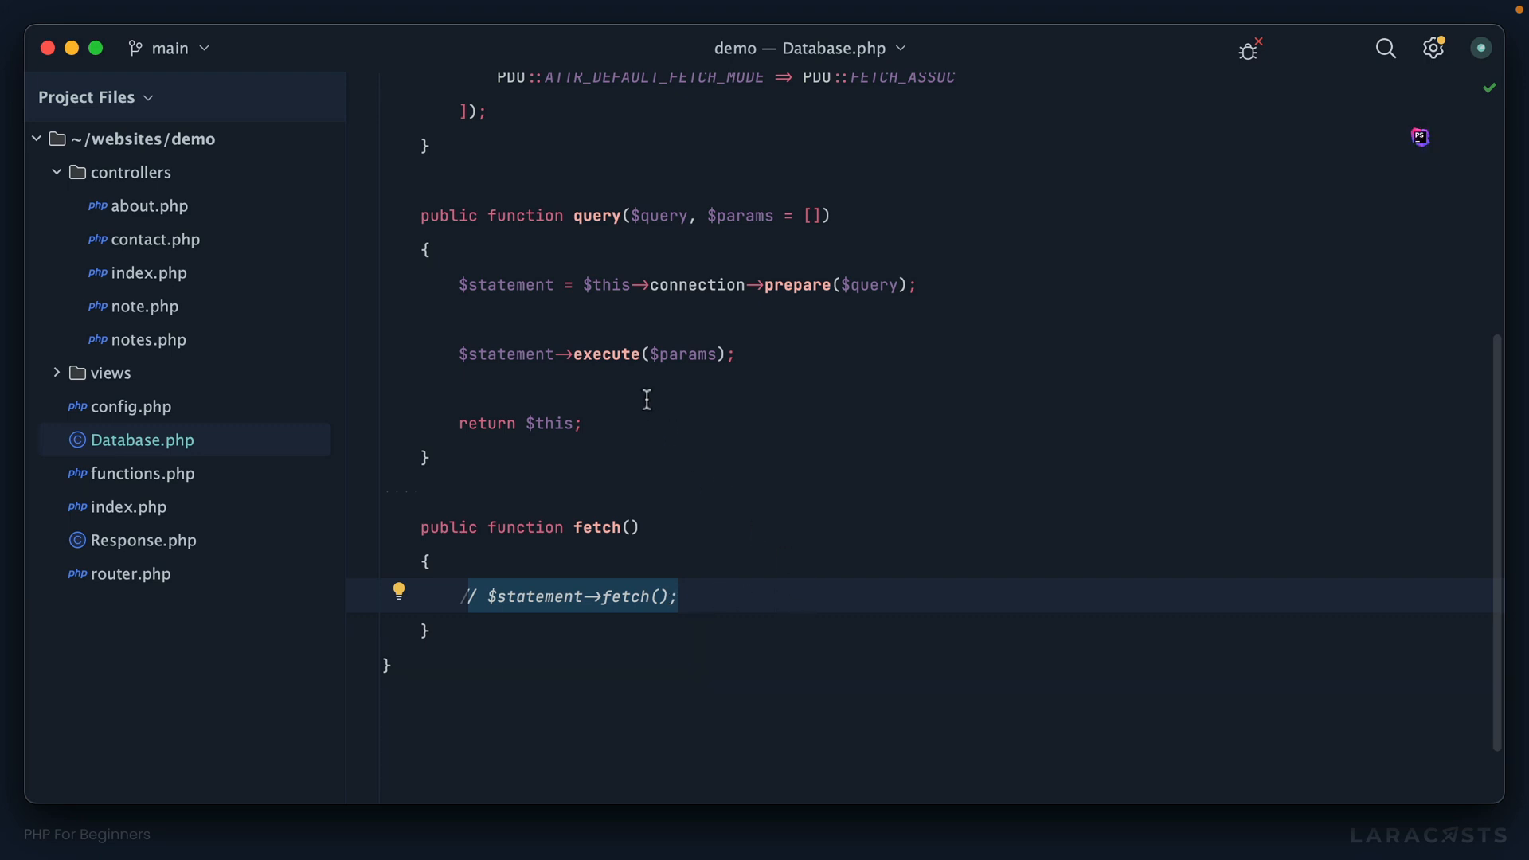
mouse_move(472, 284)
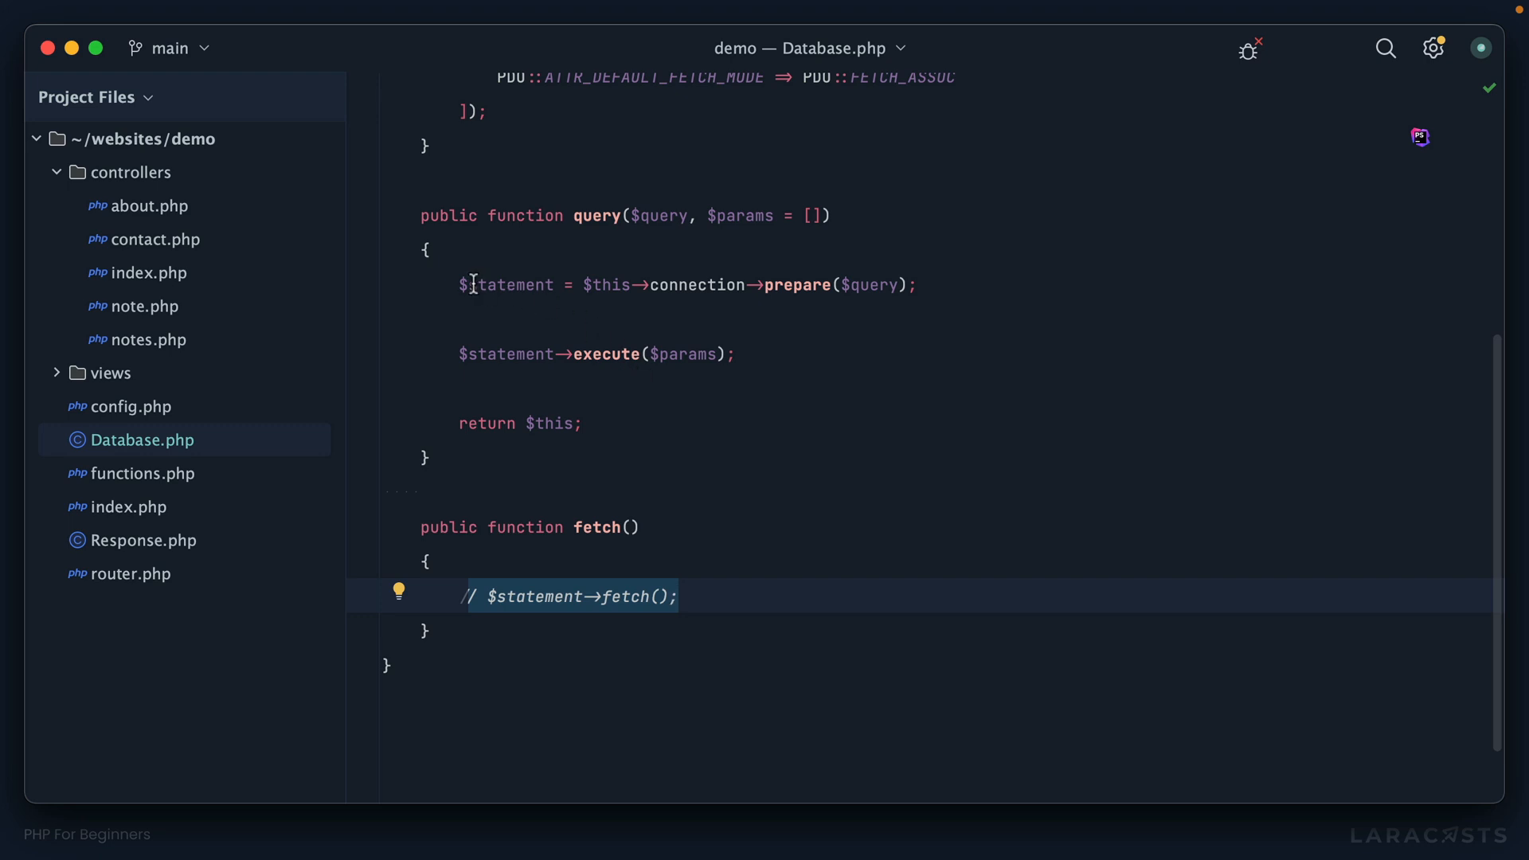
double_click(509, 283)
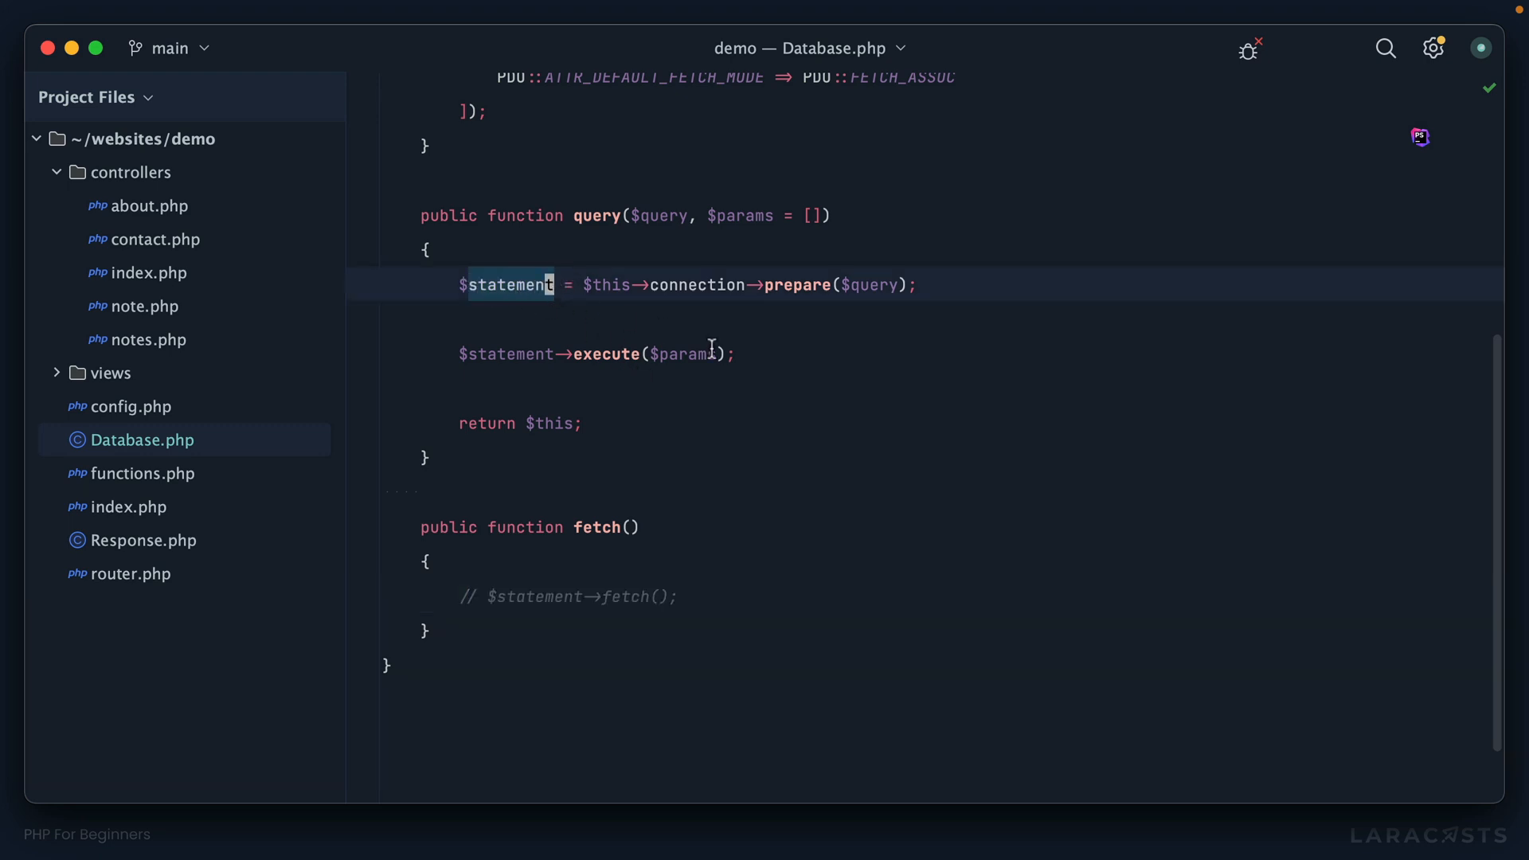
mouse_move(792, 382)
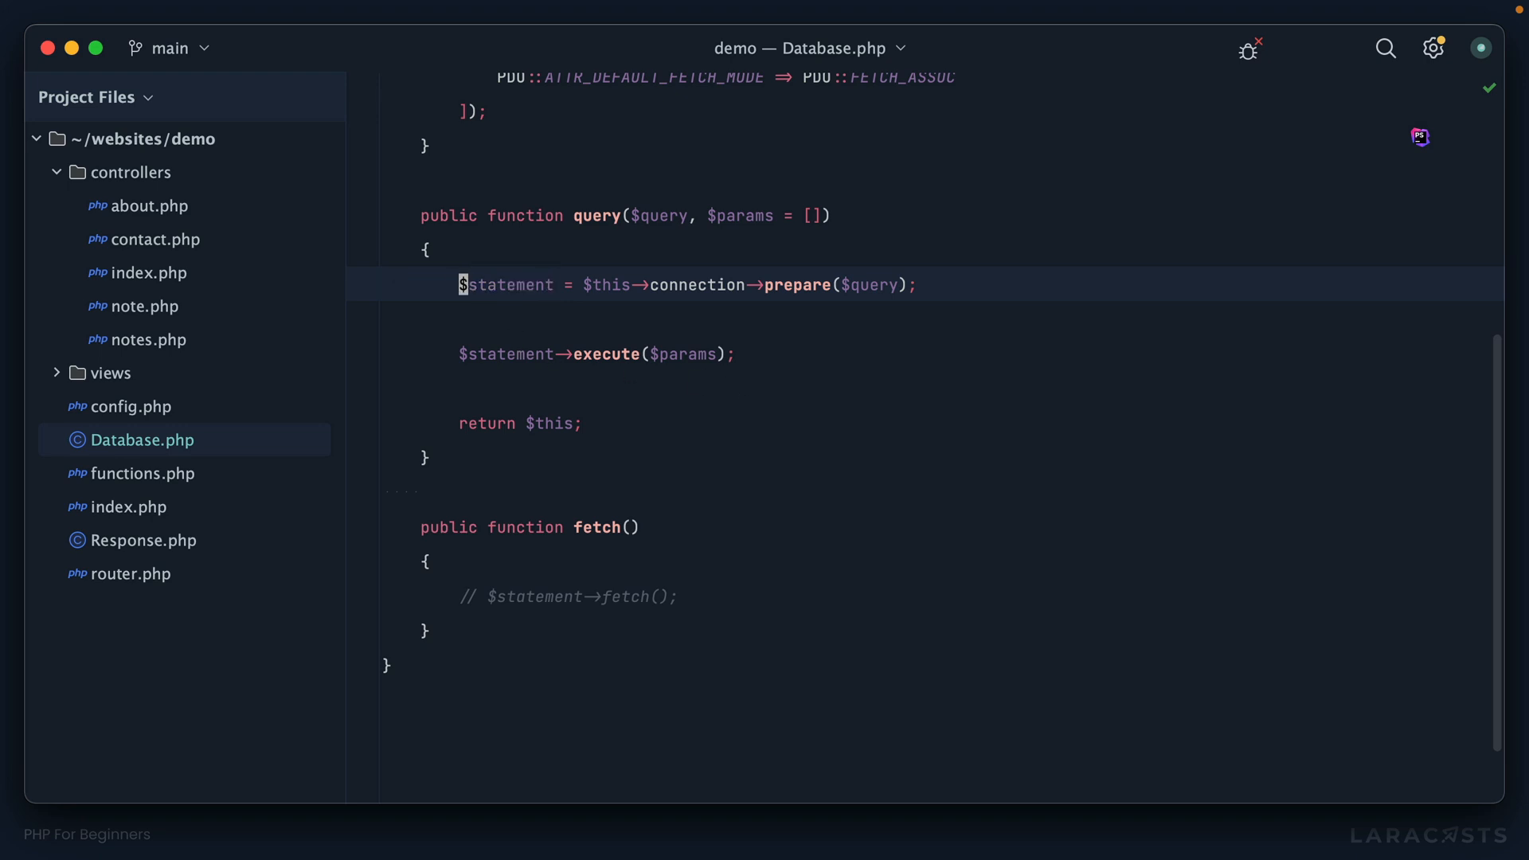
type("$this->")
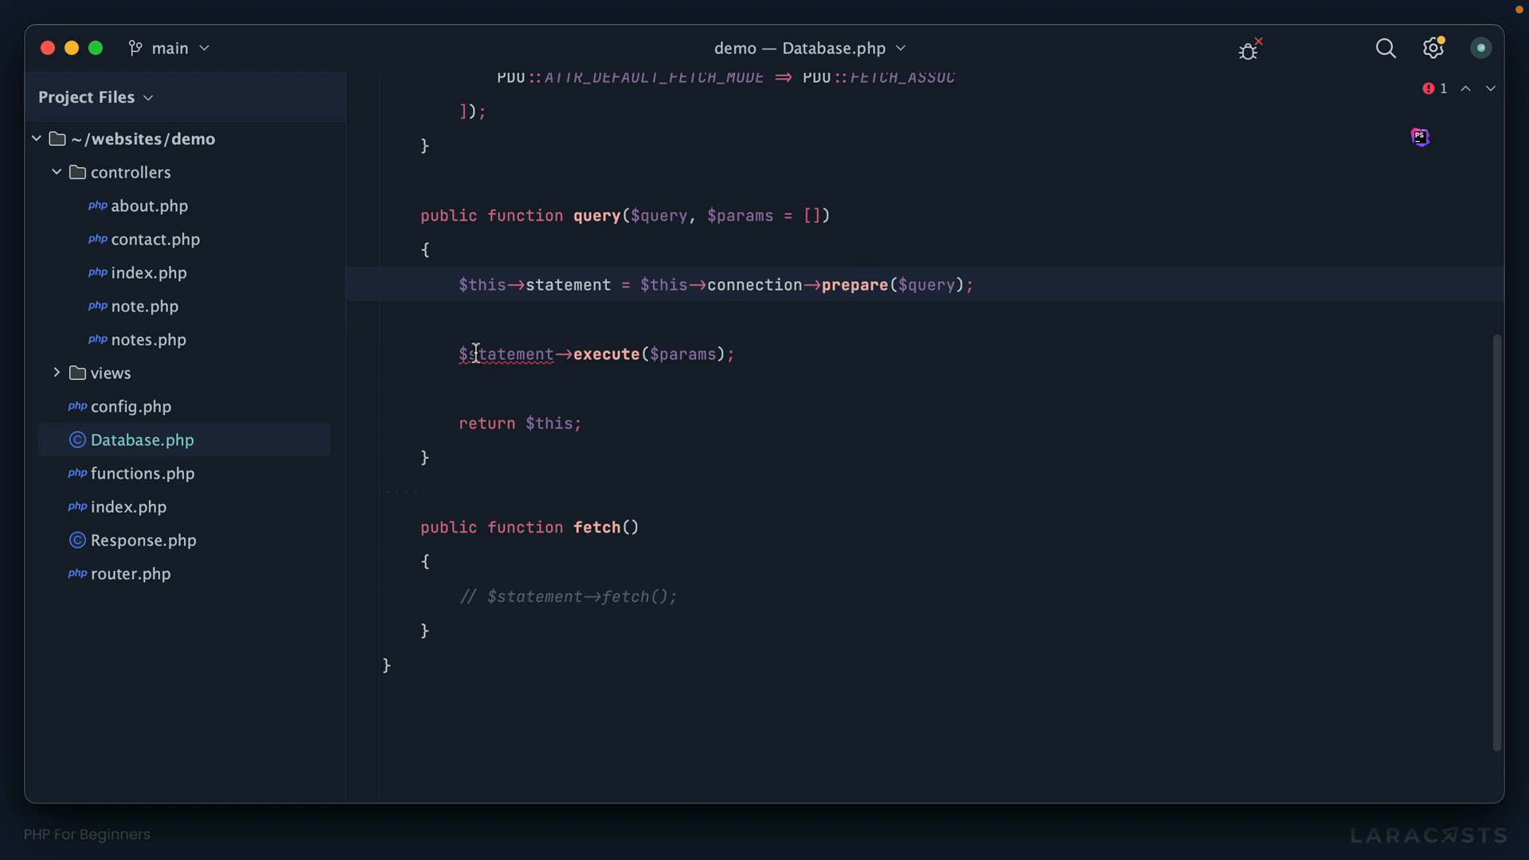
type("$this->")
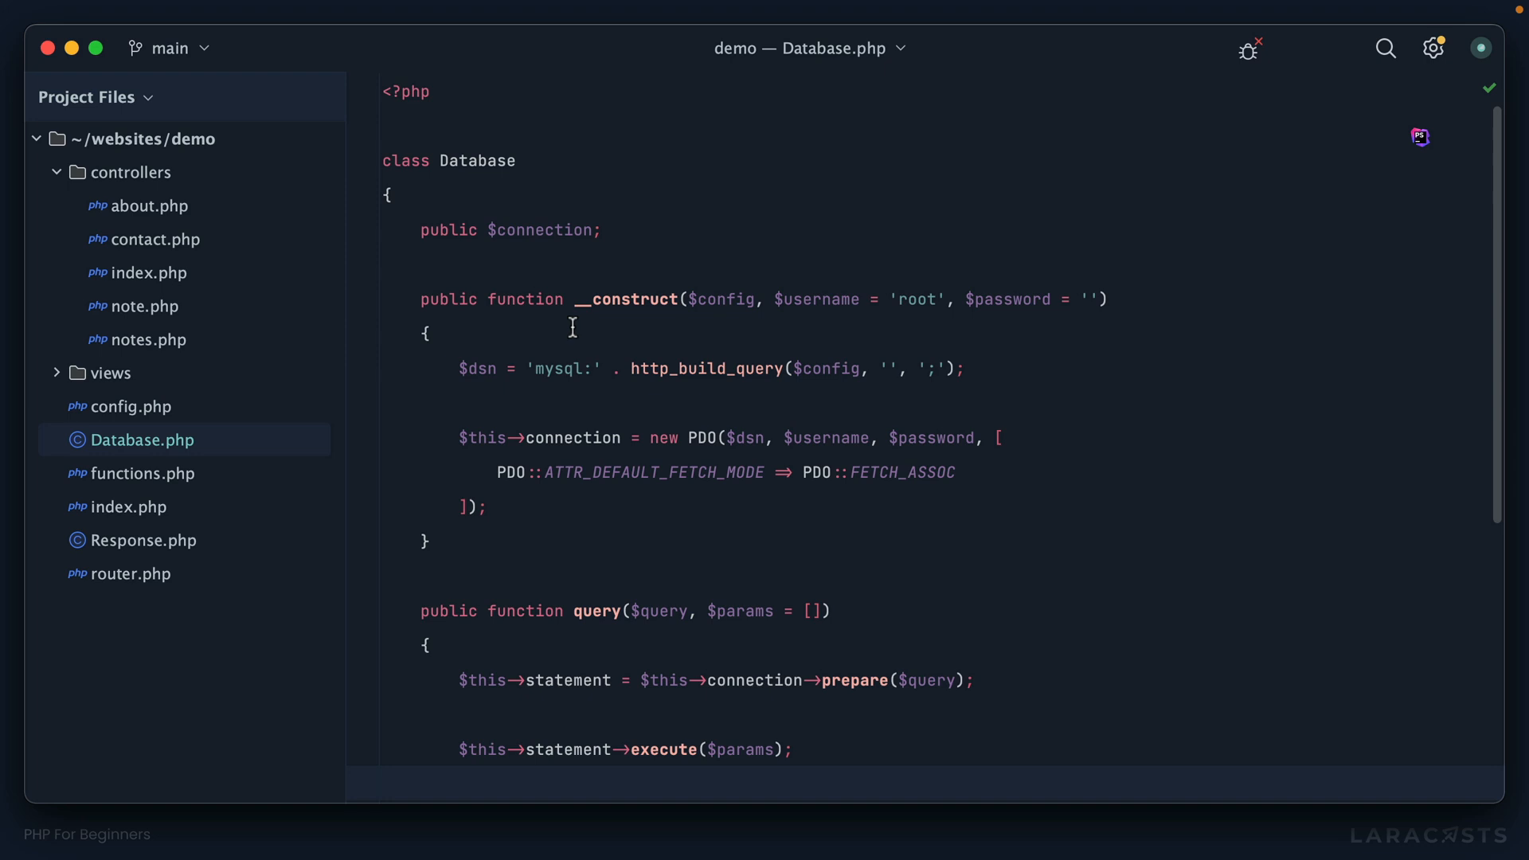
Declare a public $statement property on the Database class.
type("public $statement;")
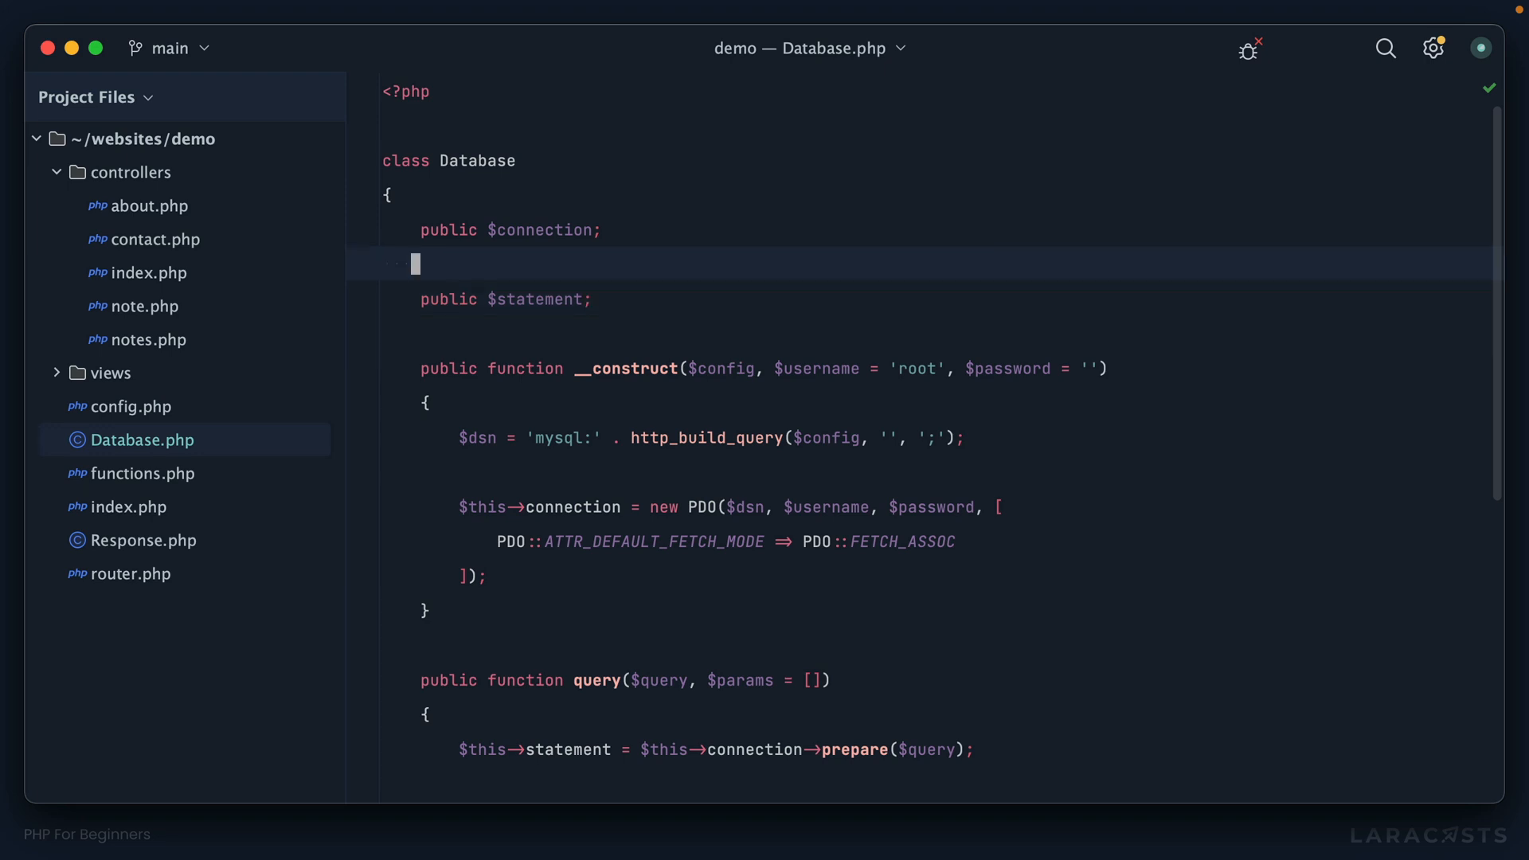
type("prot")
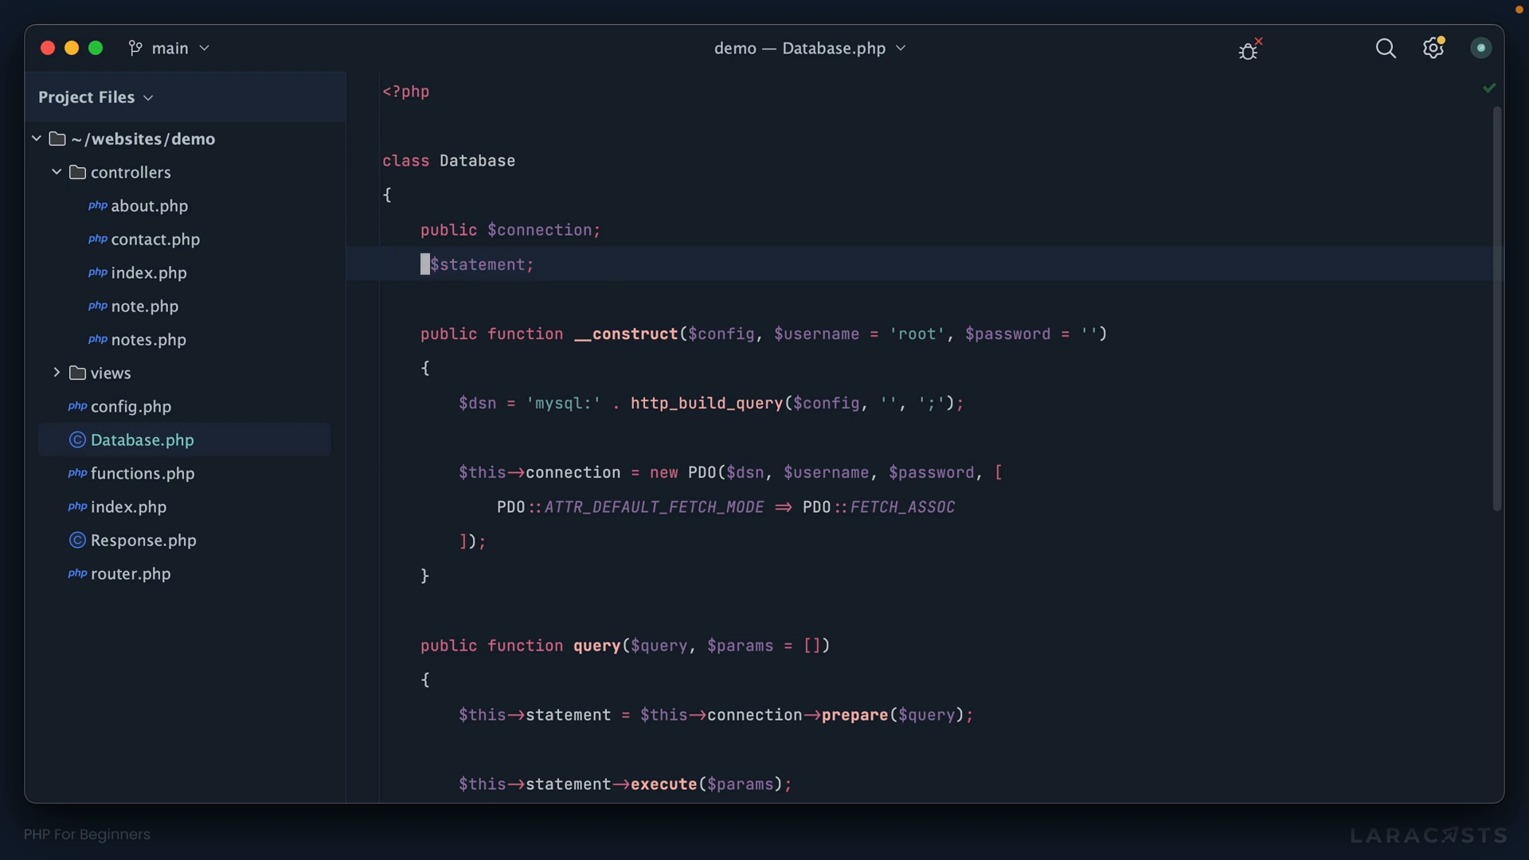
type("public")
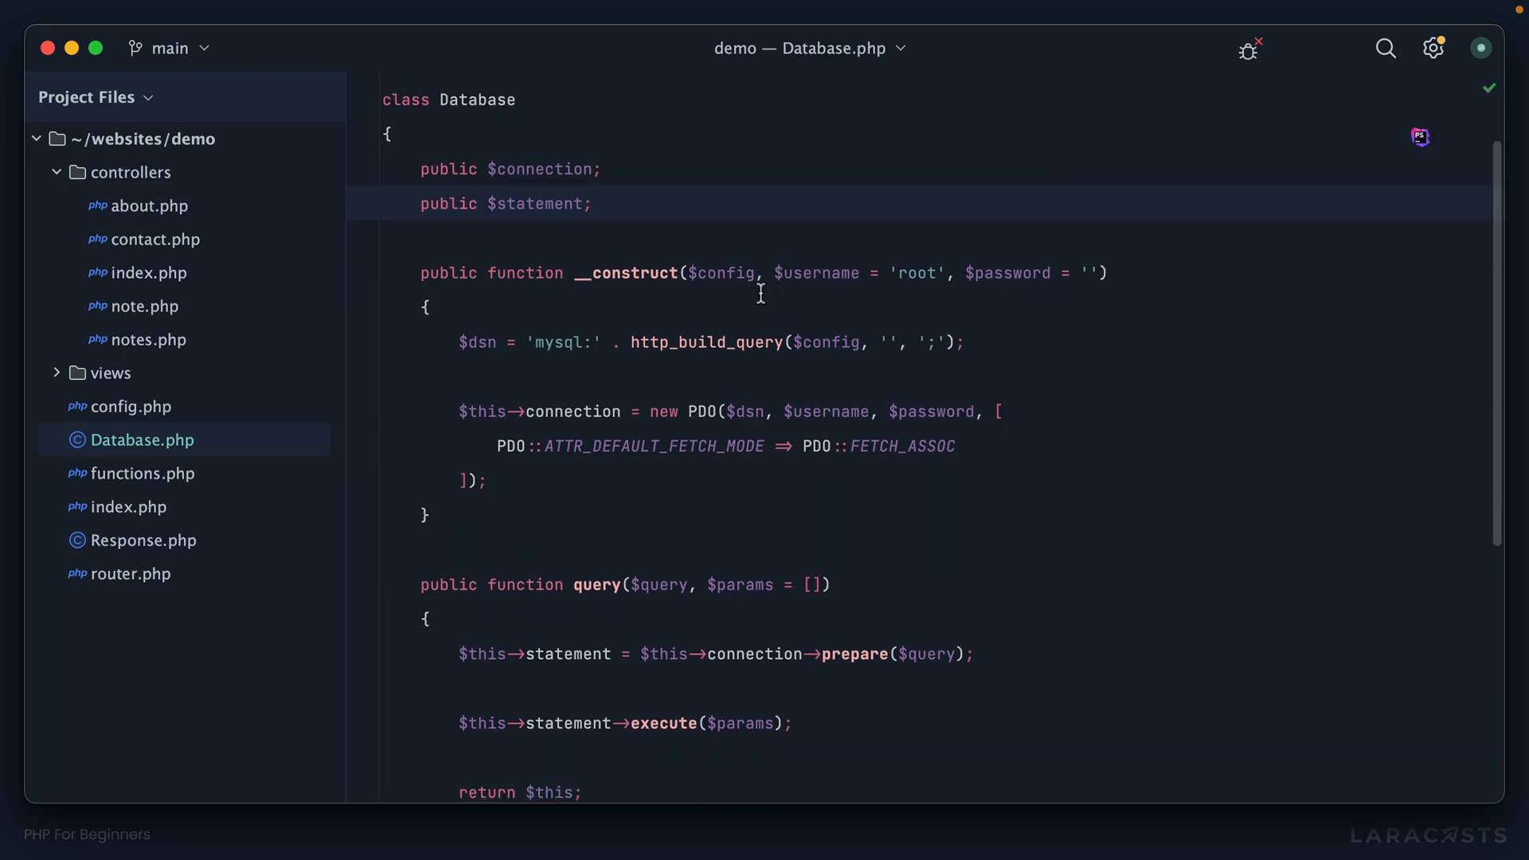
double_click(539, 203)
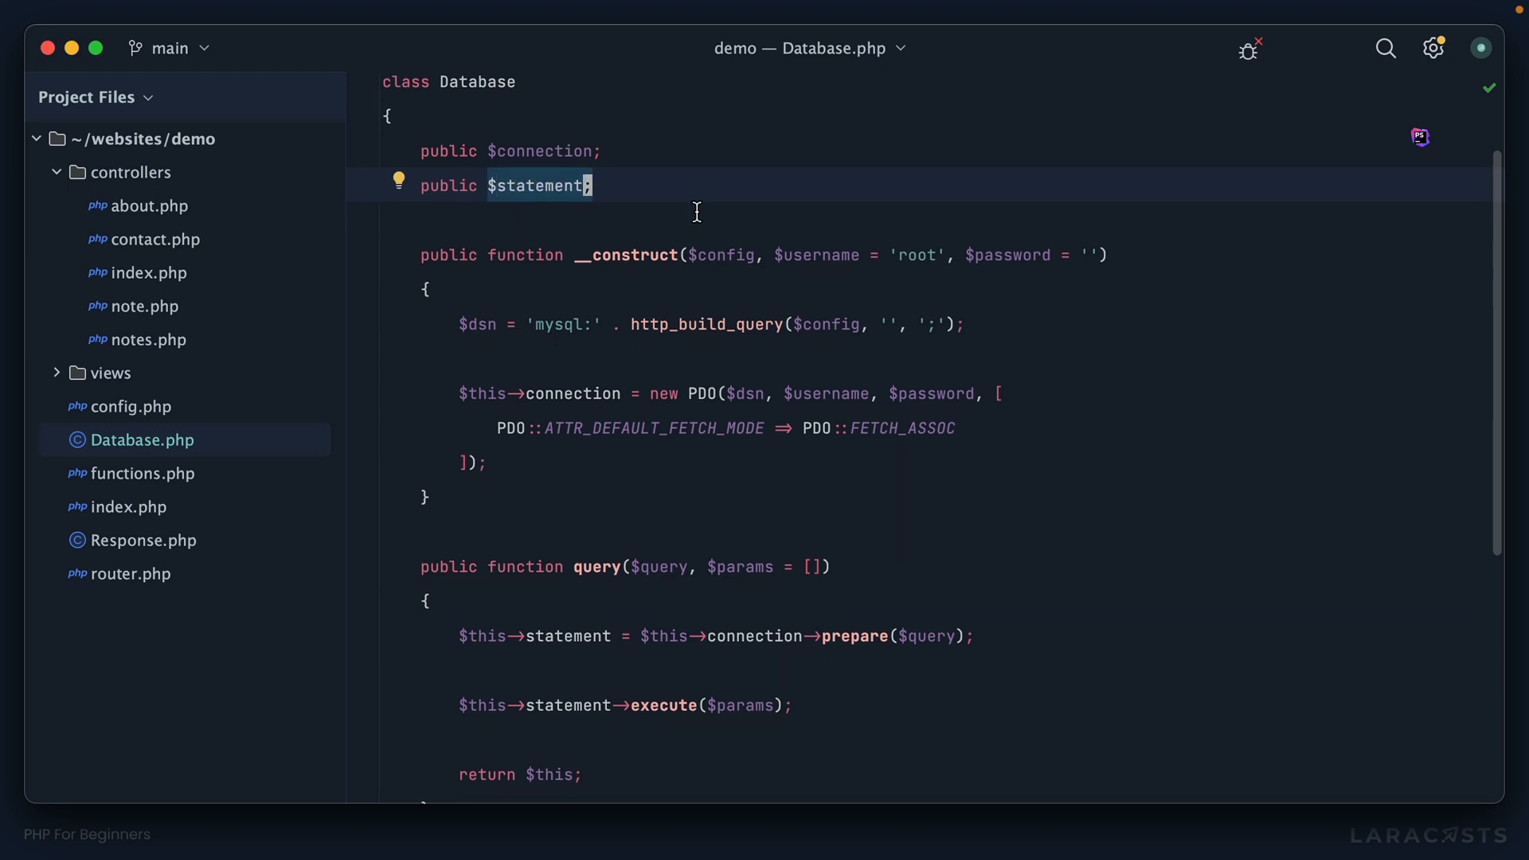
Make fetch() return $this->statement->fetch().
scroll("down", 3)
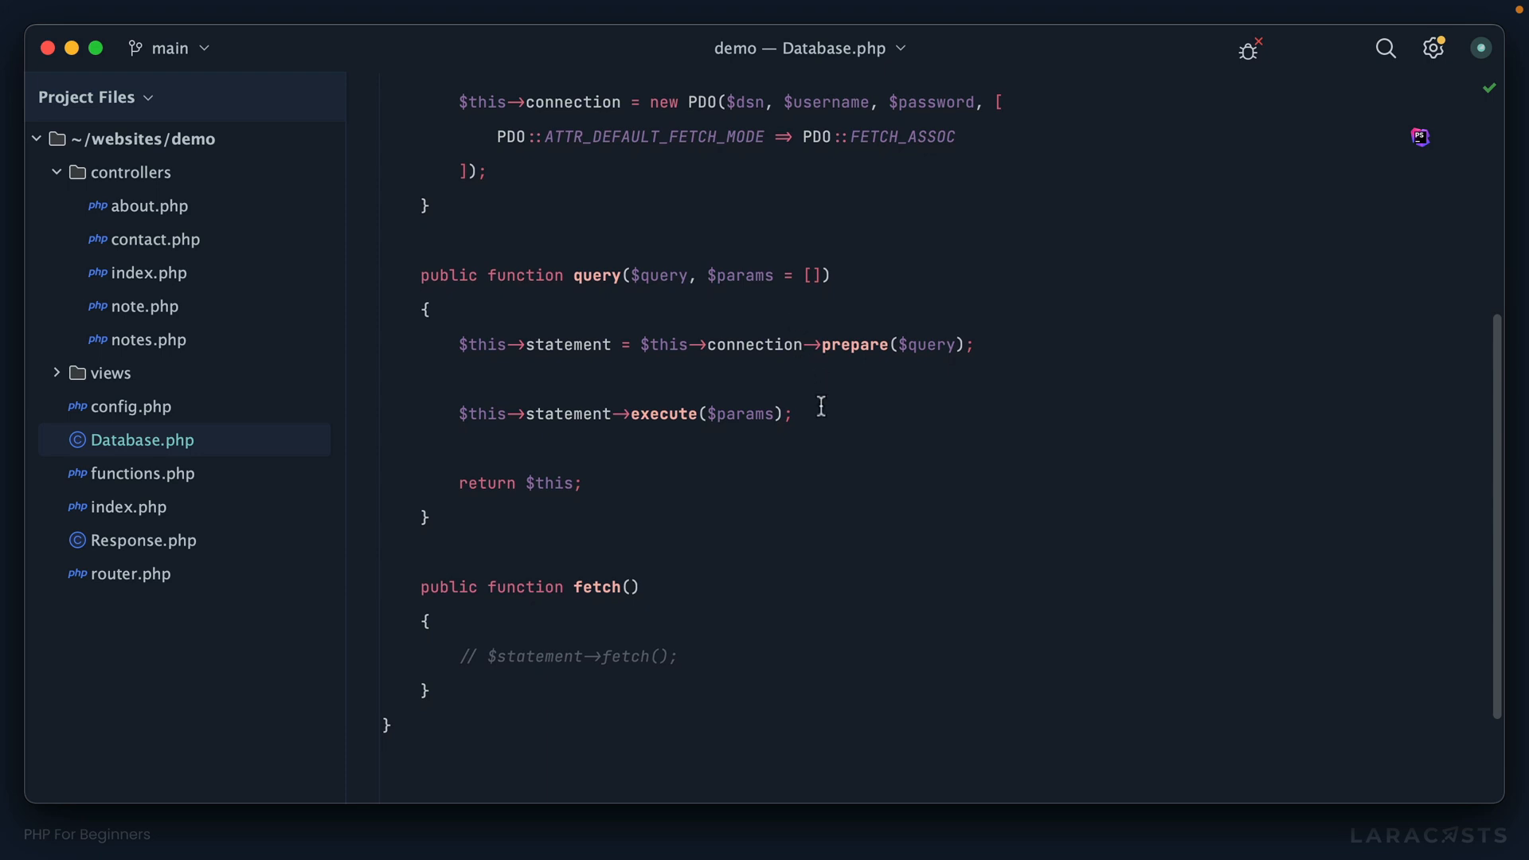
scroll("down", 3)
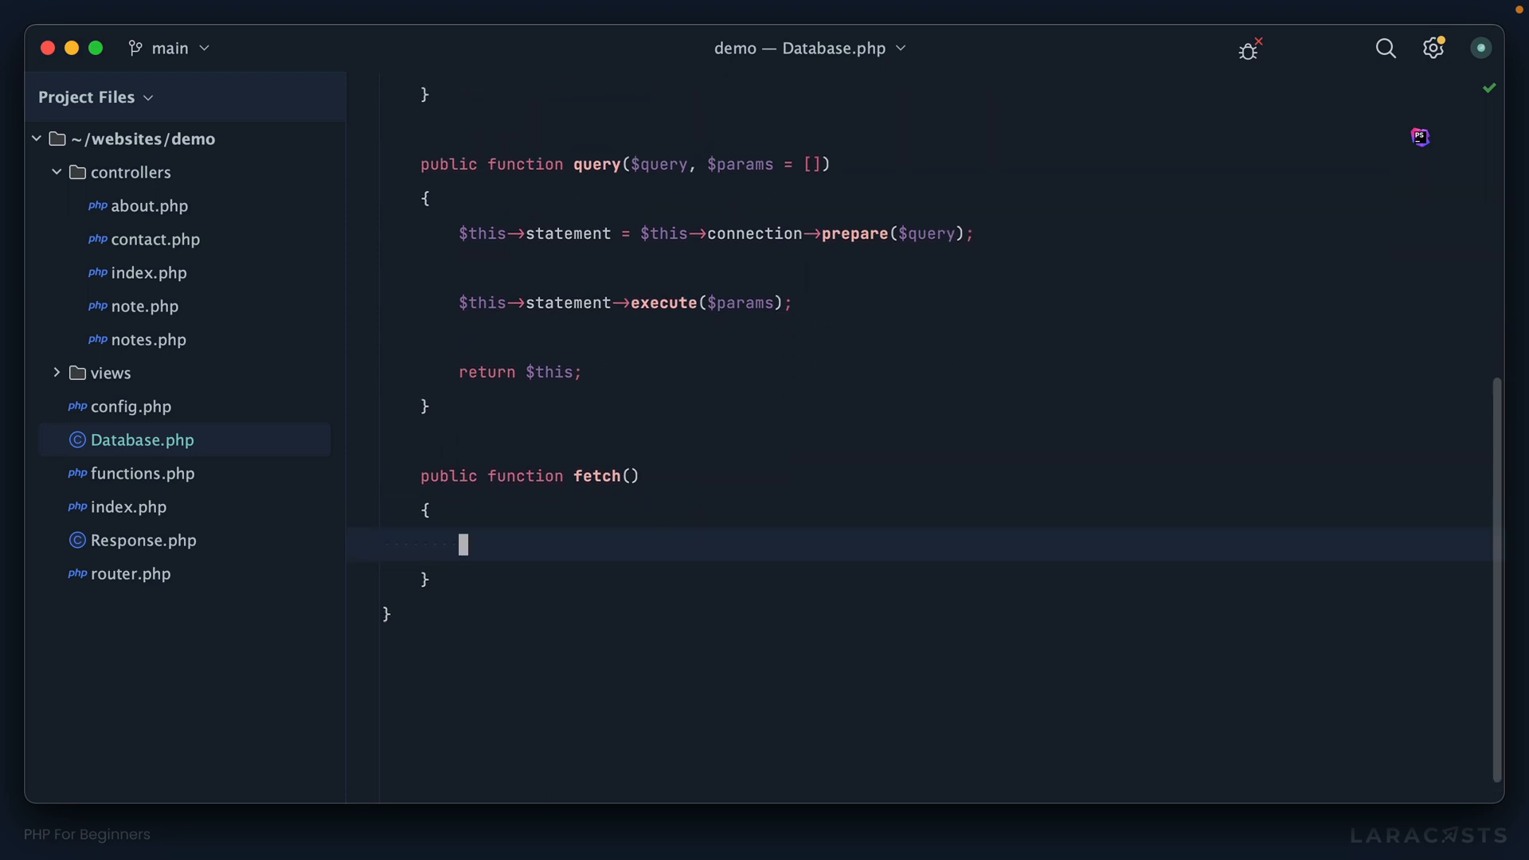
type("return $this->state")
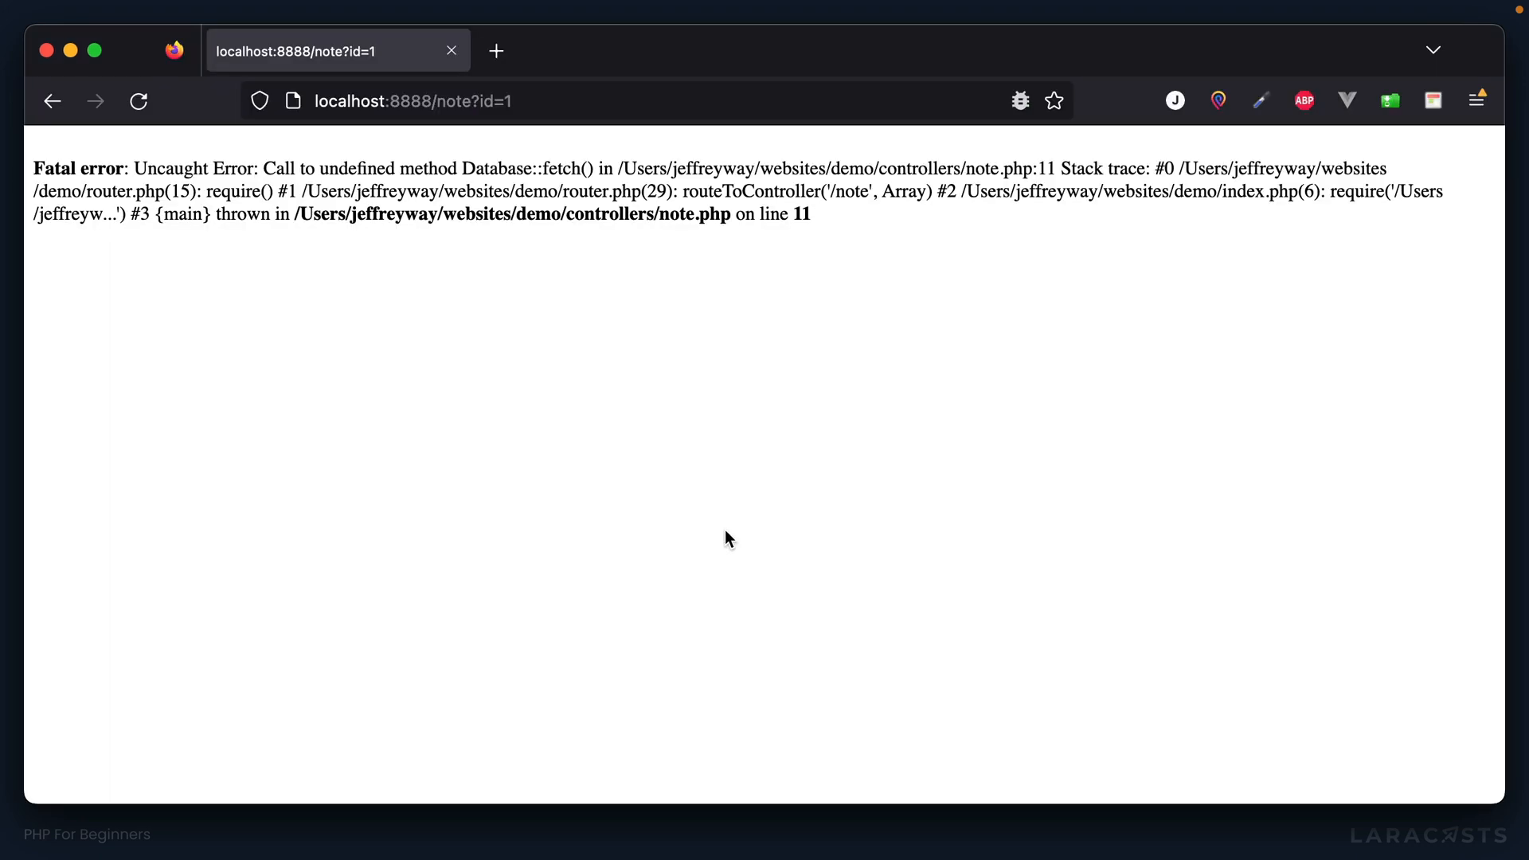
Reload localhost:8888/note?id=1 in Firefox to test the Database changes.
left_click(138, 100)
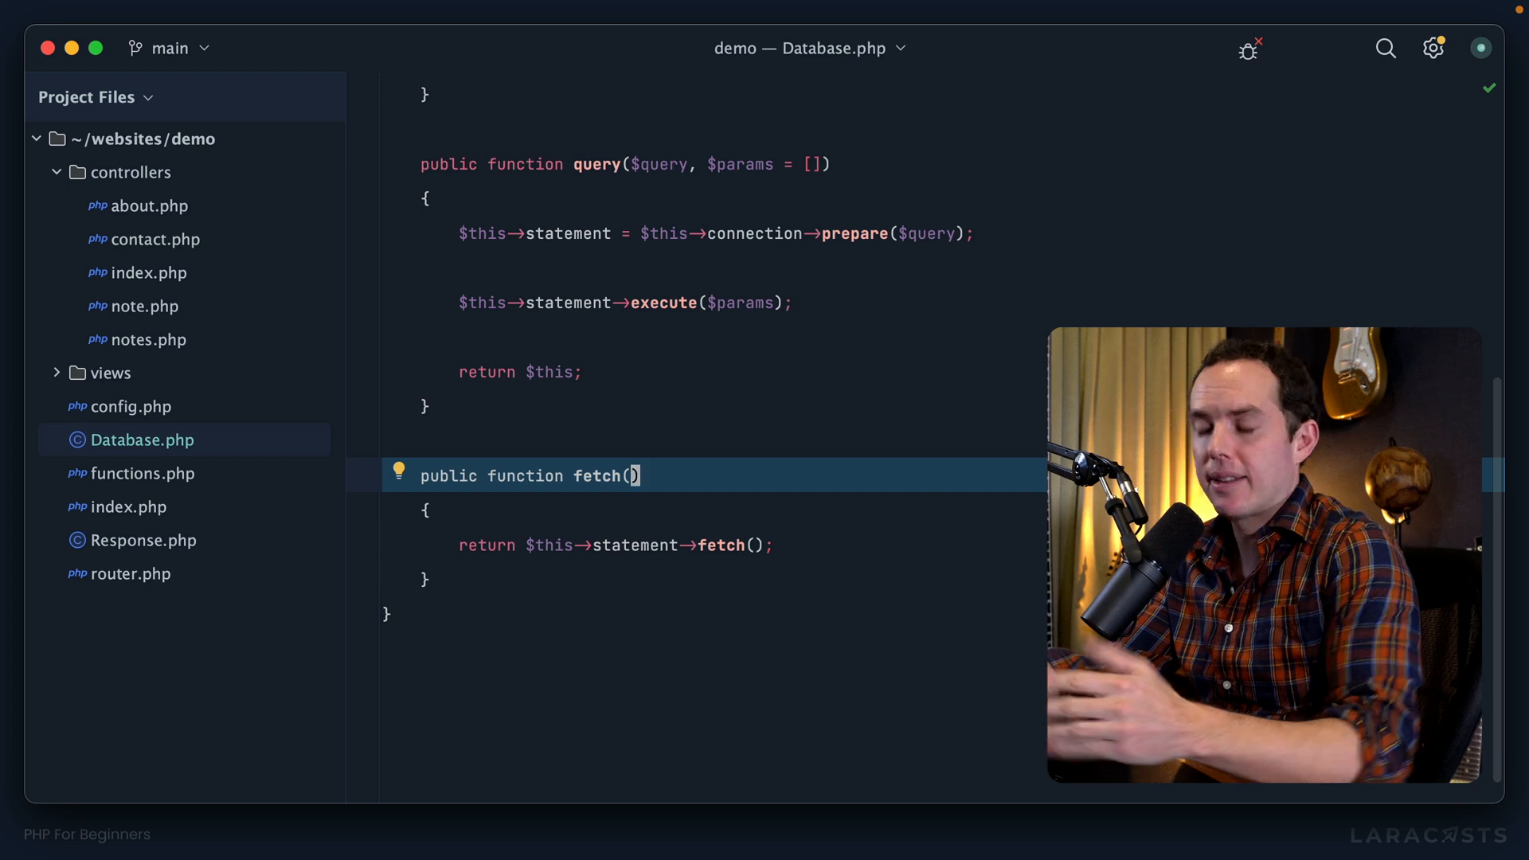
Rename Database fetch() to find() and call ->find() in controllers/note.php.
type("find")
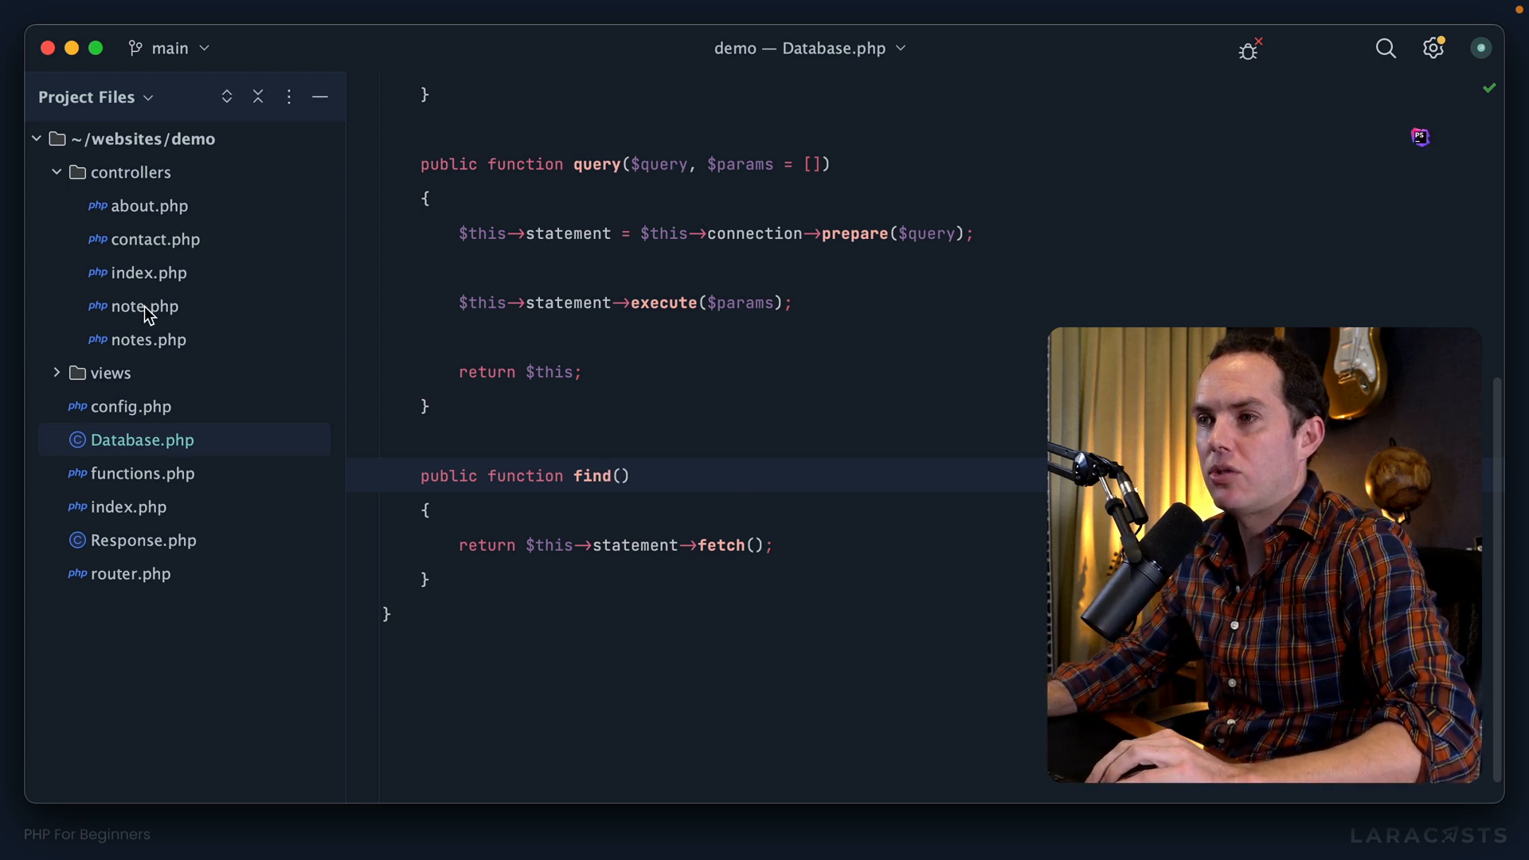
left_click(144, 305)
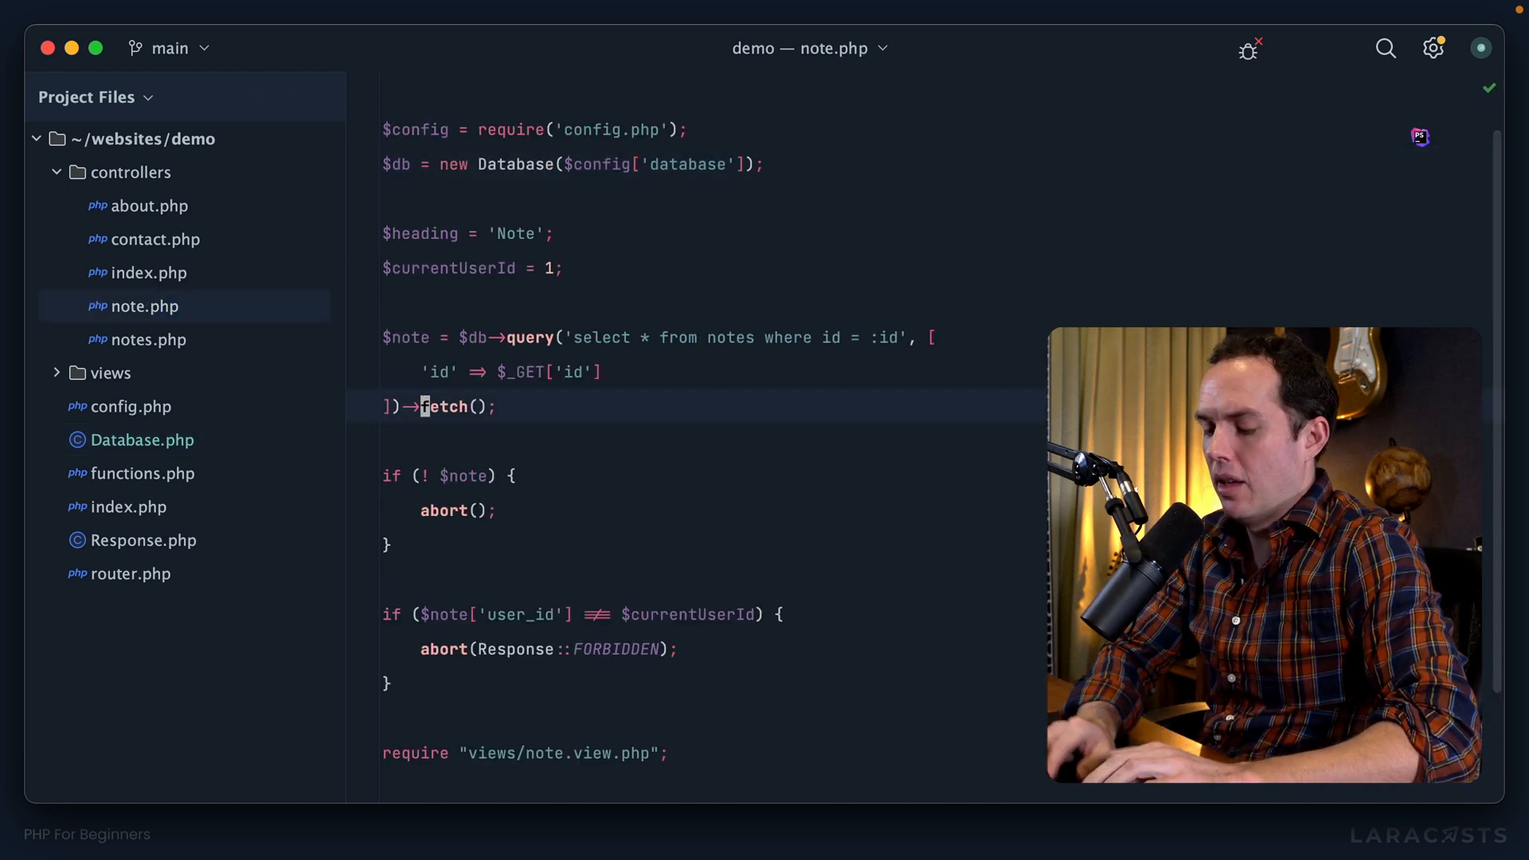
type("find")
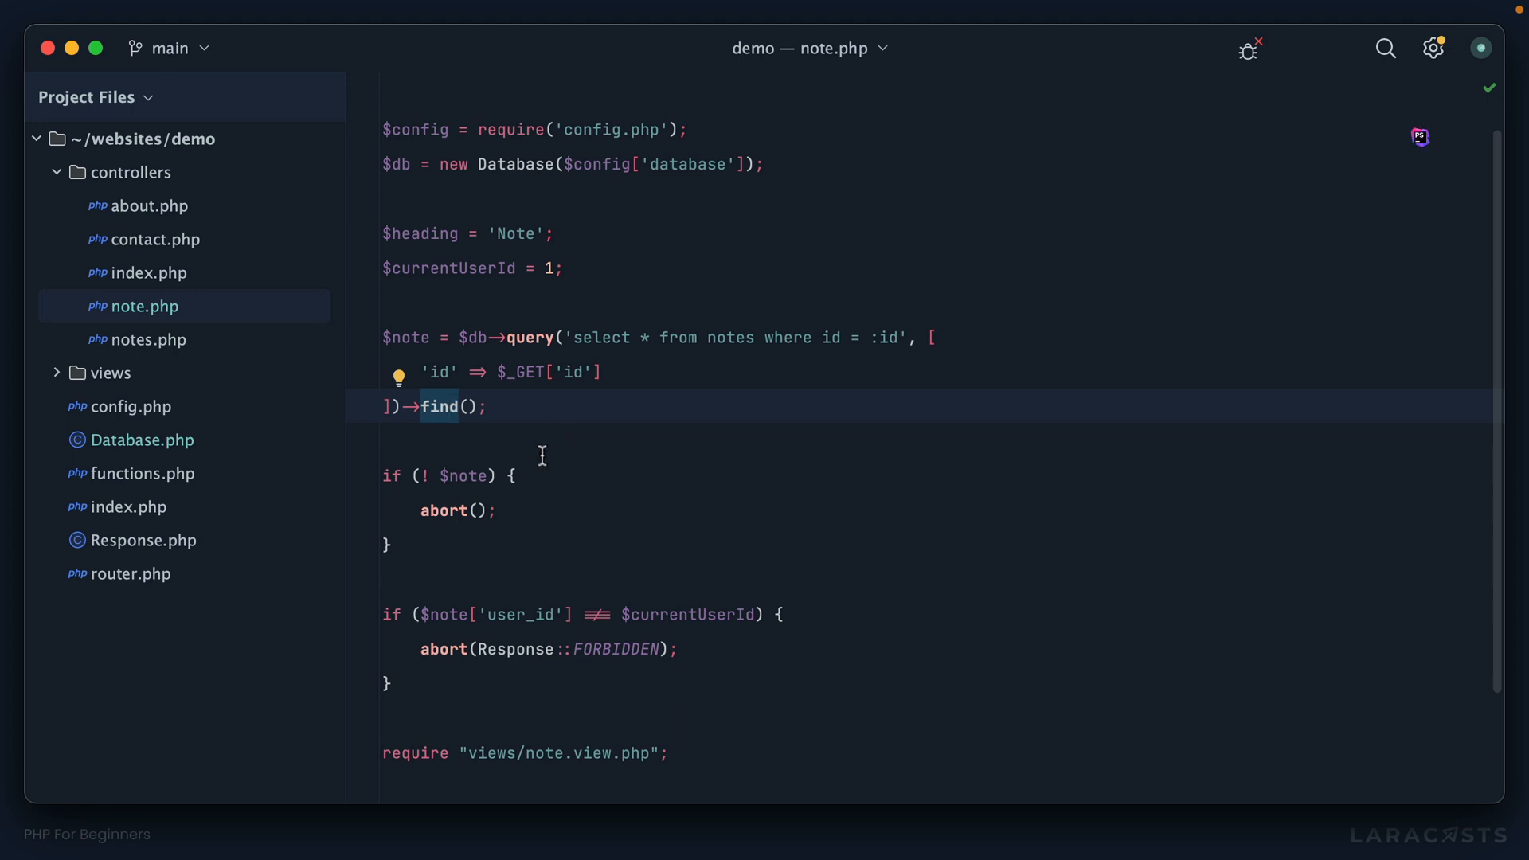
Use findOrFail() in note.php; add findOrFail() to Database, aborting when find() is empty.
left_click(387, 476)
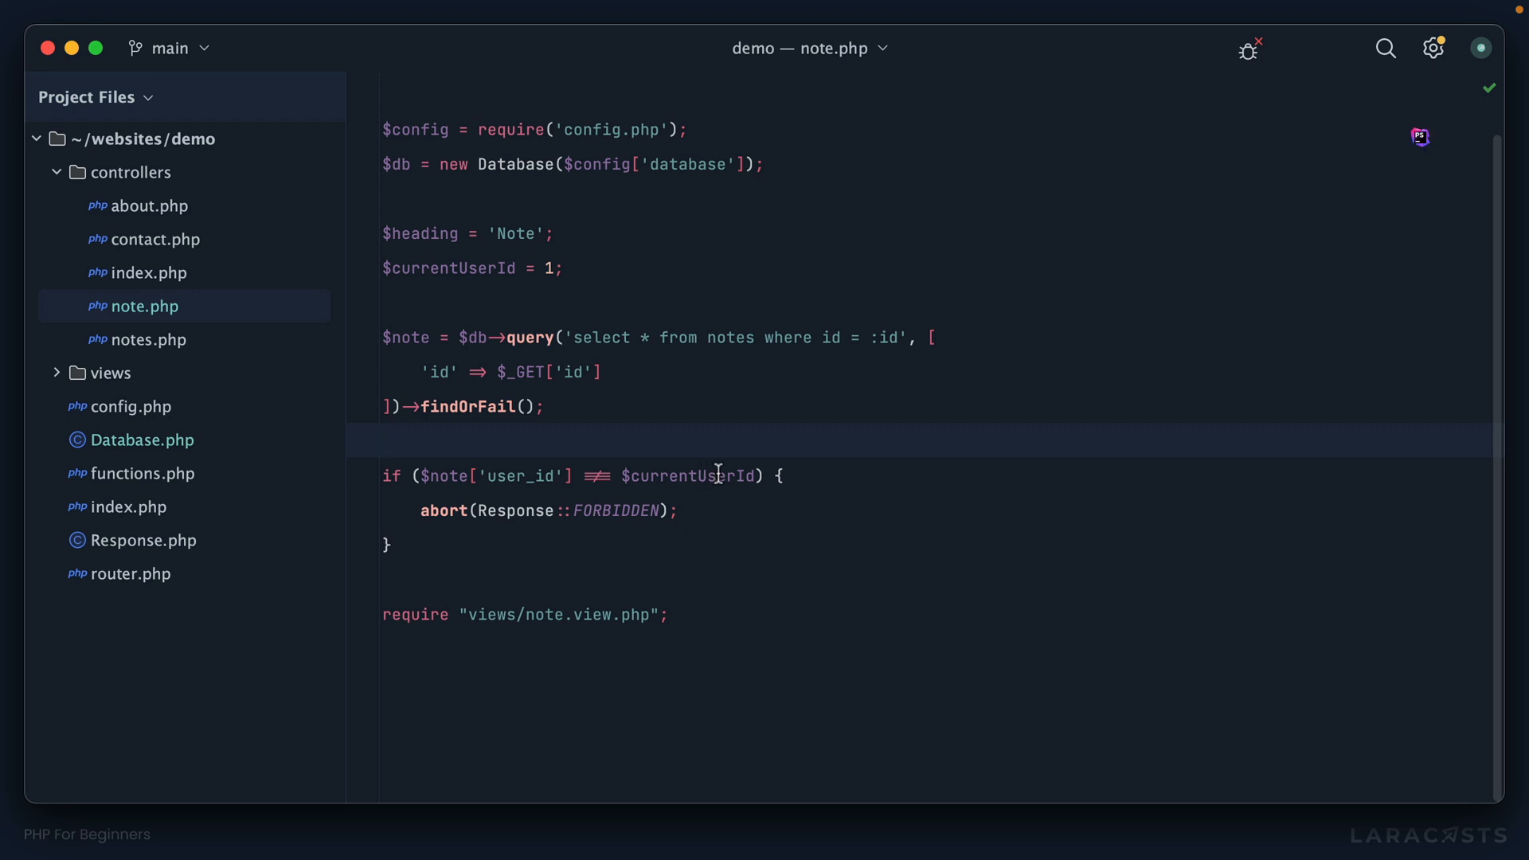
left_click(142, 439)
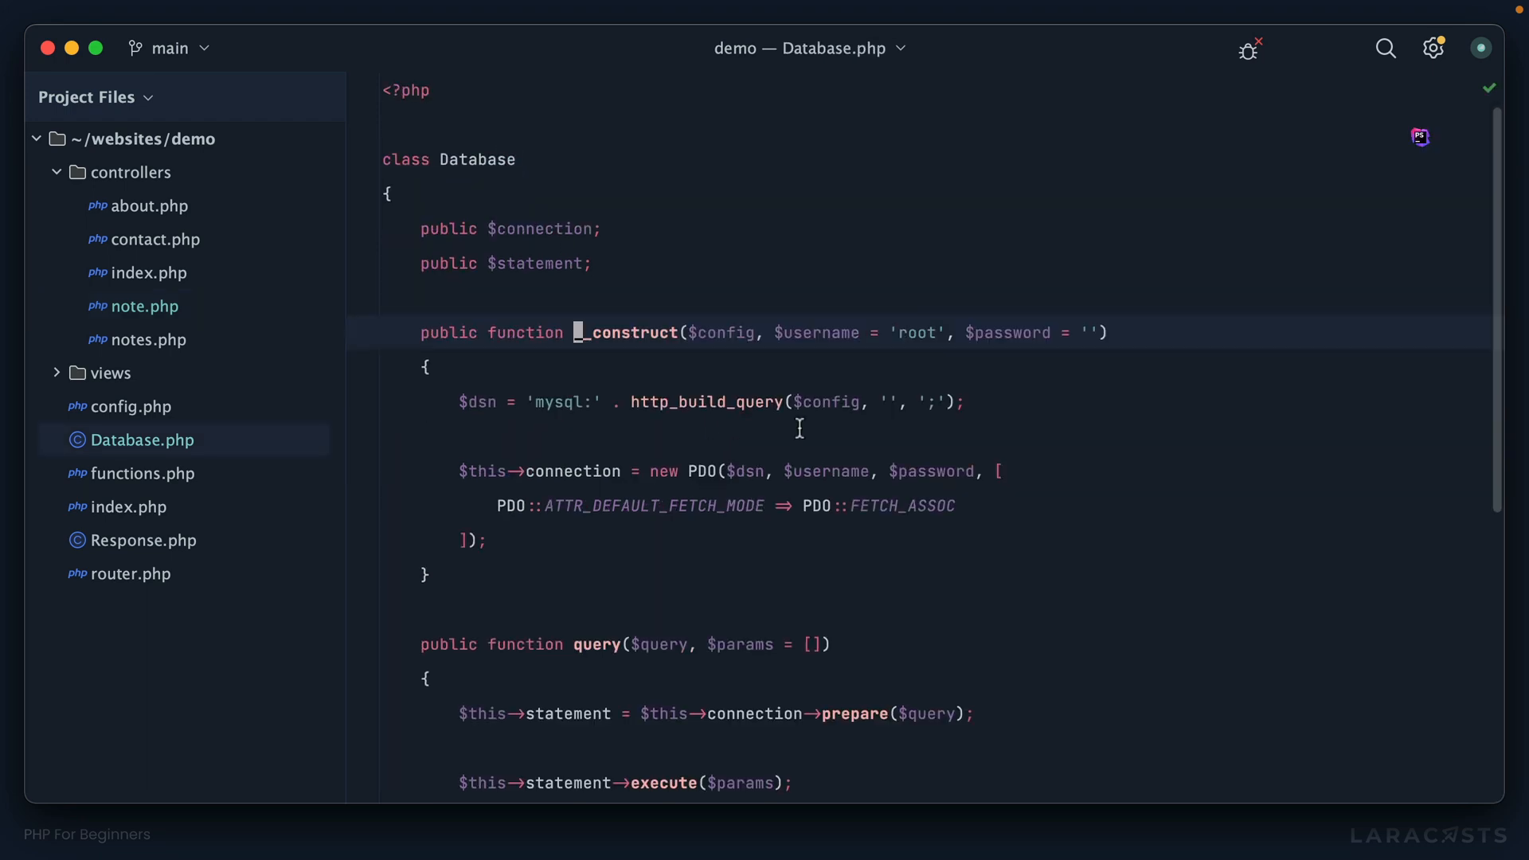
scroll("down", 3)
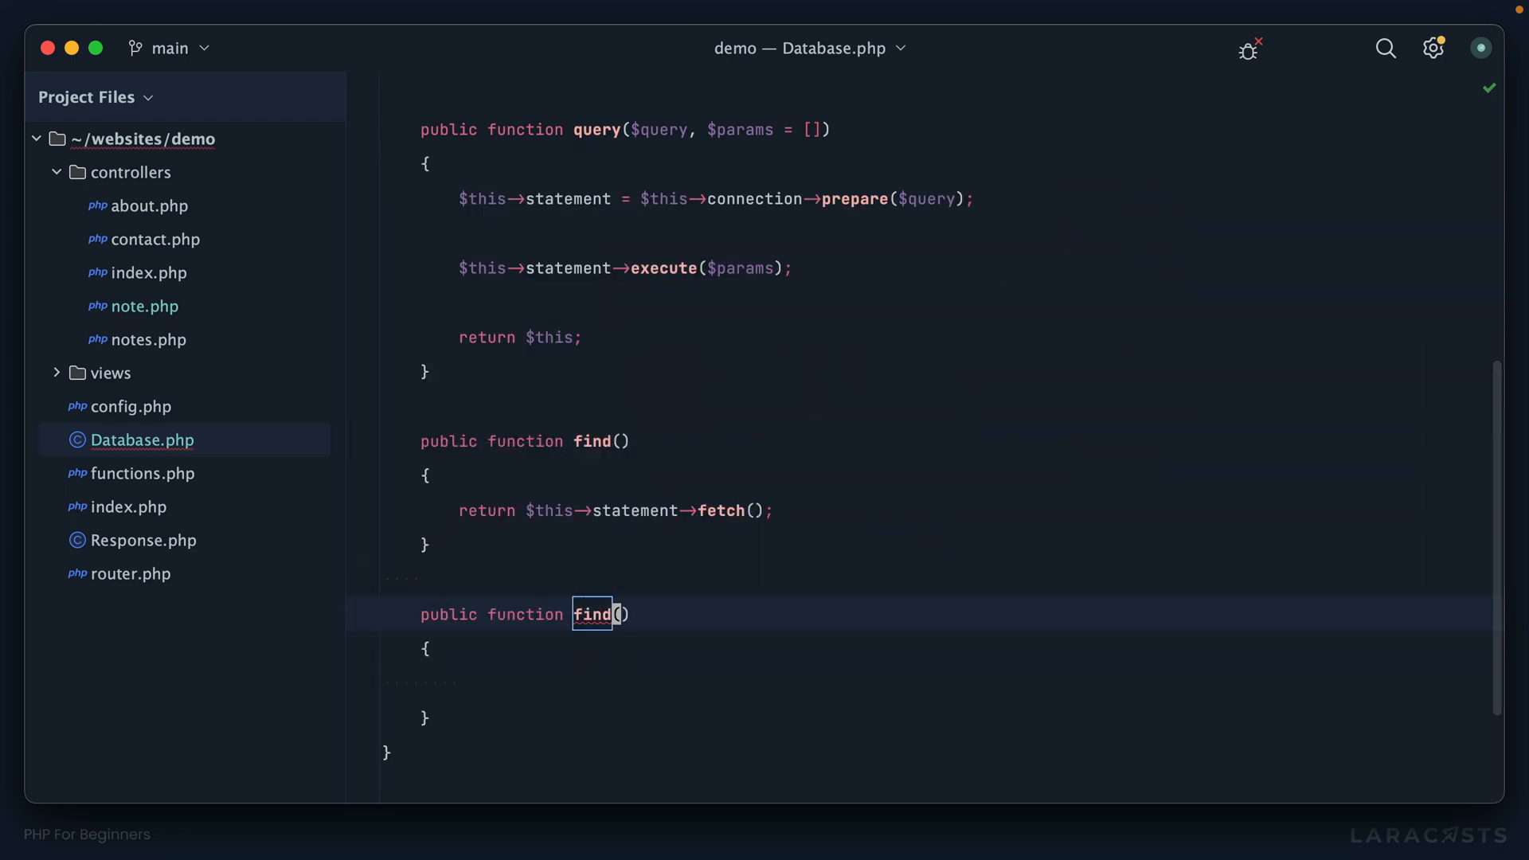
type("OrFail")
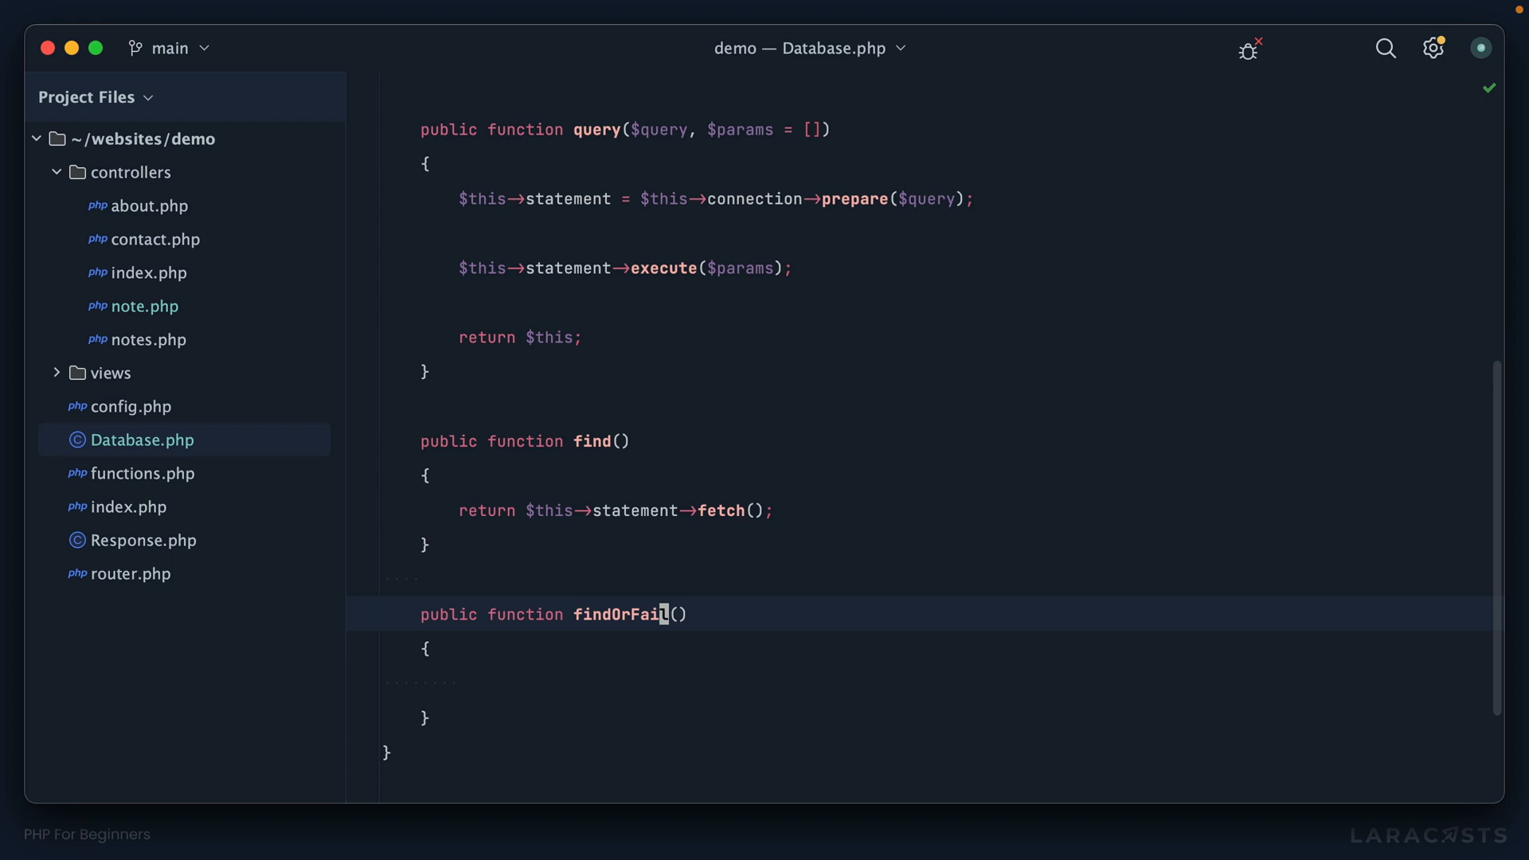
type("$this->find();")
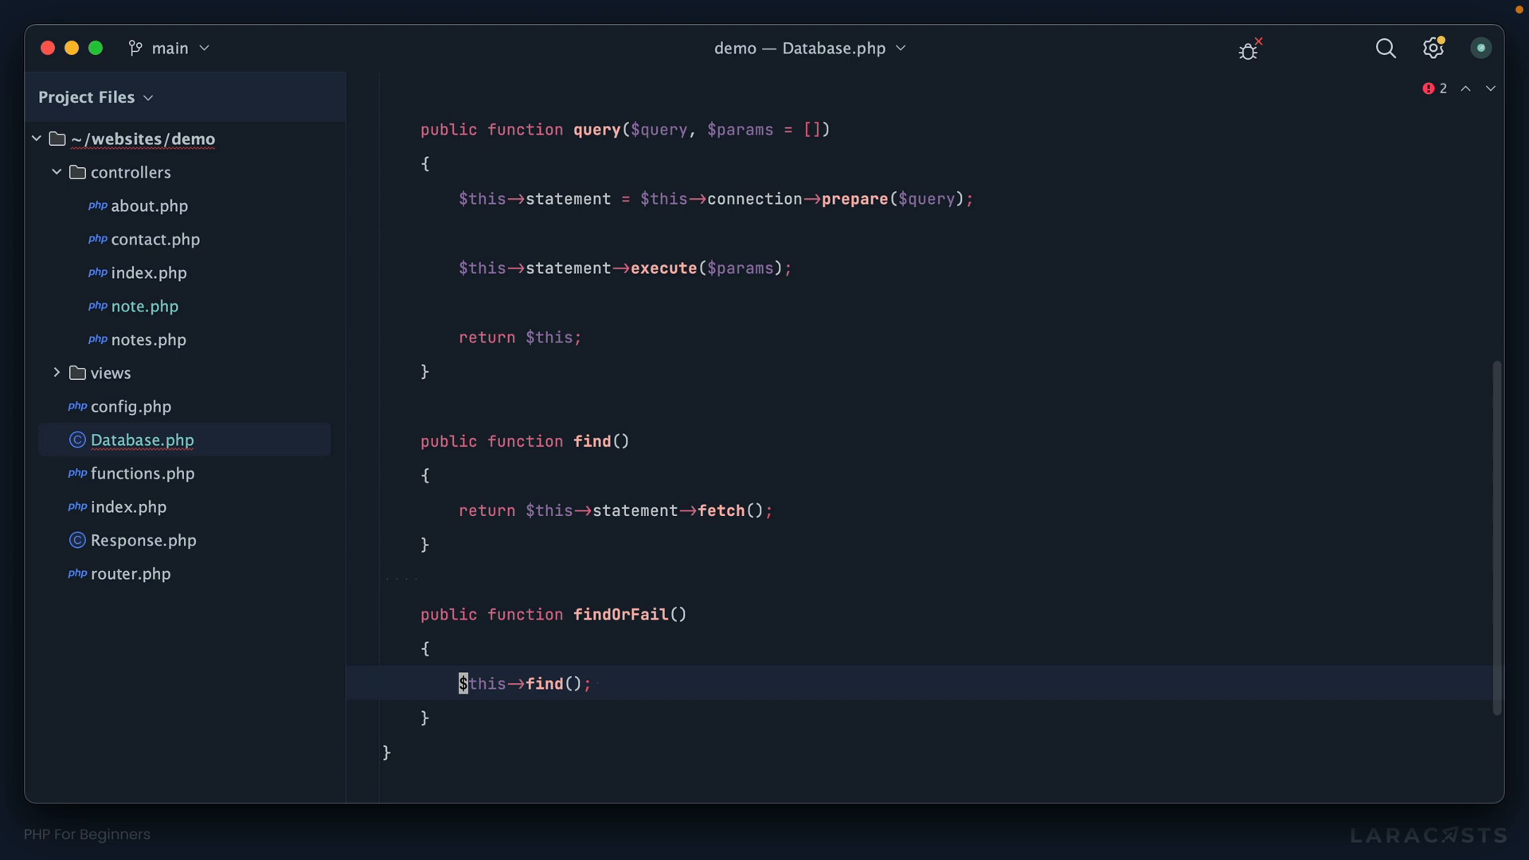
type("$note =")
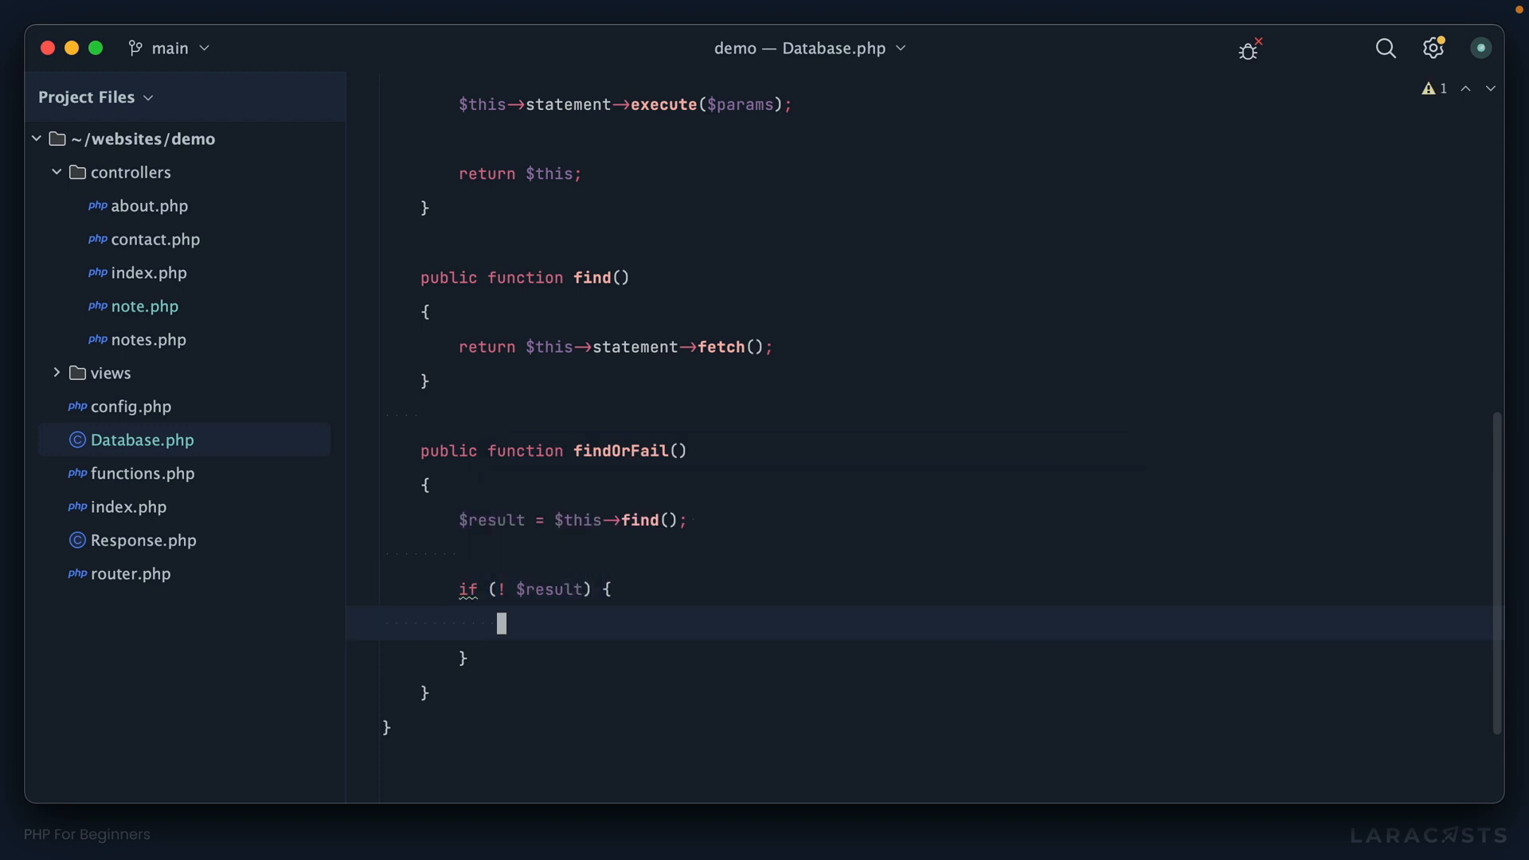
type("abort()")
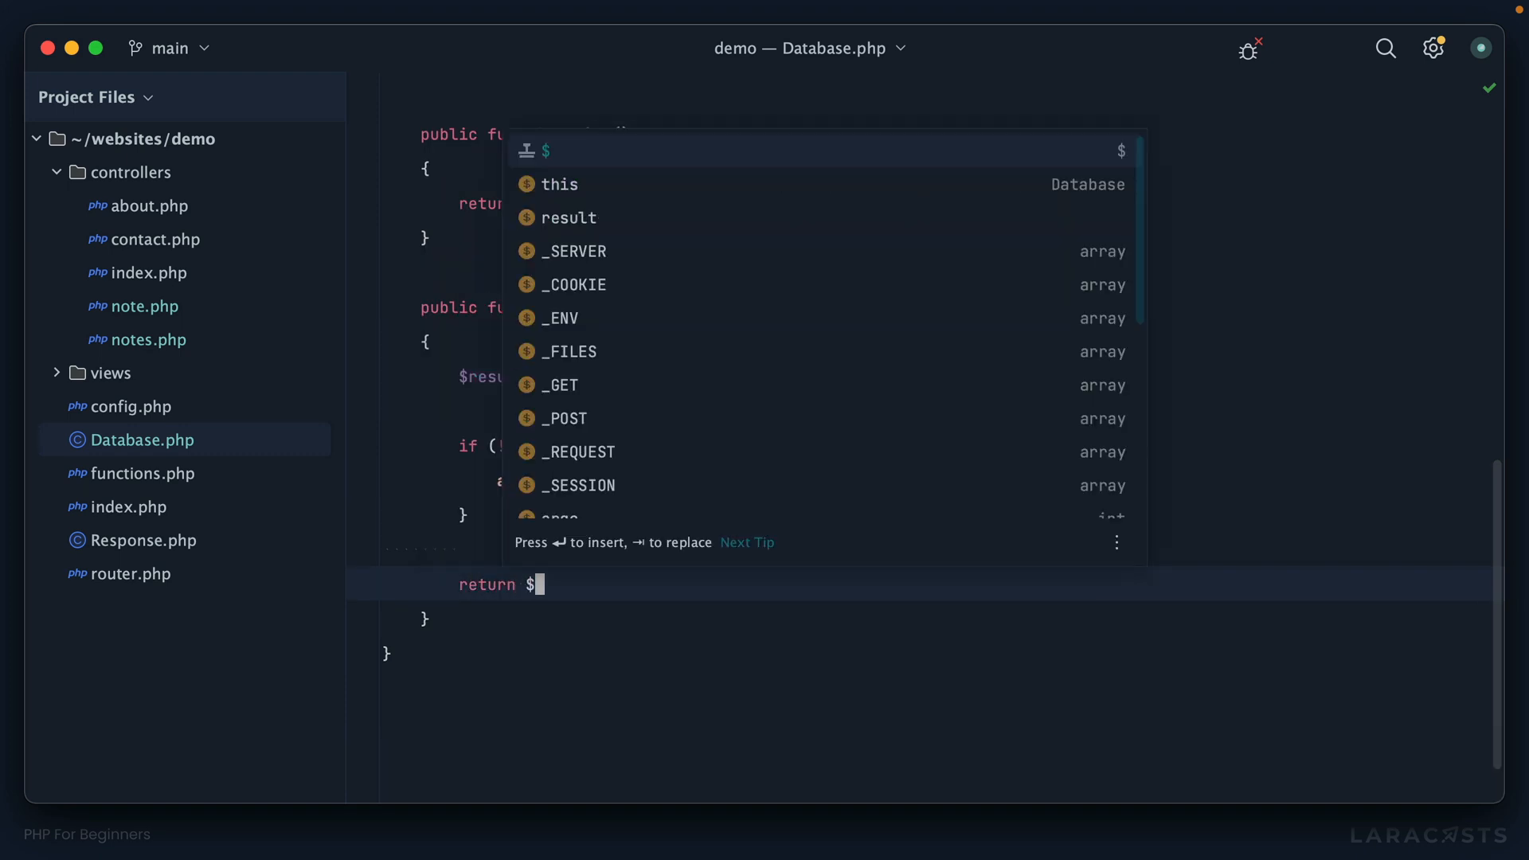
type("result")
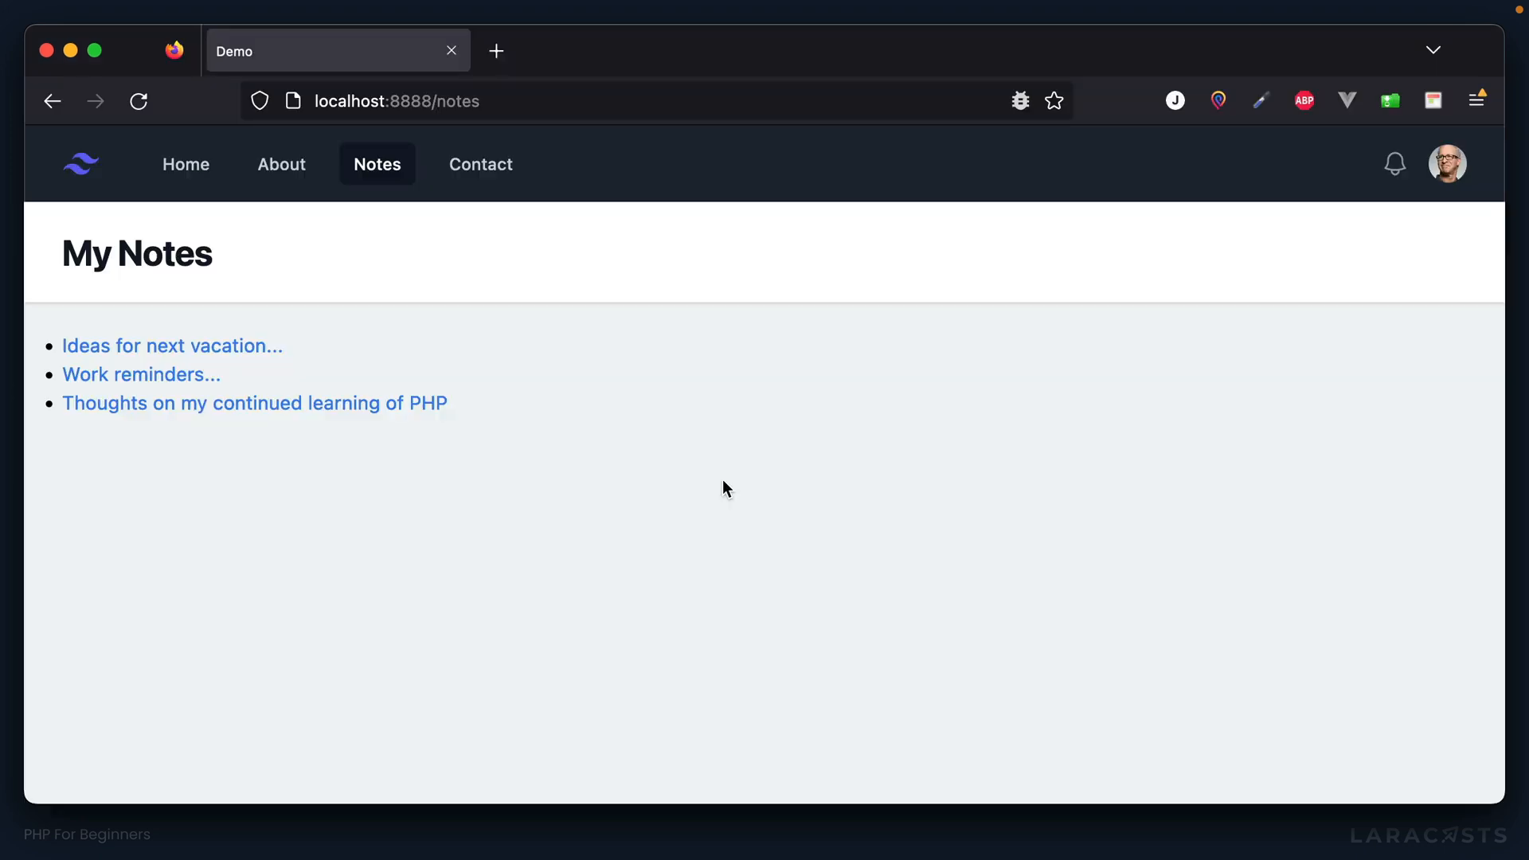
Open the 'Ideas for next vacation' note, then request a nonexistent note id.
left_click(172, 345)
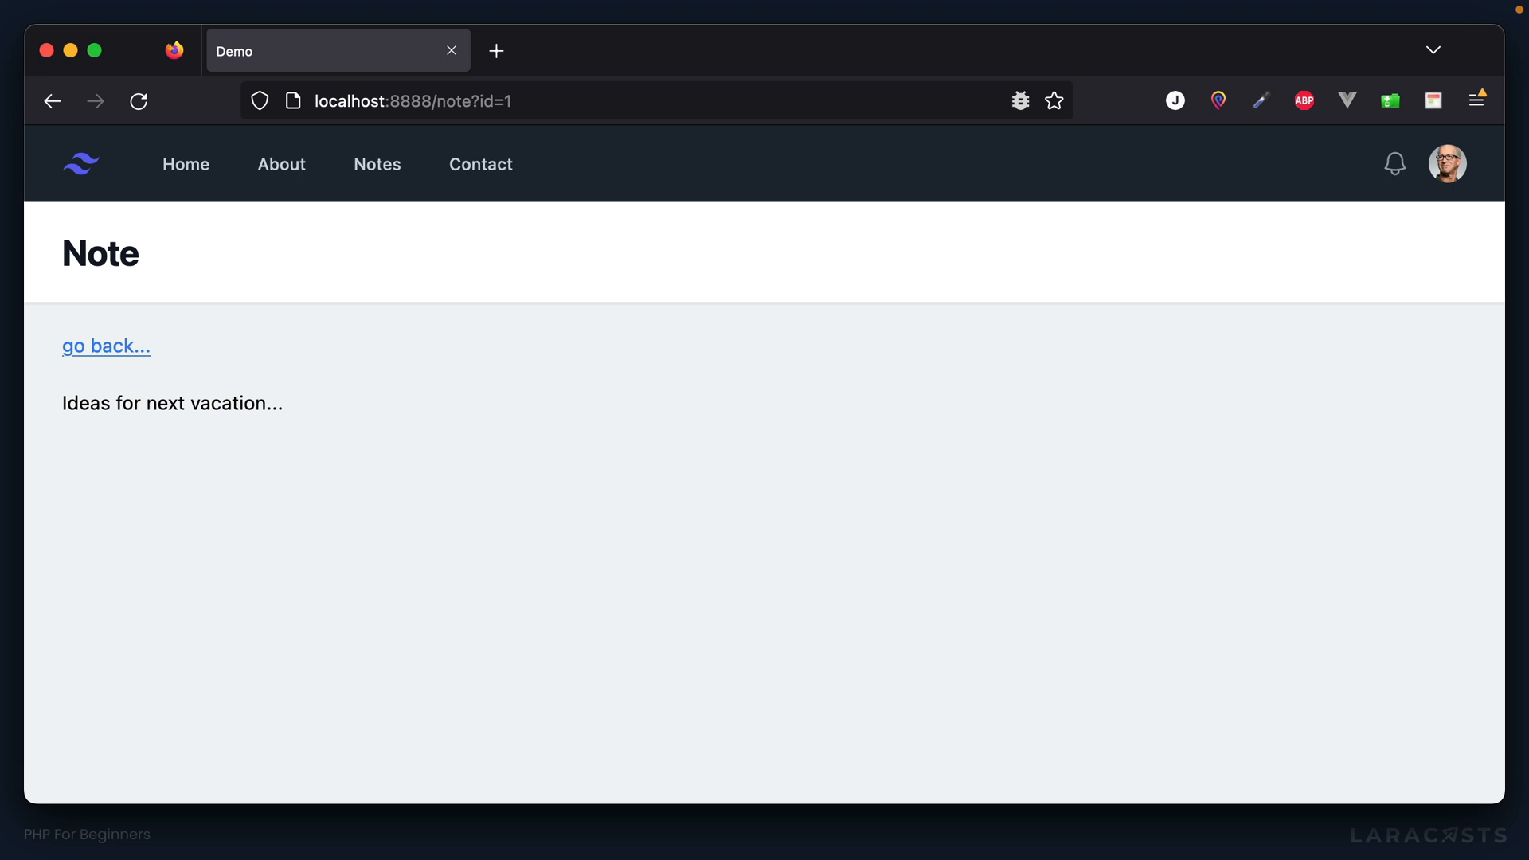
type("0000000000000000000000000")
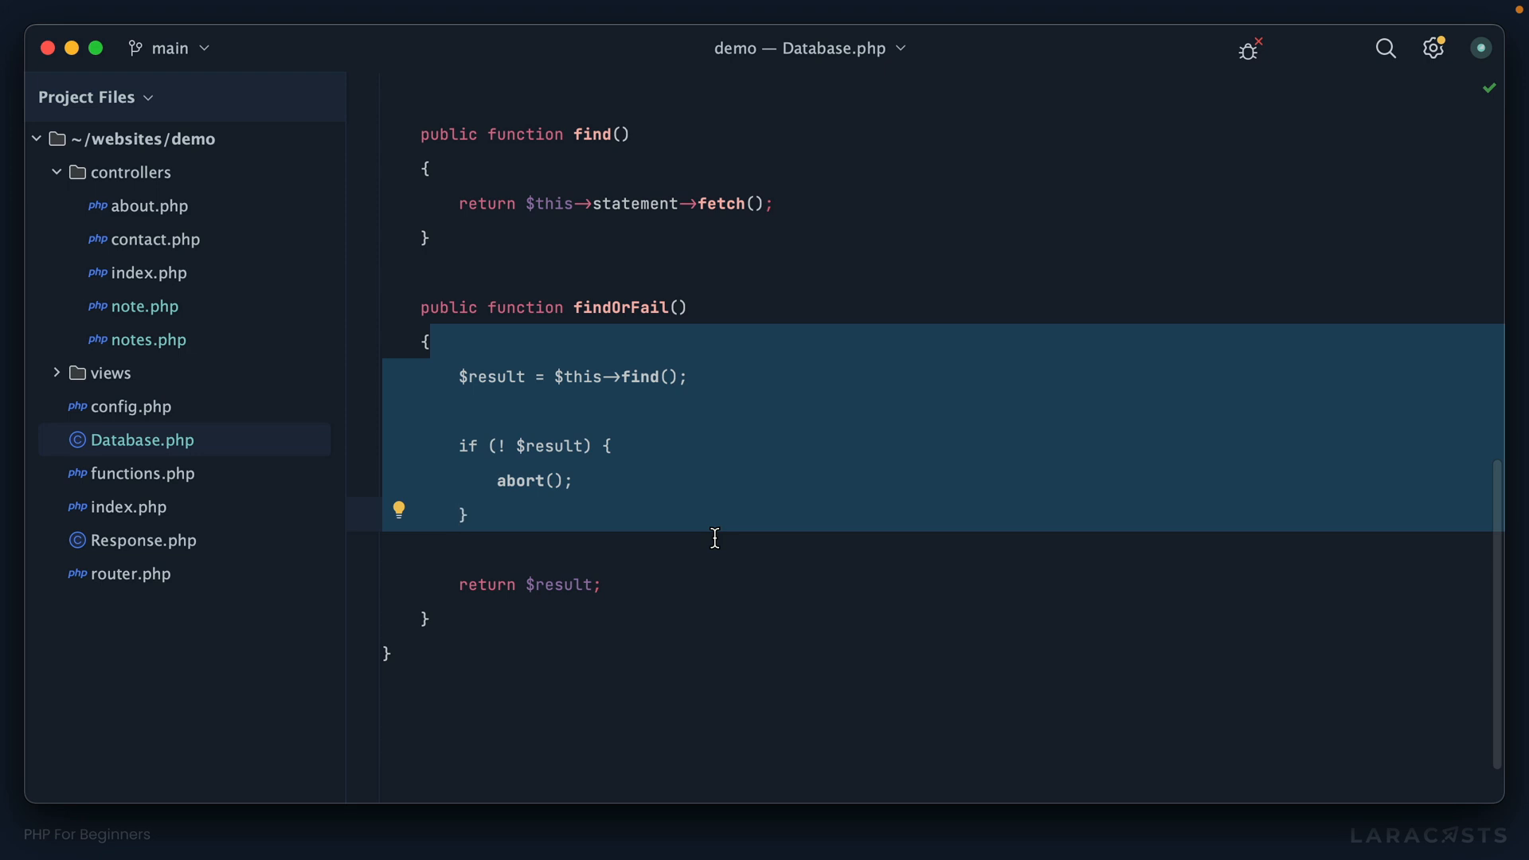
Replace note.php's user-id abort block with authorize($note['user_id'] !== $currentUserId).
left_click(146, 306)
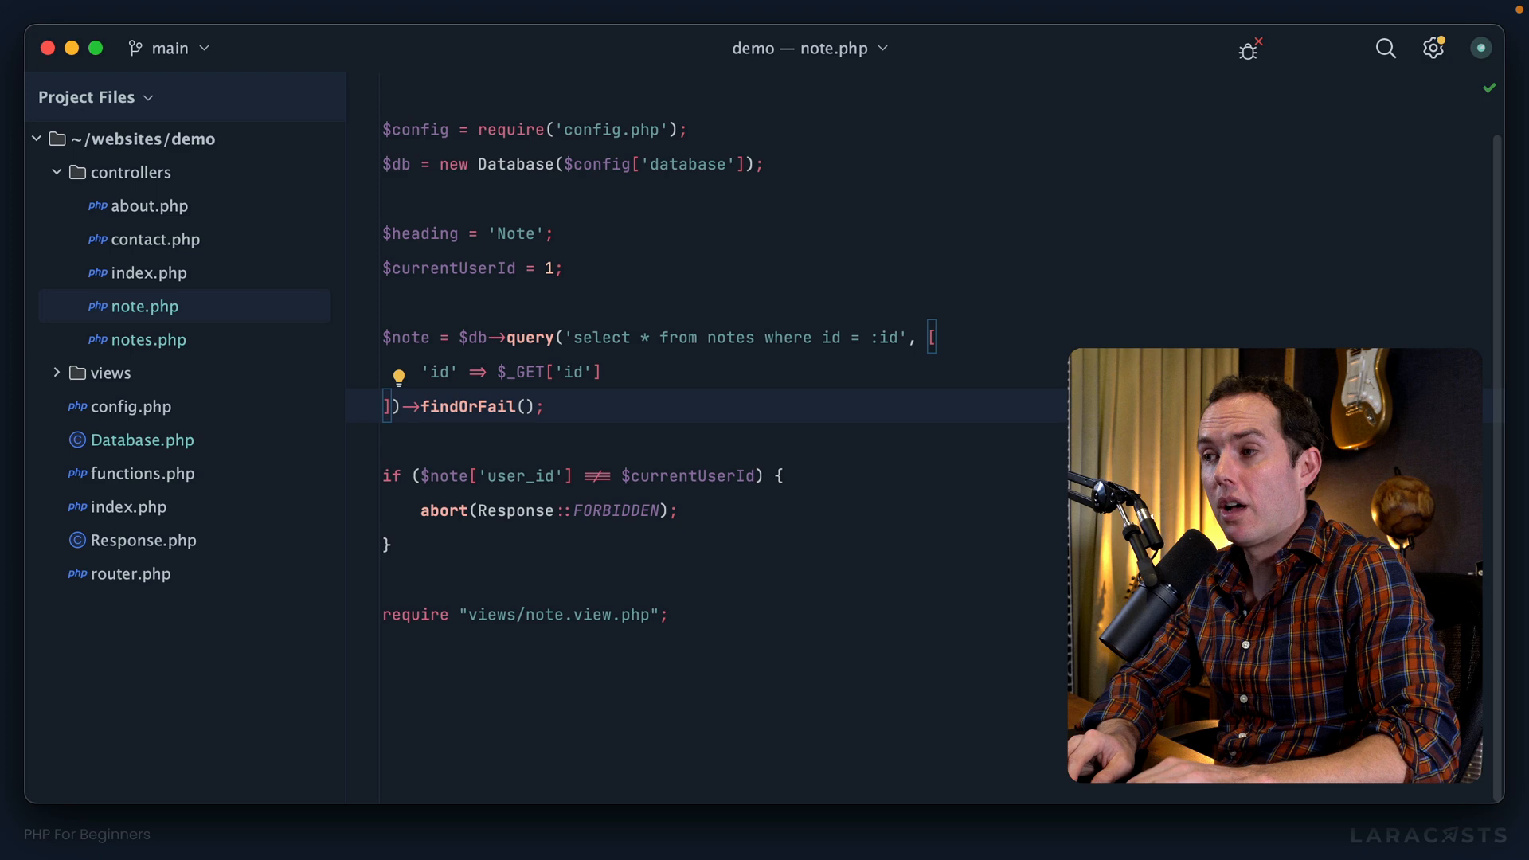
type("authori")
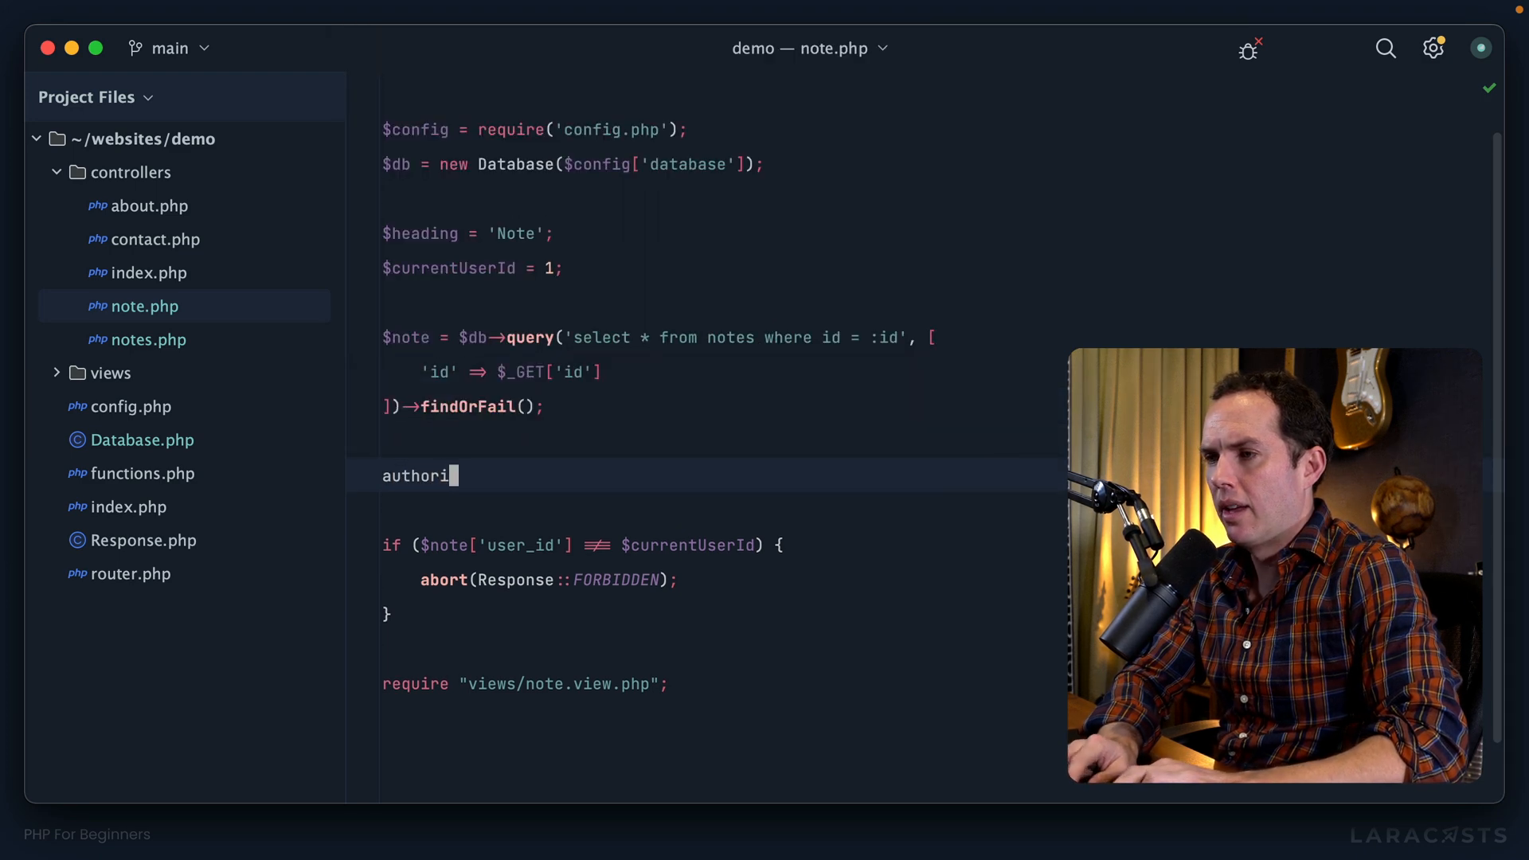
type("ze();")
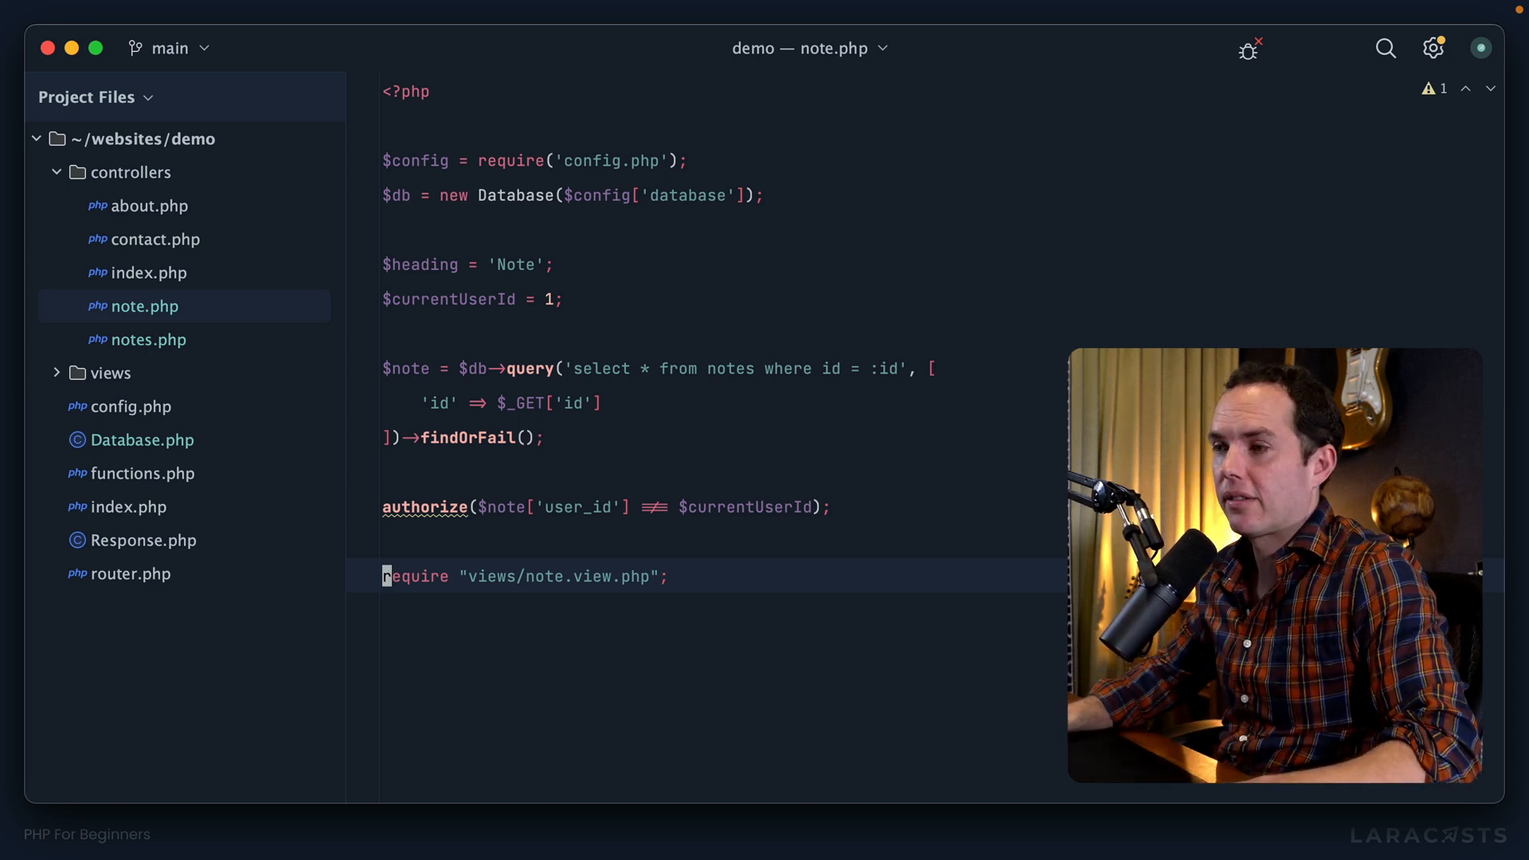
In functions.php, define authorize($condition) that calls abort(Response::FORBIDDEN) when the condition is false.
left_click(142, 473)
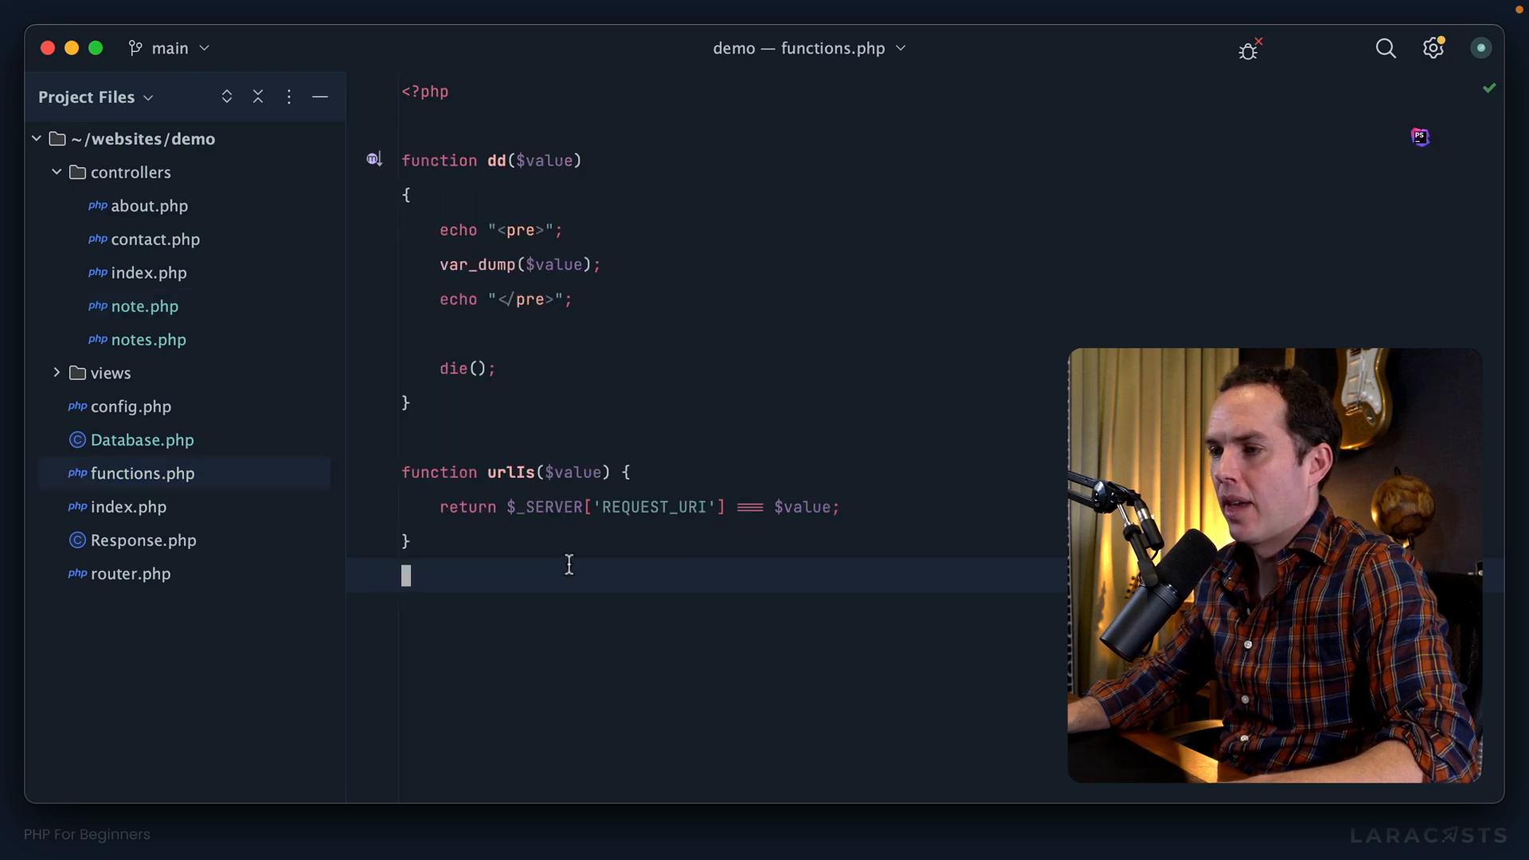
type("function auth")
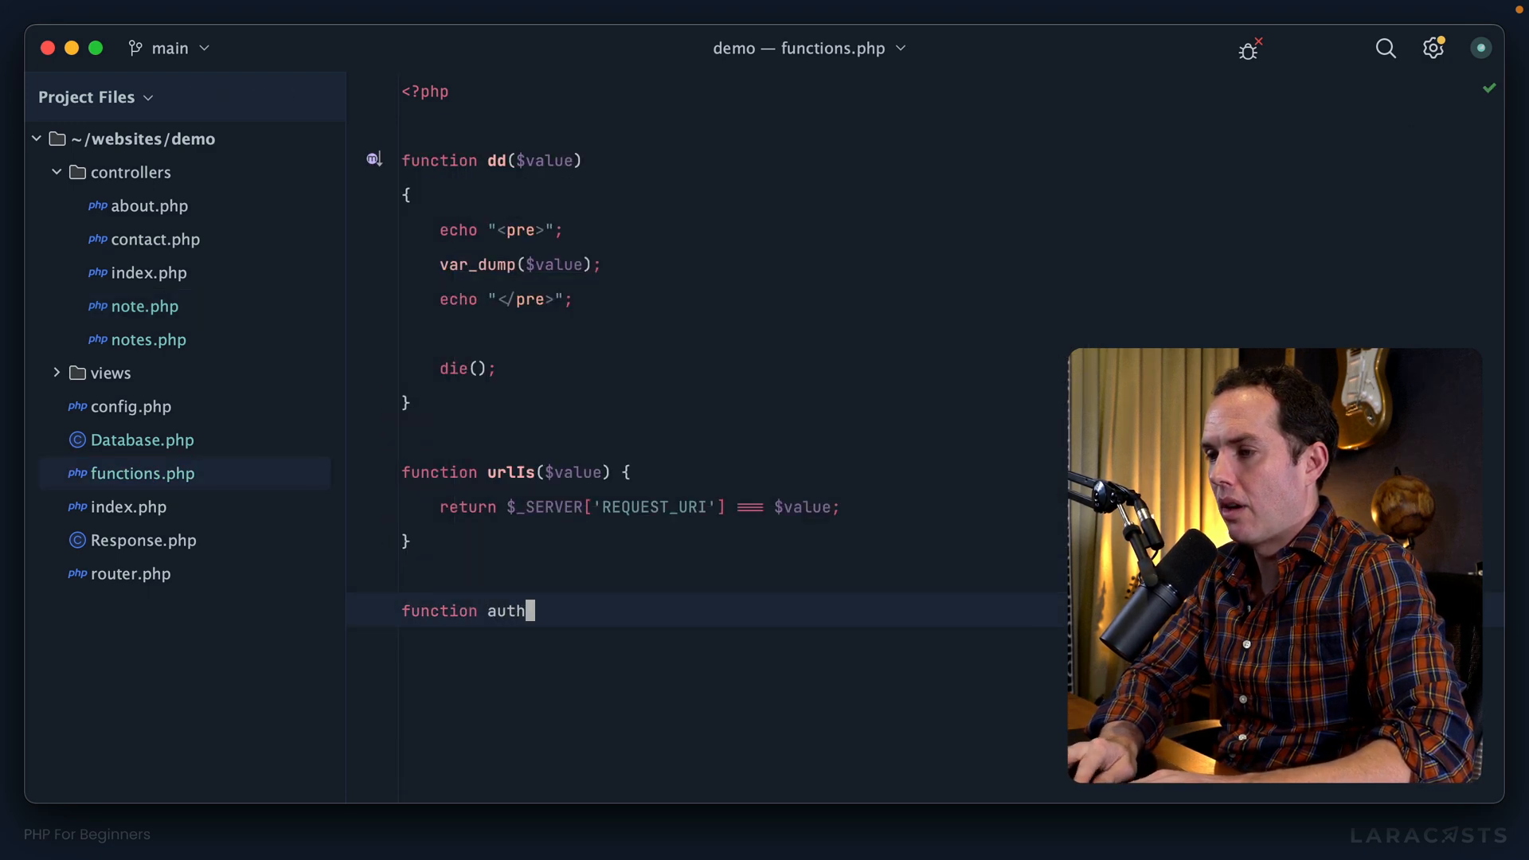
type("orize($conditi")
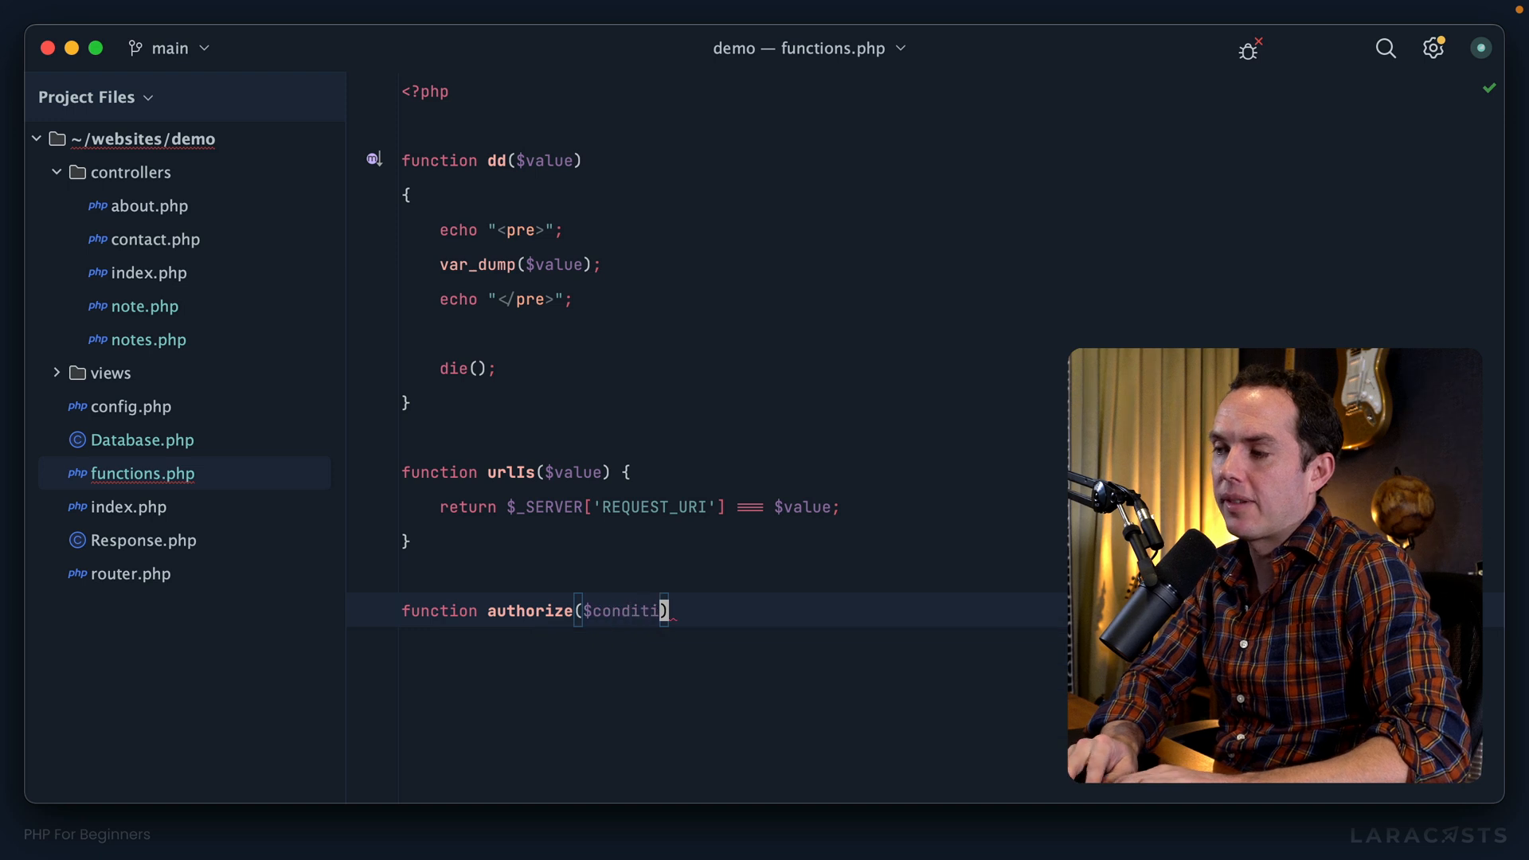
type("on")
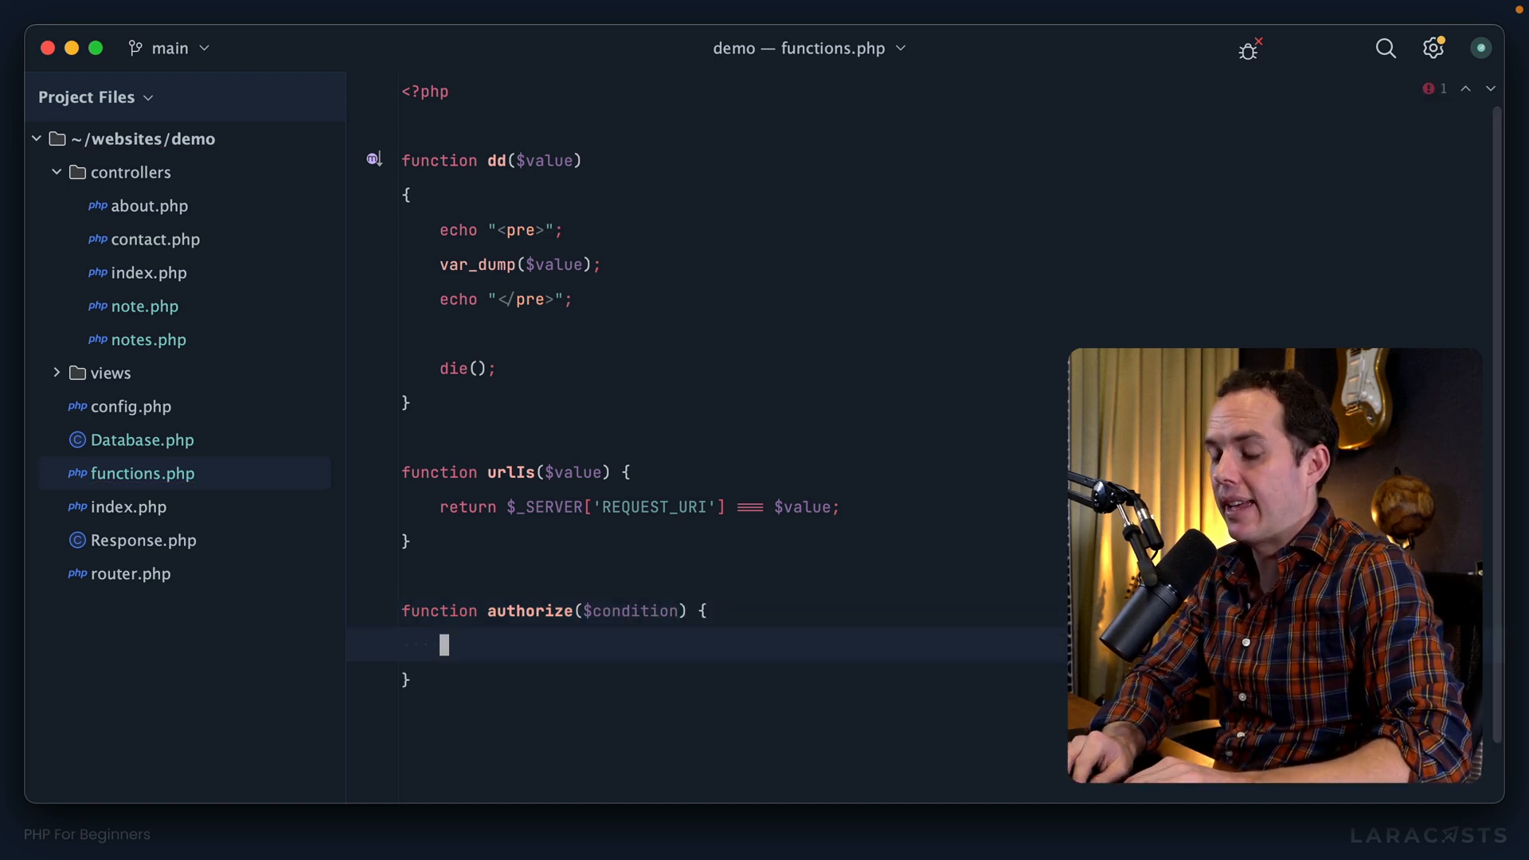
type("if (! $ondition) {")
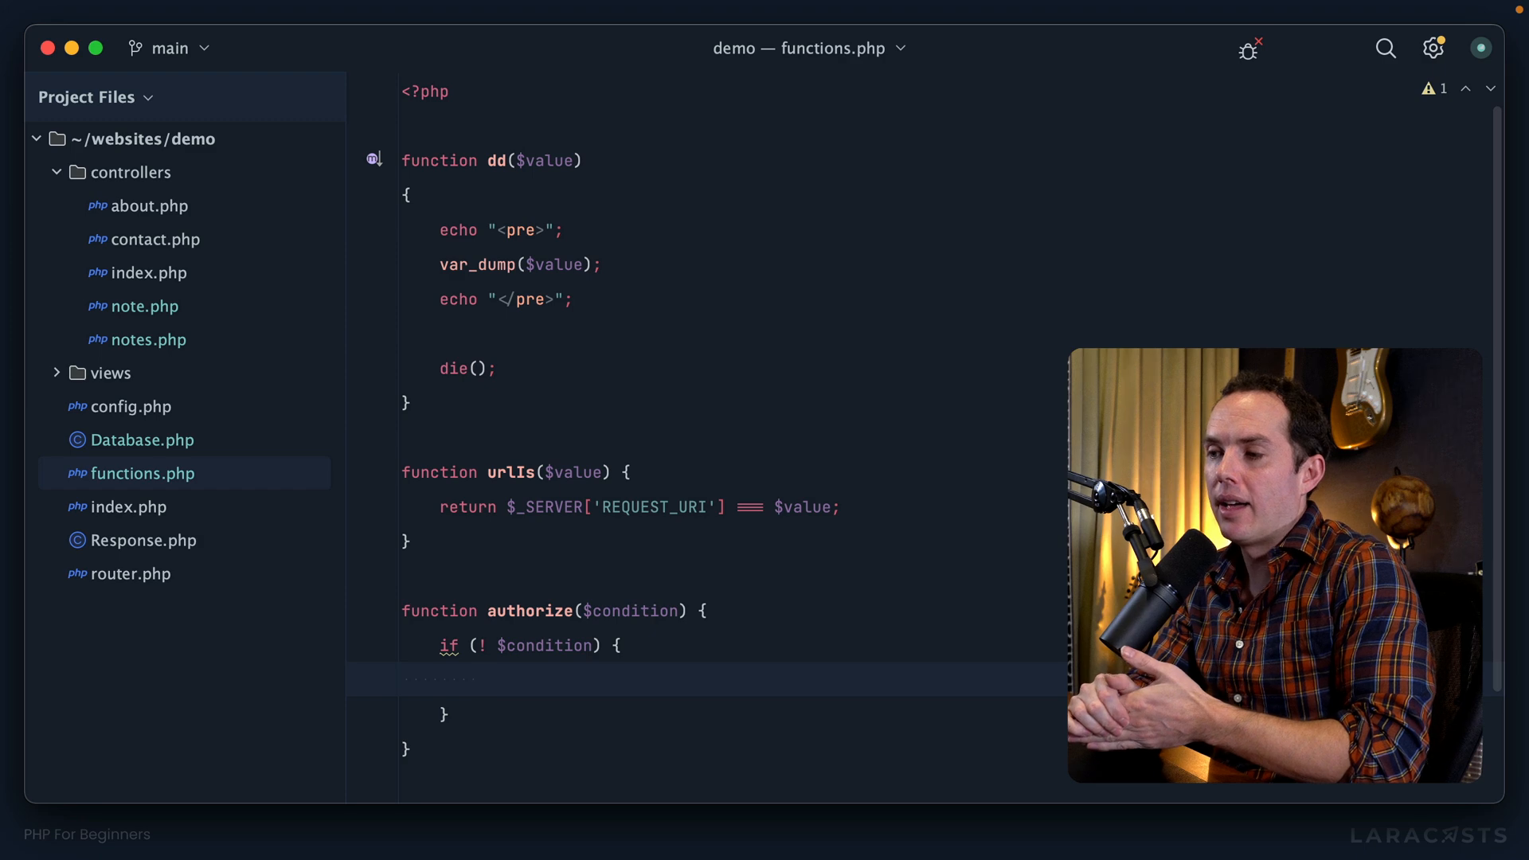
type("abort()")
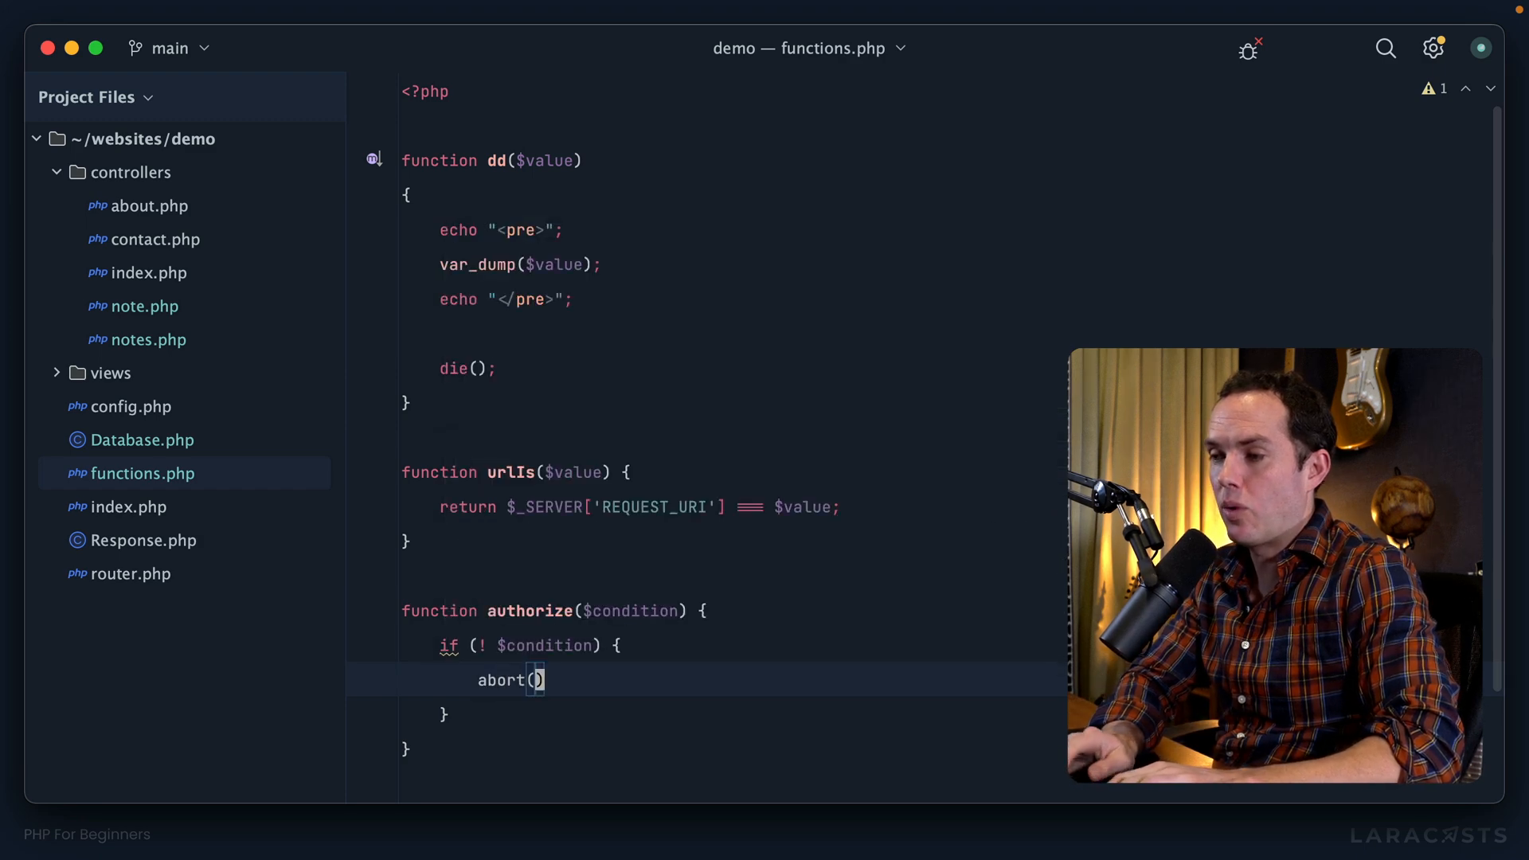
type("Response")
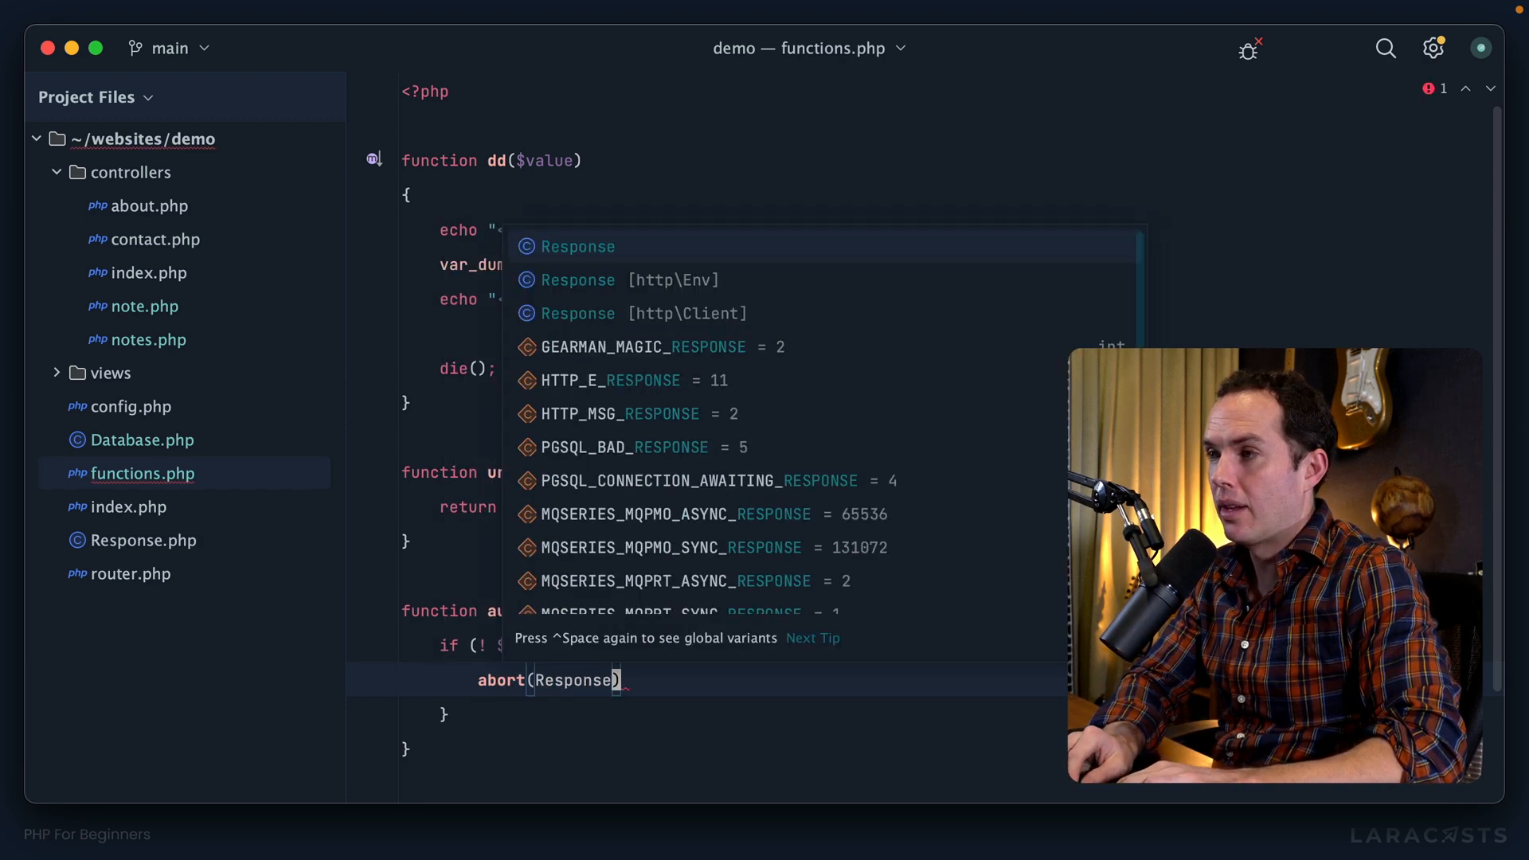
type("::FORBIDDEN")
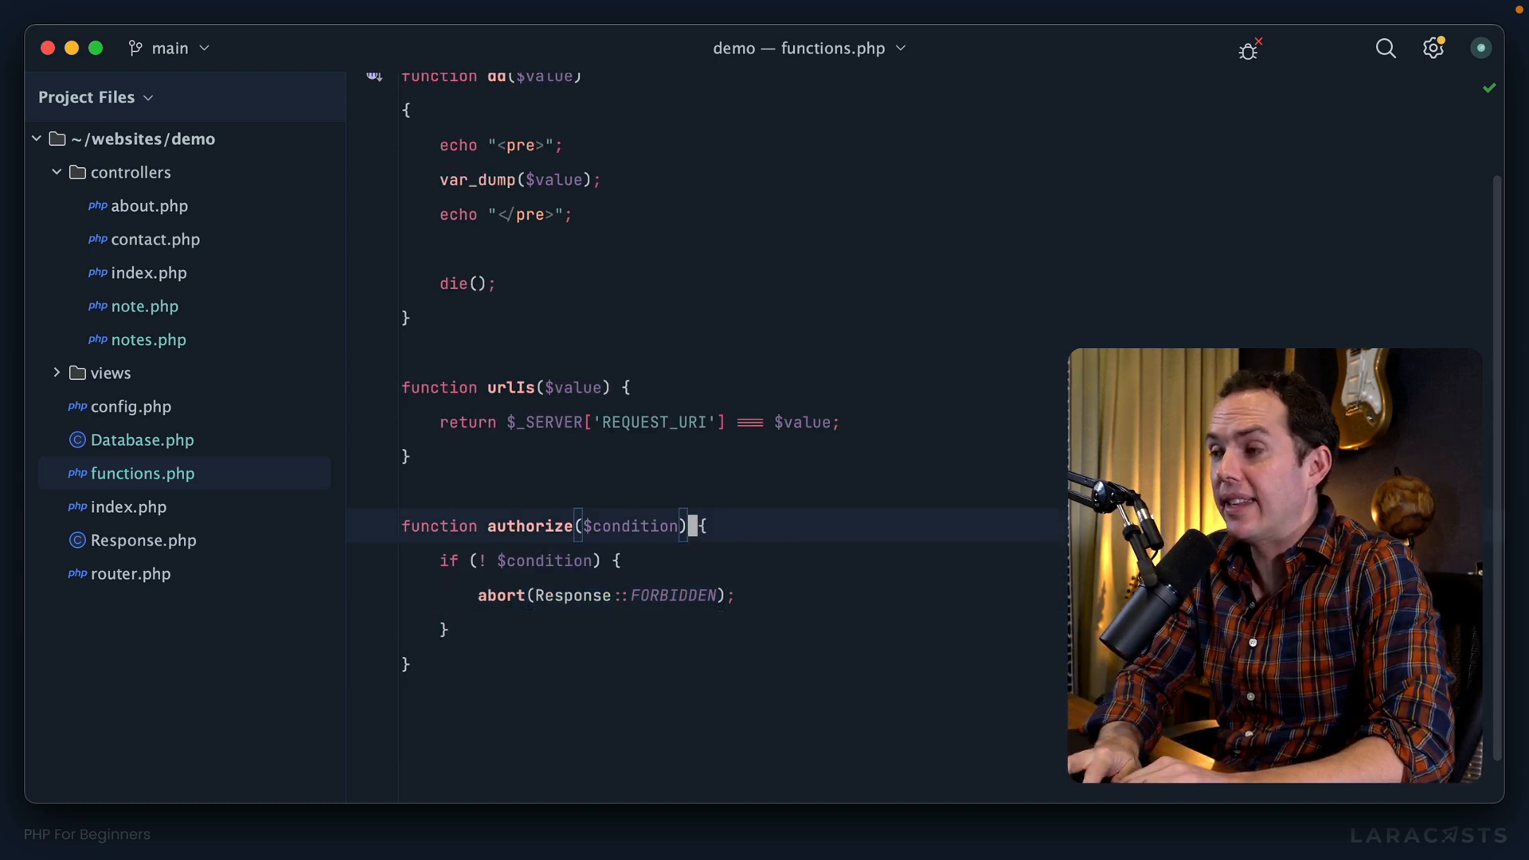
Add a $status = Response::FORBIDDEN parameter to authorize and pass $status to abort().
type(", $status =")
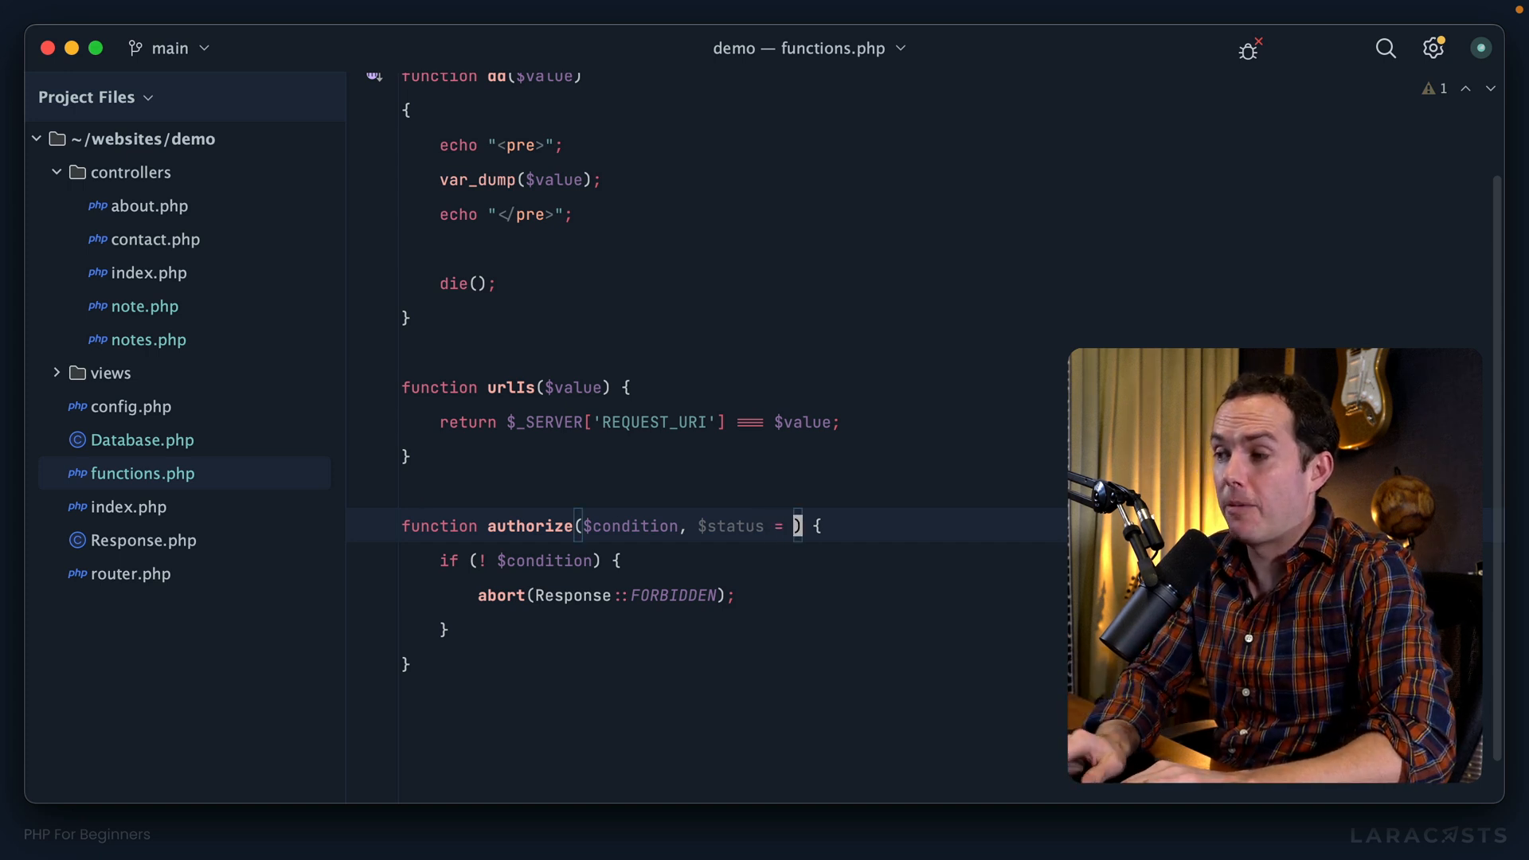
type("Response::S")
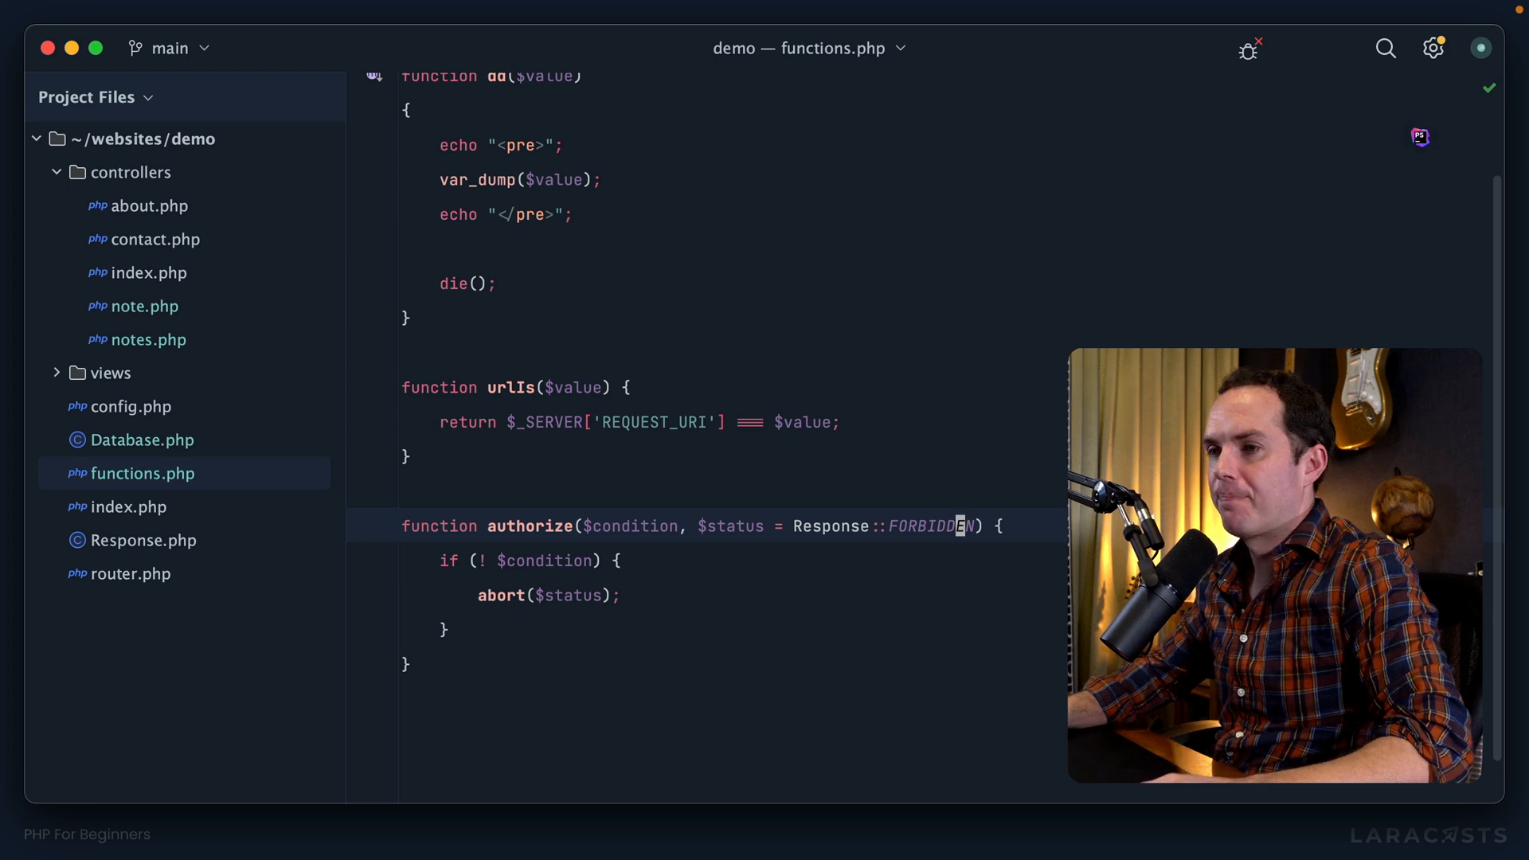
Open note.php, the note controller, from the Project Files tree.
left_click(147, 305)
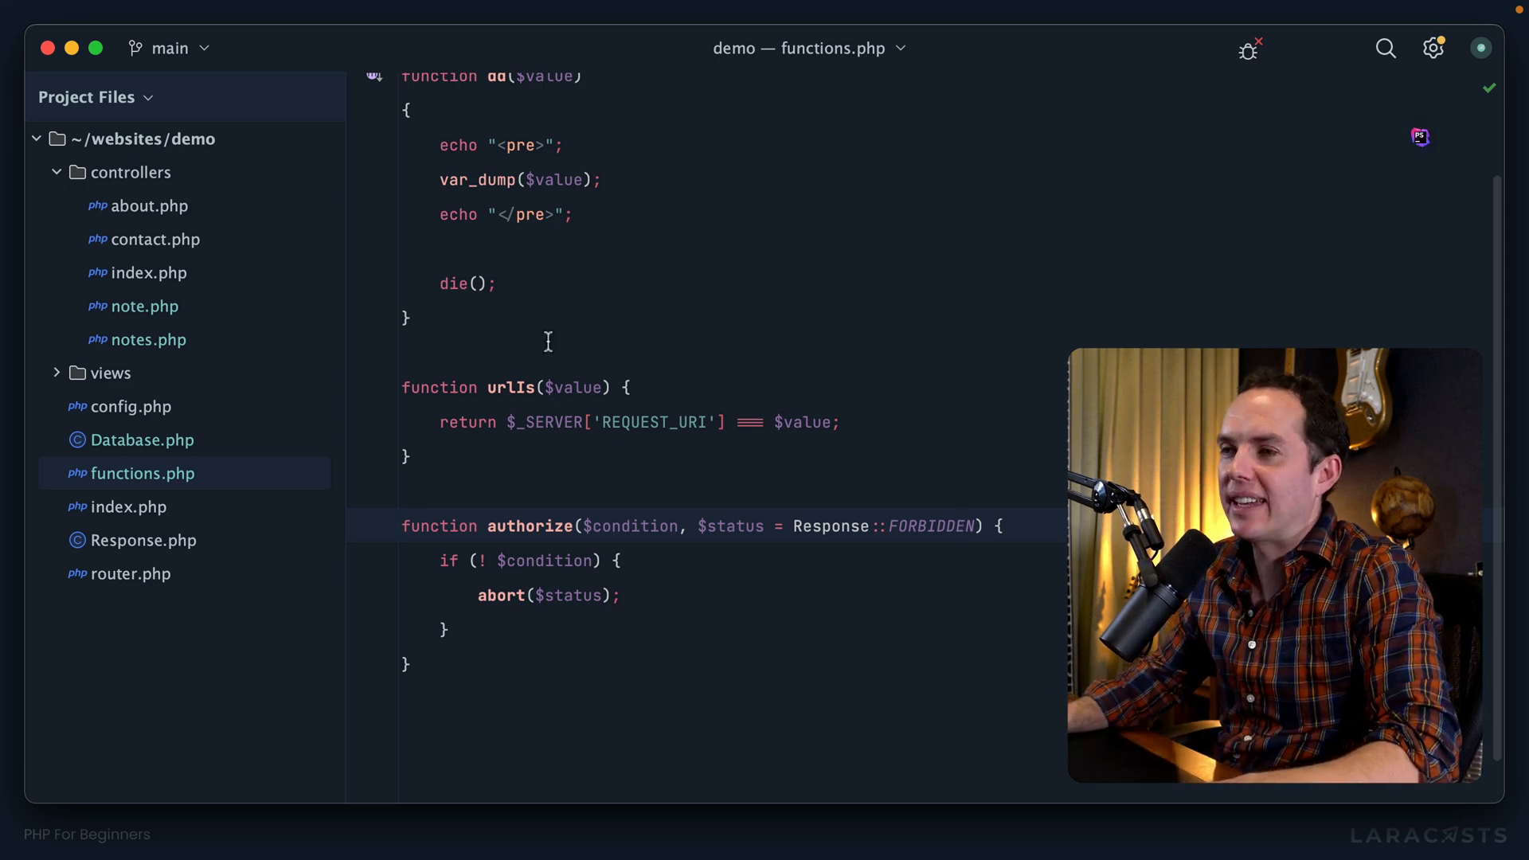
left_click(144, 305)
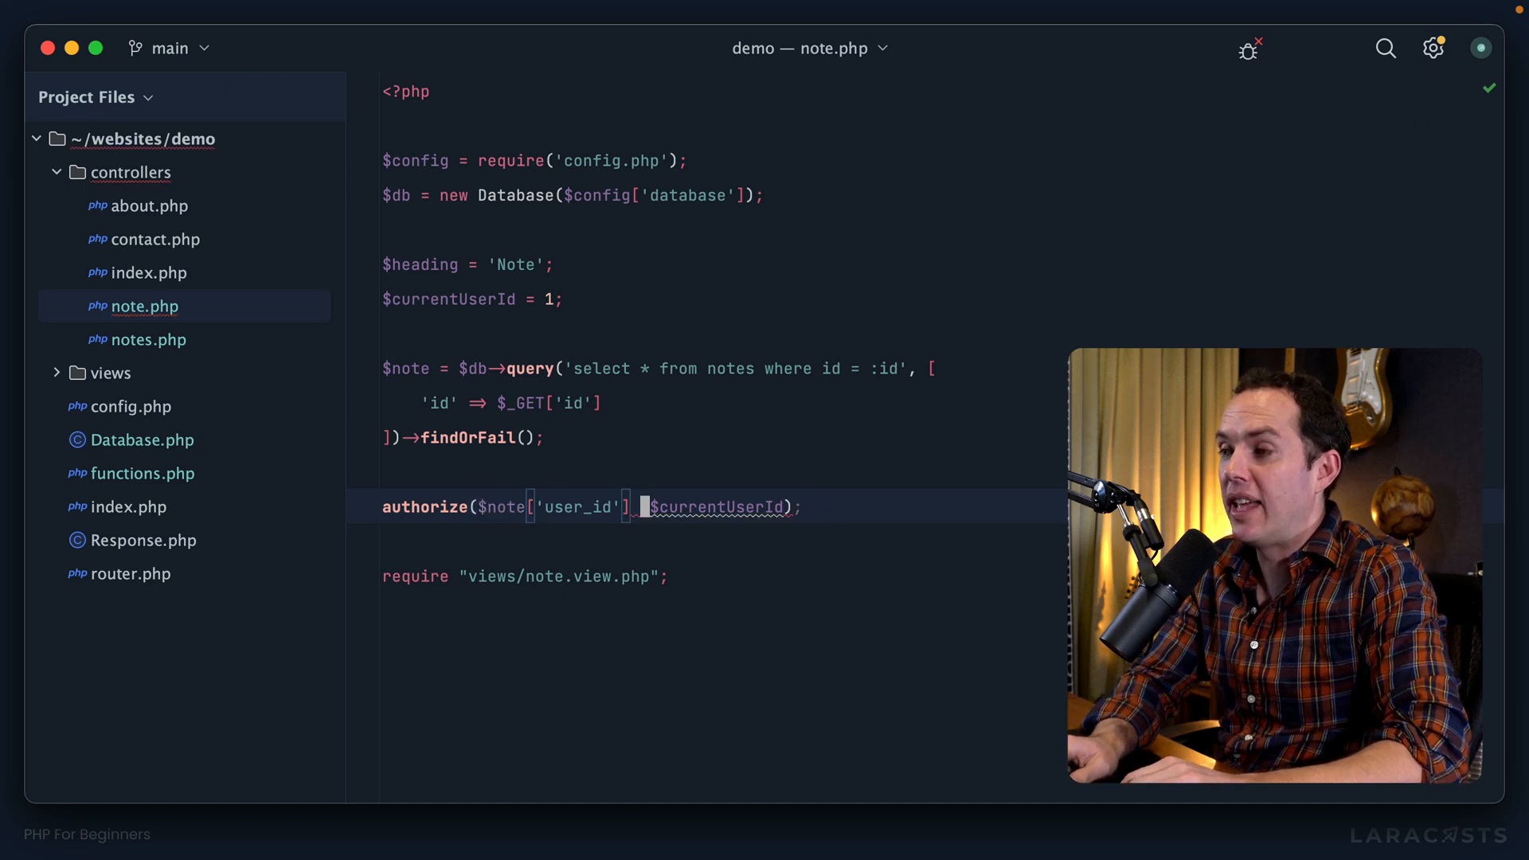
Make the authorize call compare $note['user_id'] === $currentUserId, then return to the code after checking the page.
type("===")
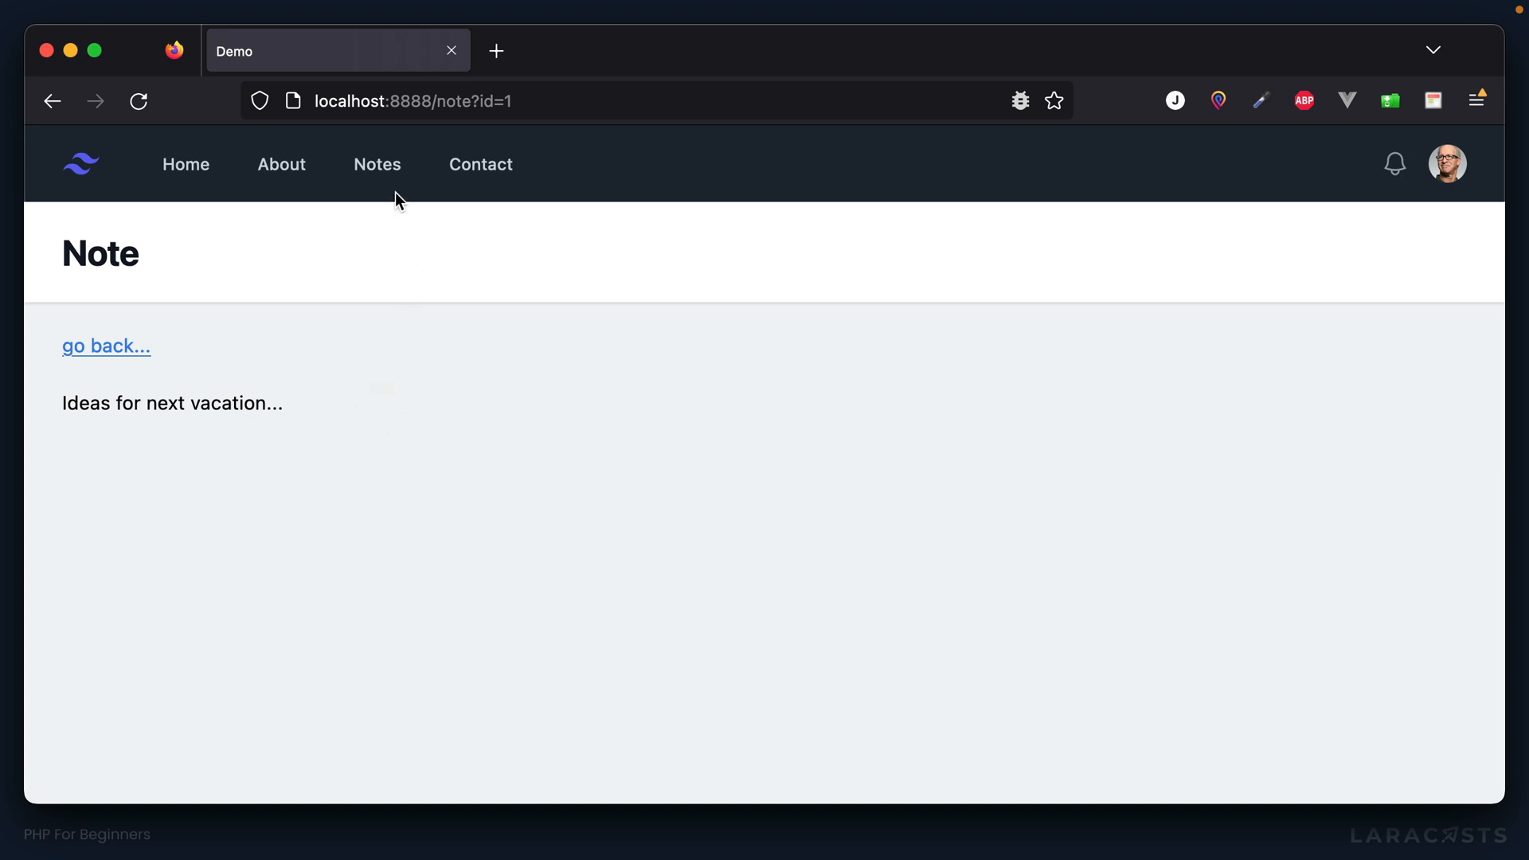
left_click(105, 347)
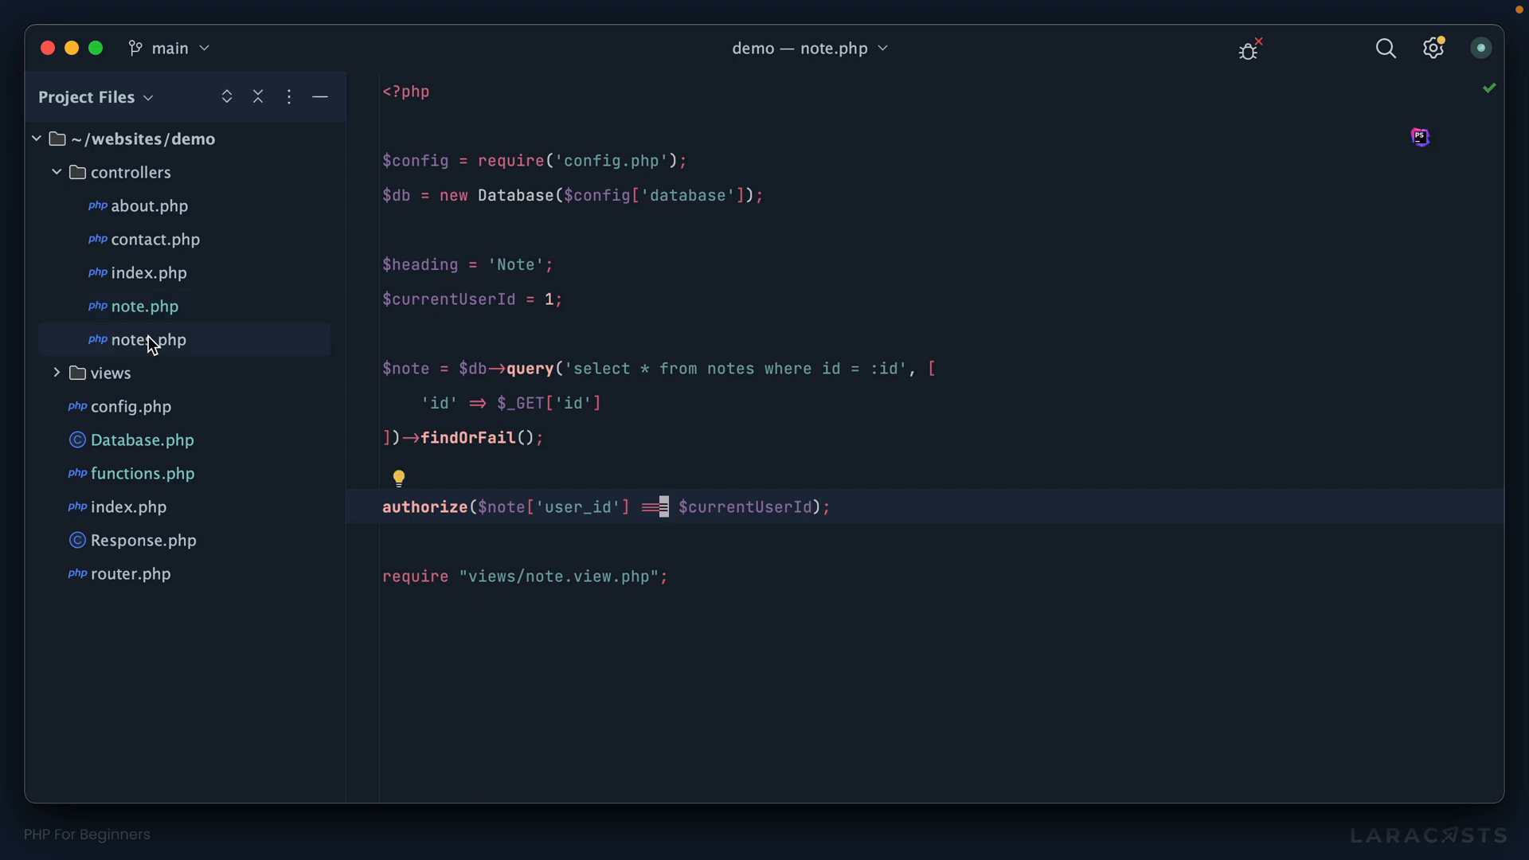
In notes.php, replace the fetchAll call on the query with get.
left_click(148, 340)
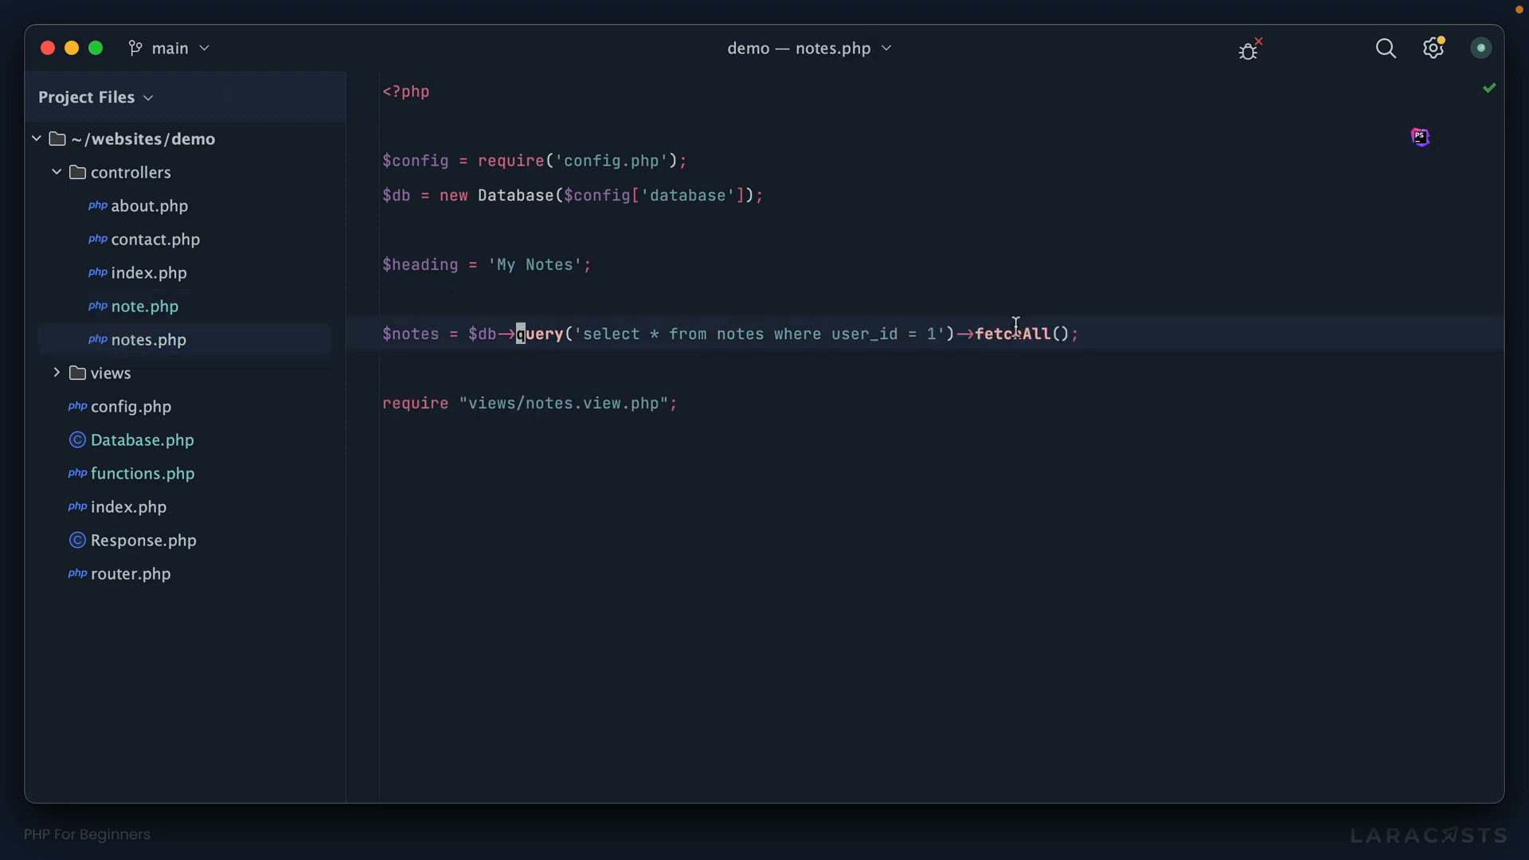
double_click(1011, 334)
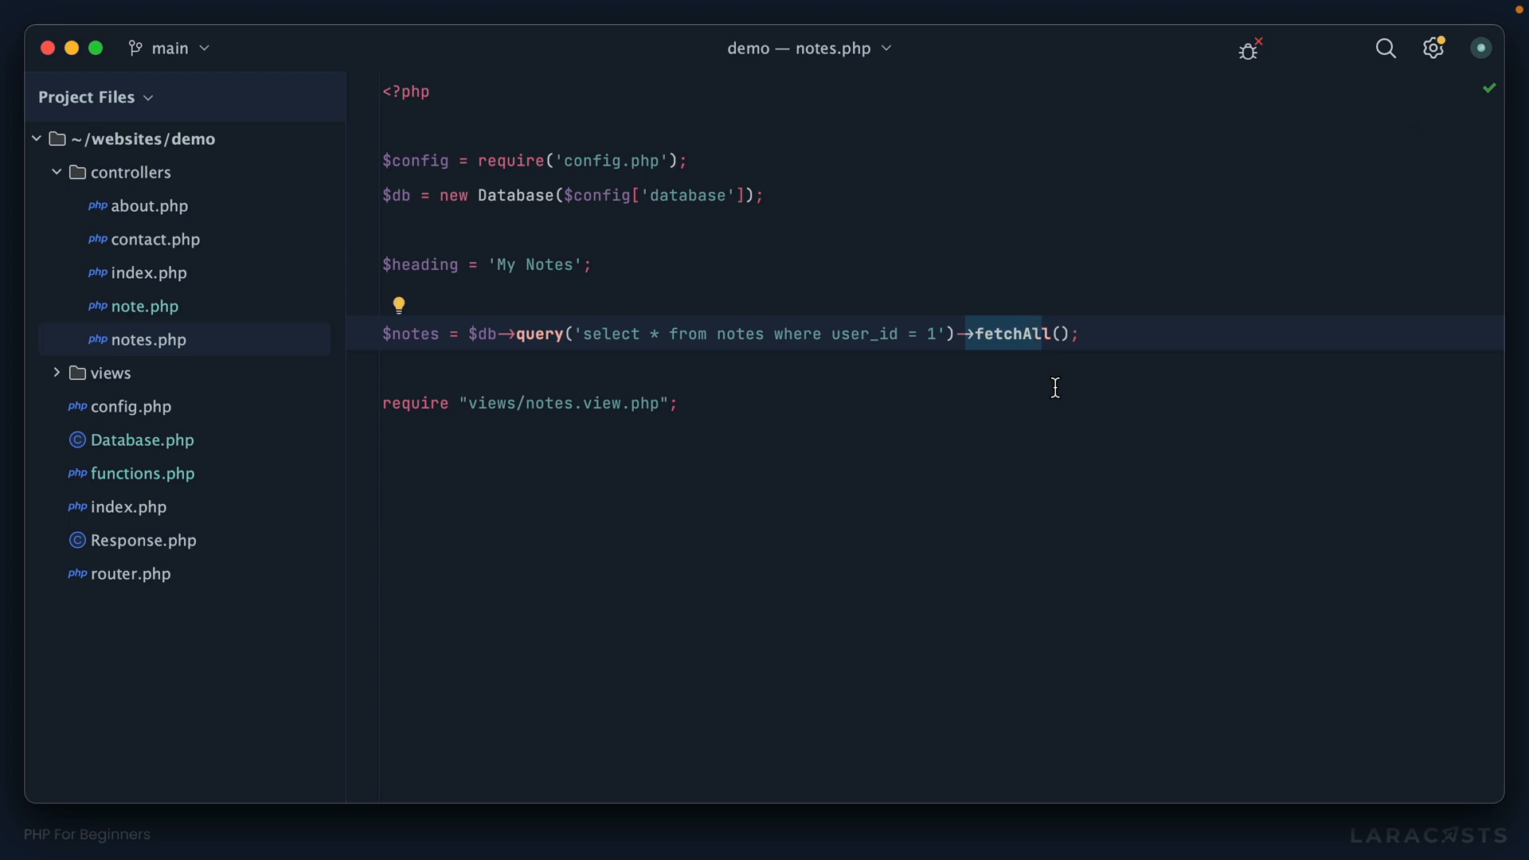
type("al")
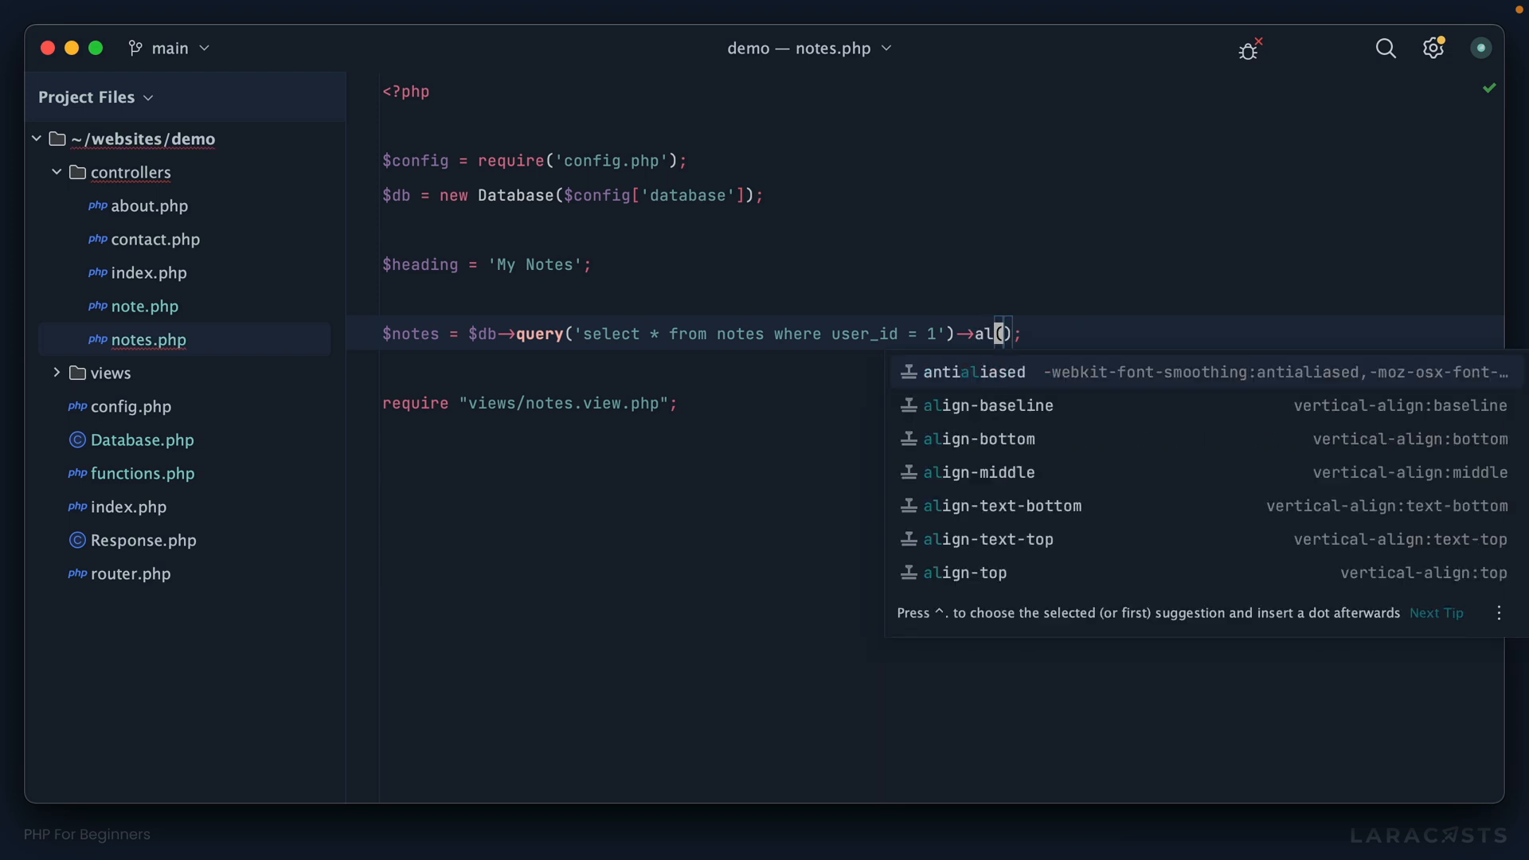
key("Backspace")
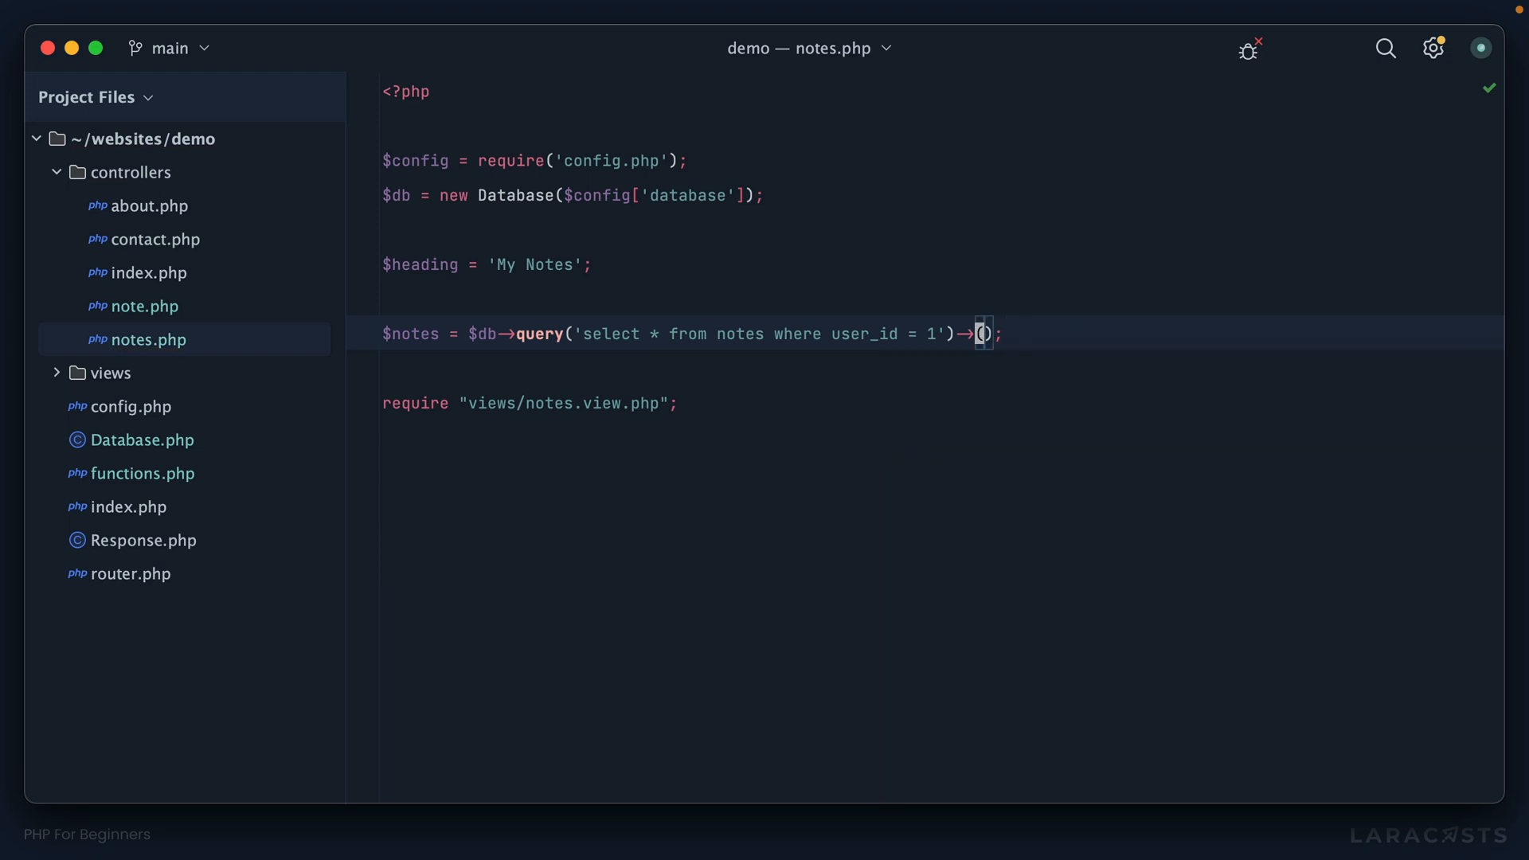
type("get")
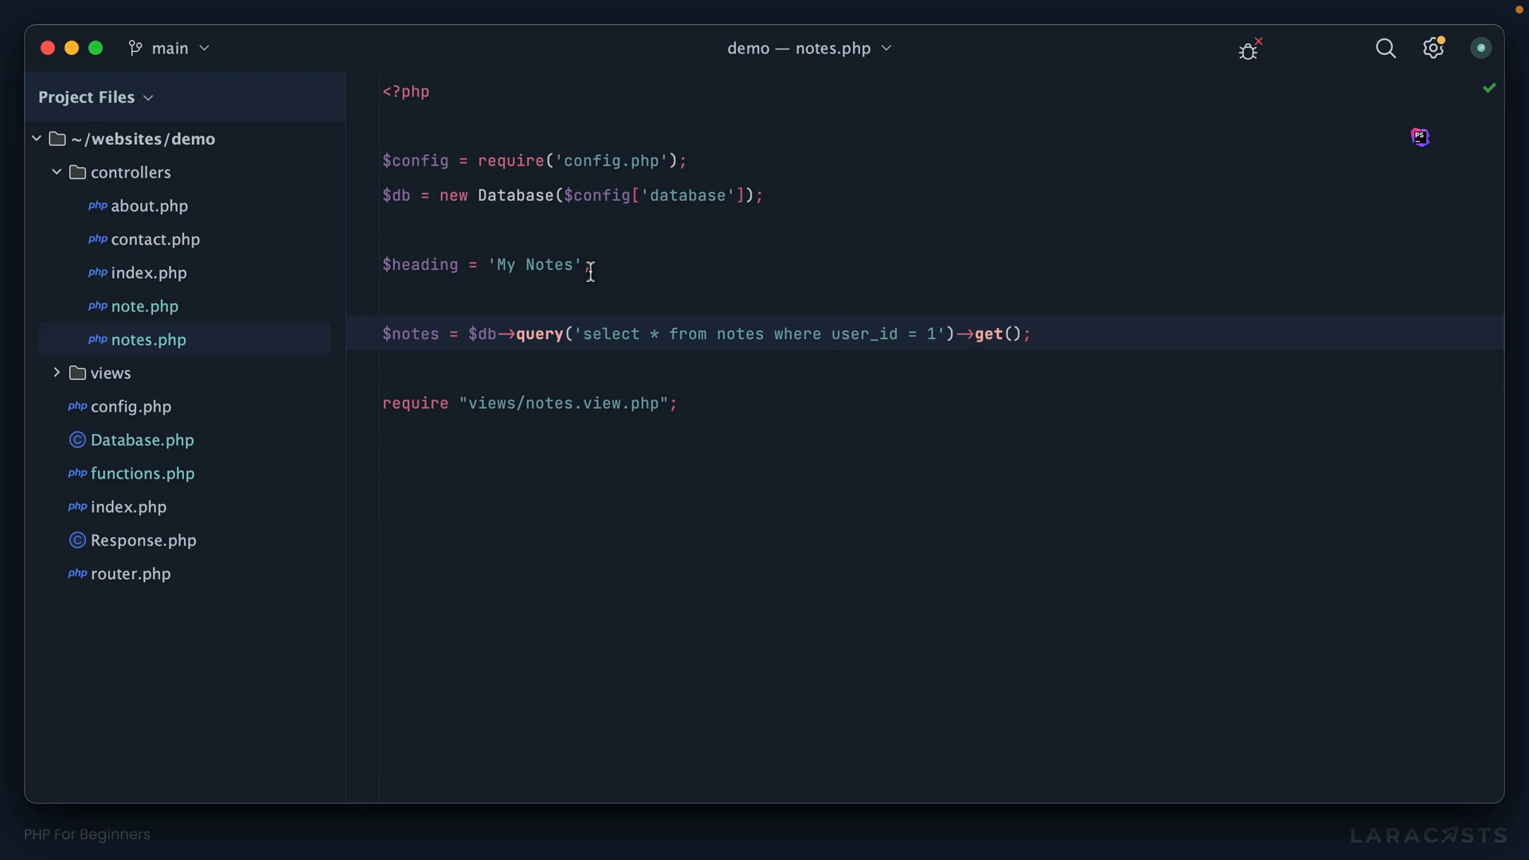
Make the Database get method return $this->statement->fetchAll().
left_click(142, 439)
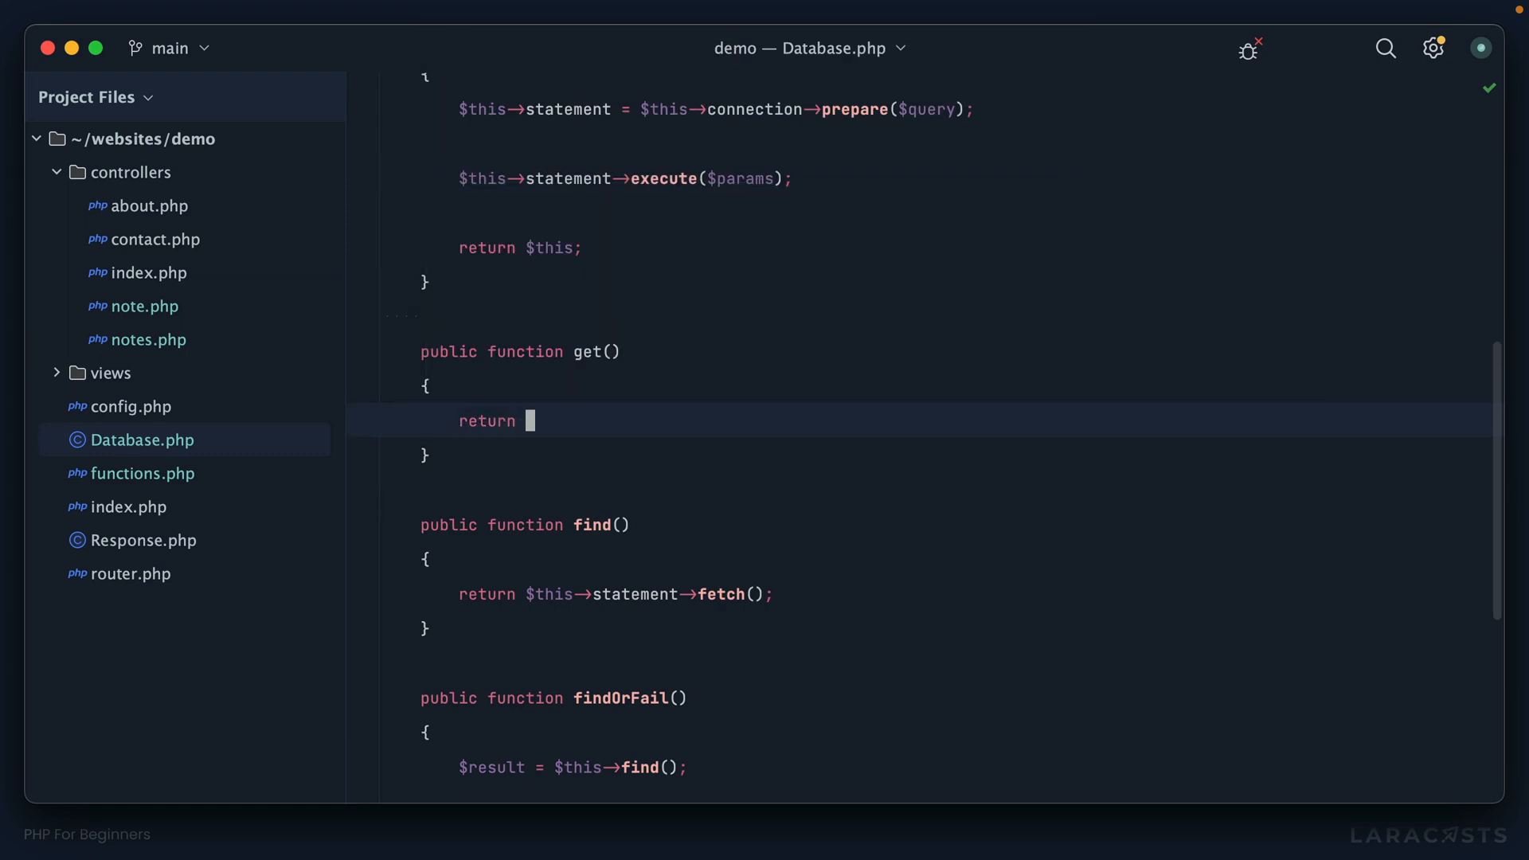
type("$this->statement->f")
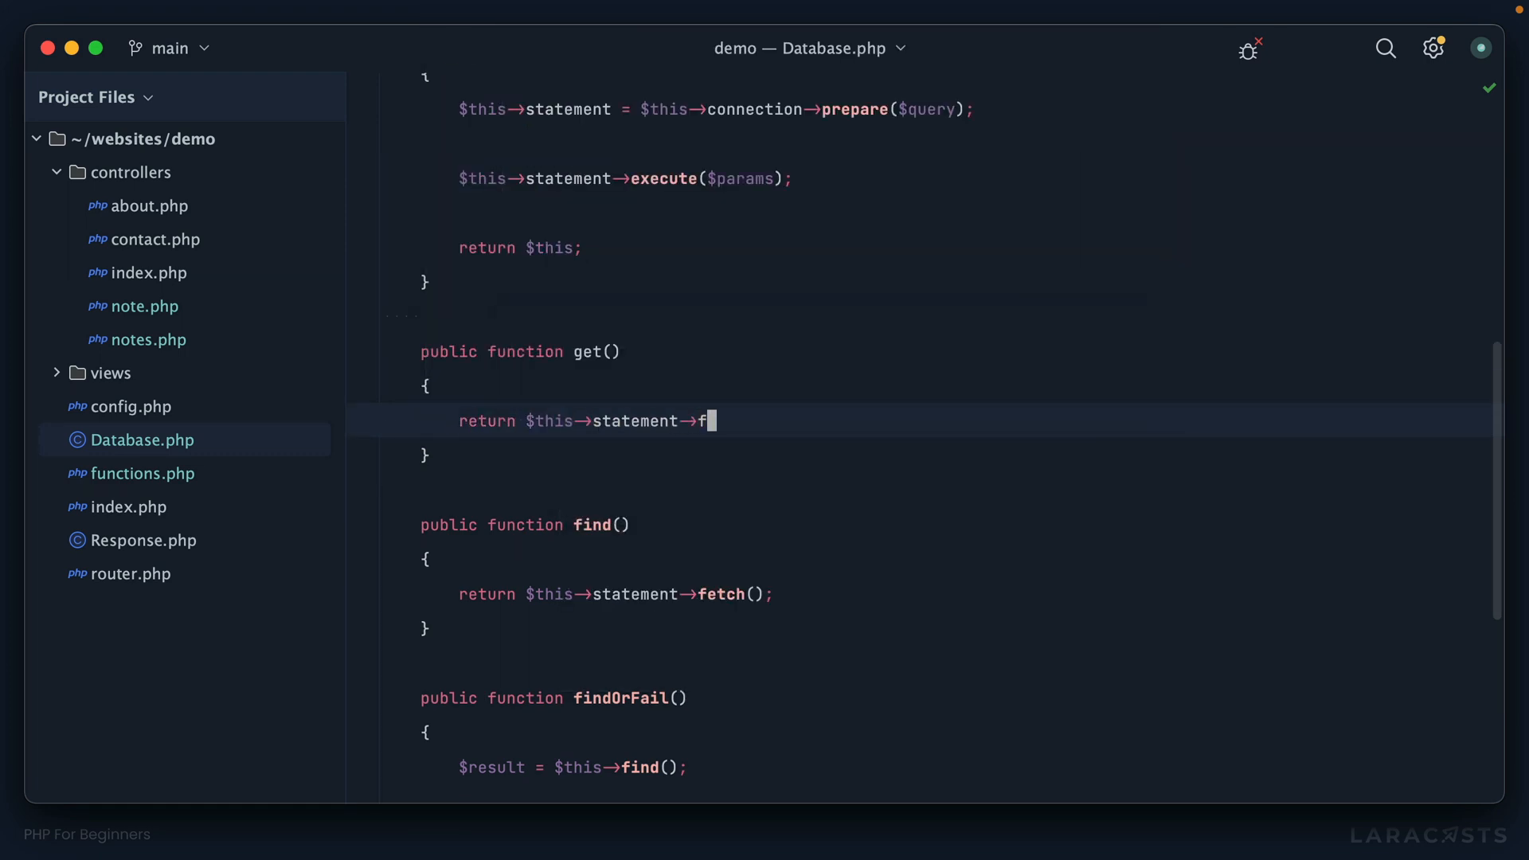
type("etchAll();")
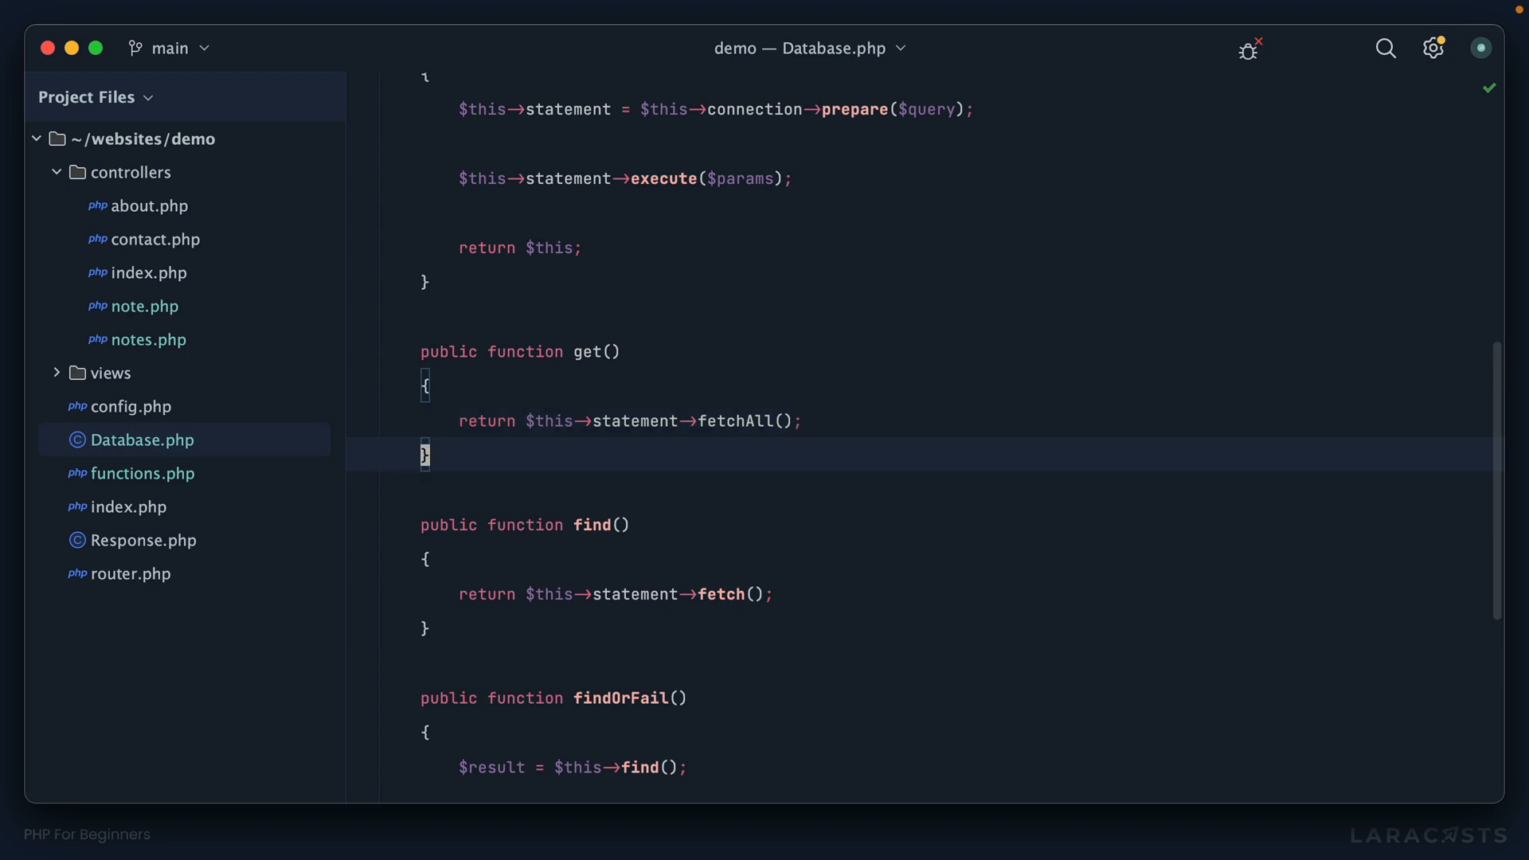